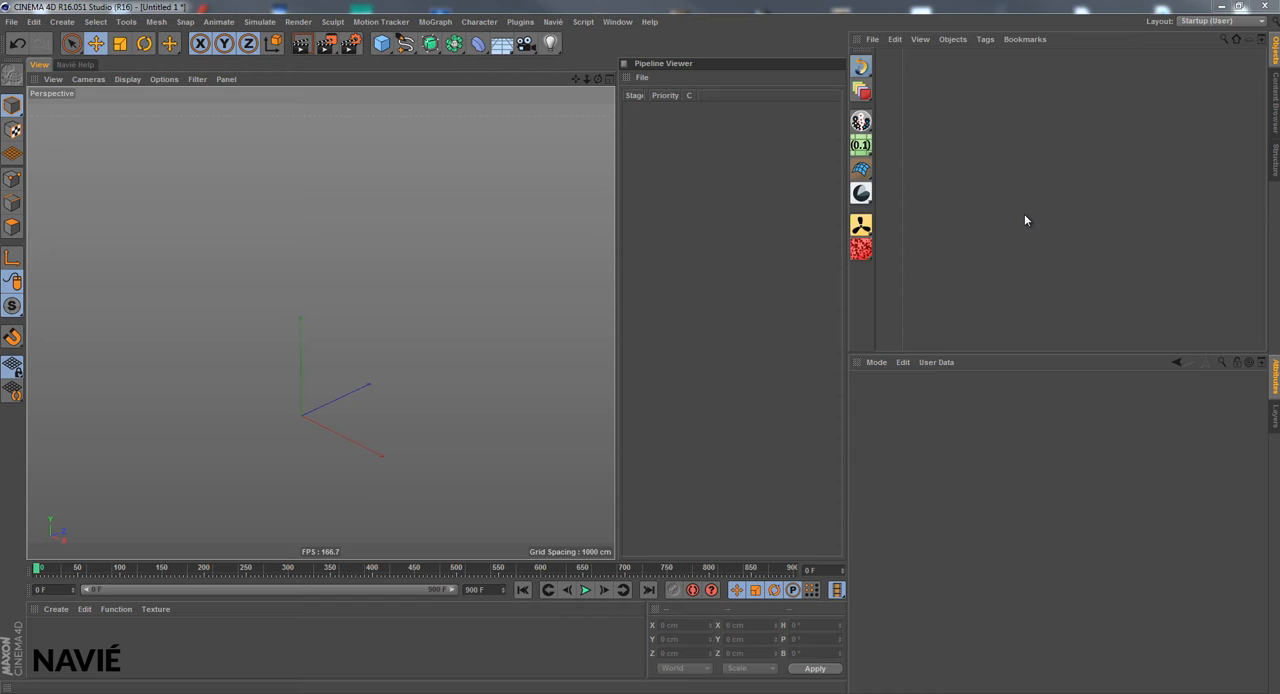
{"action": "mouse_move", "coordinate": [1202, 147]}
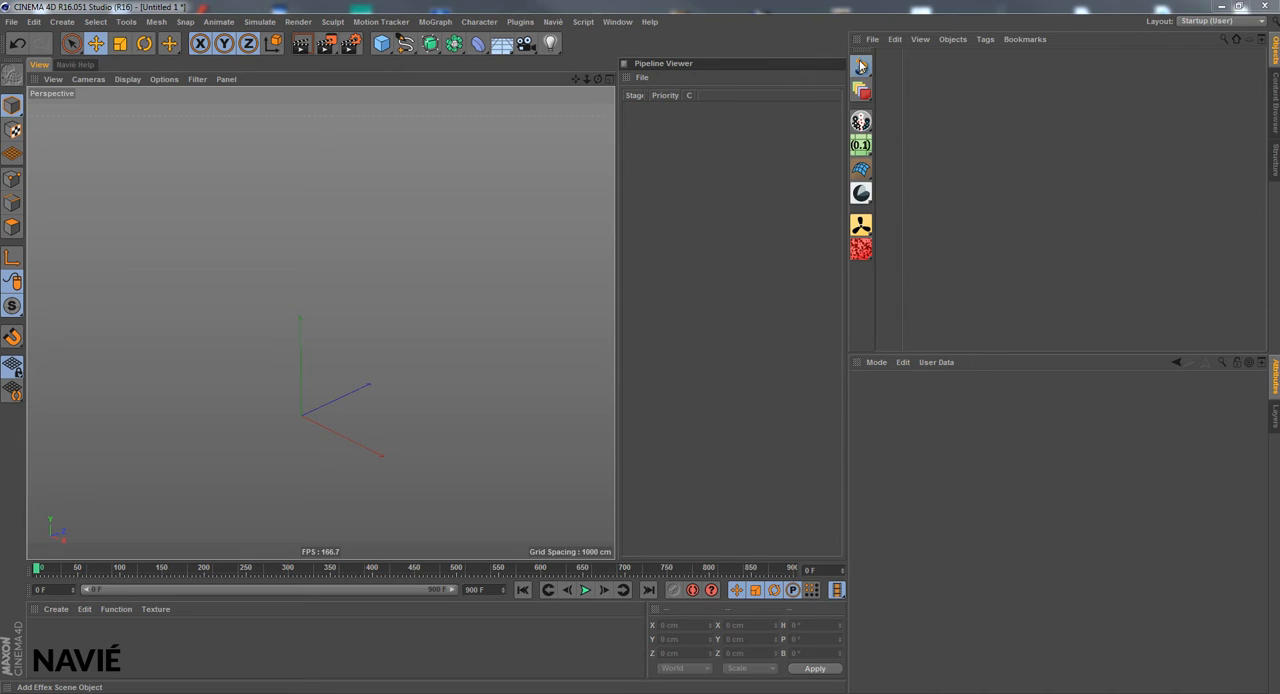
Add an Effex Scene and a liquid FLIP node group with PF:Gravity.
{"action": "left_click", "coordinate": [861, 90]}
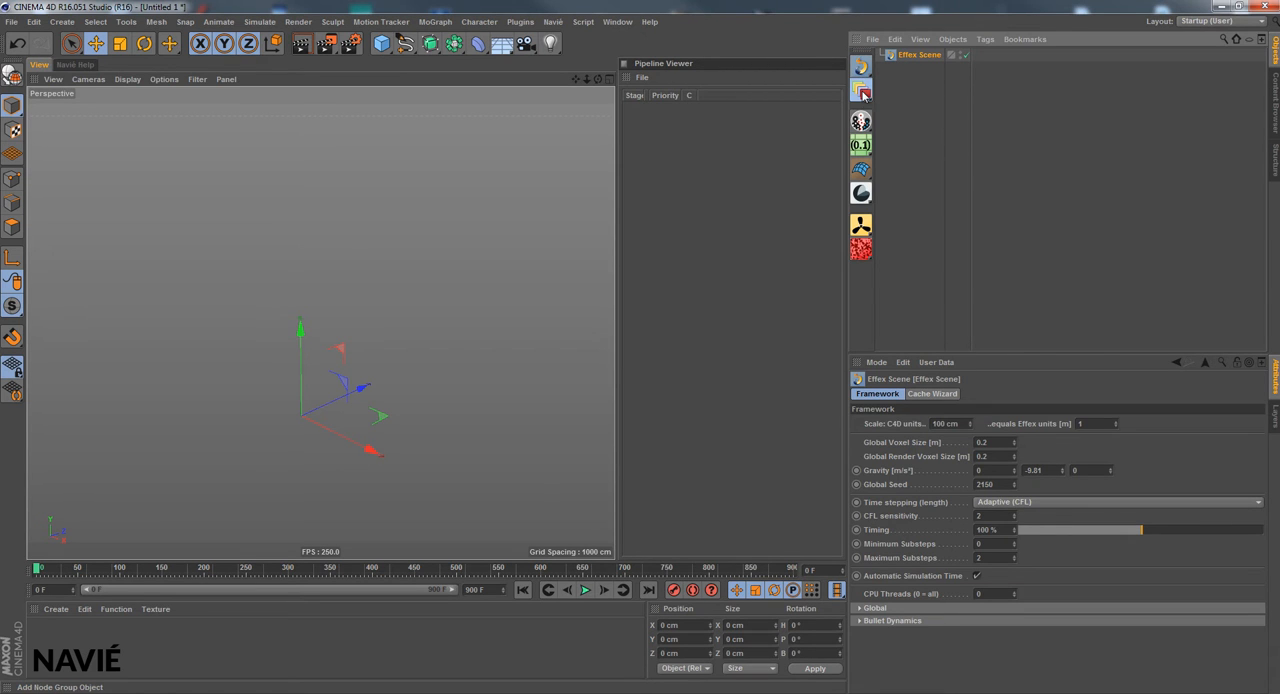
{"action": "left_click", "coordinate": [861, 91]}
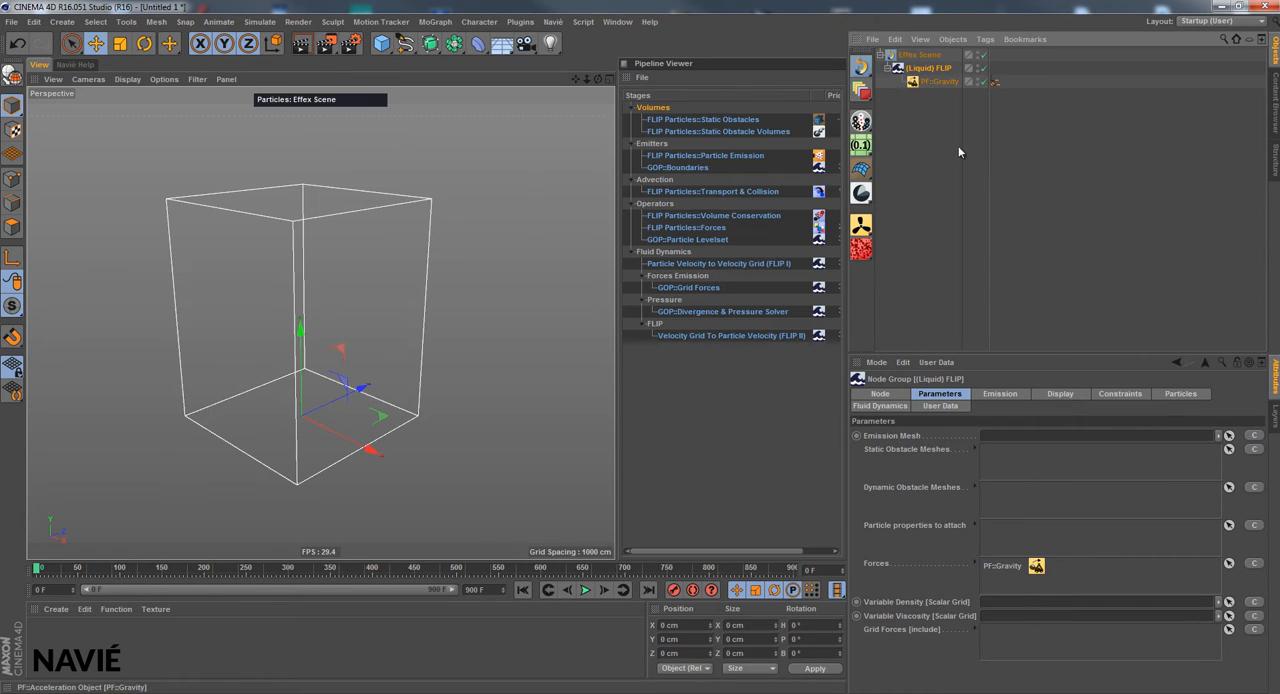
{"action": "mouse_move", "coordinate": [1004, 445]}
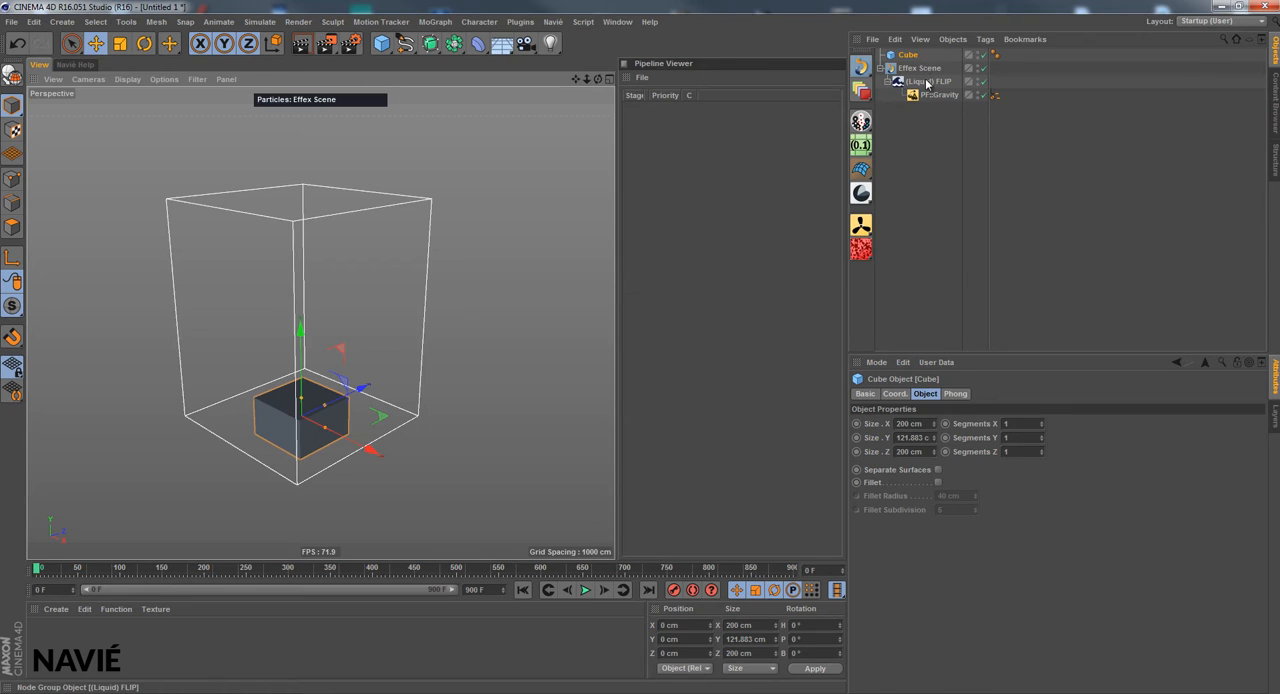
Set a lowered cube as the Liquid FLIP emission mesh and show its particles.
{"action": "left_click", "coordinate": [930, 81]}
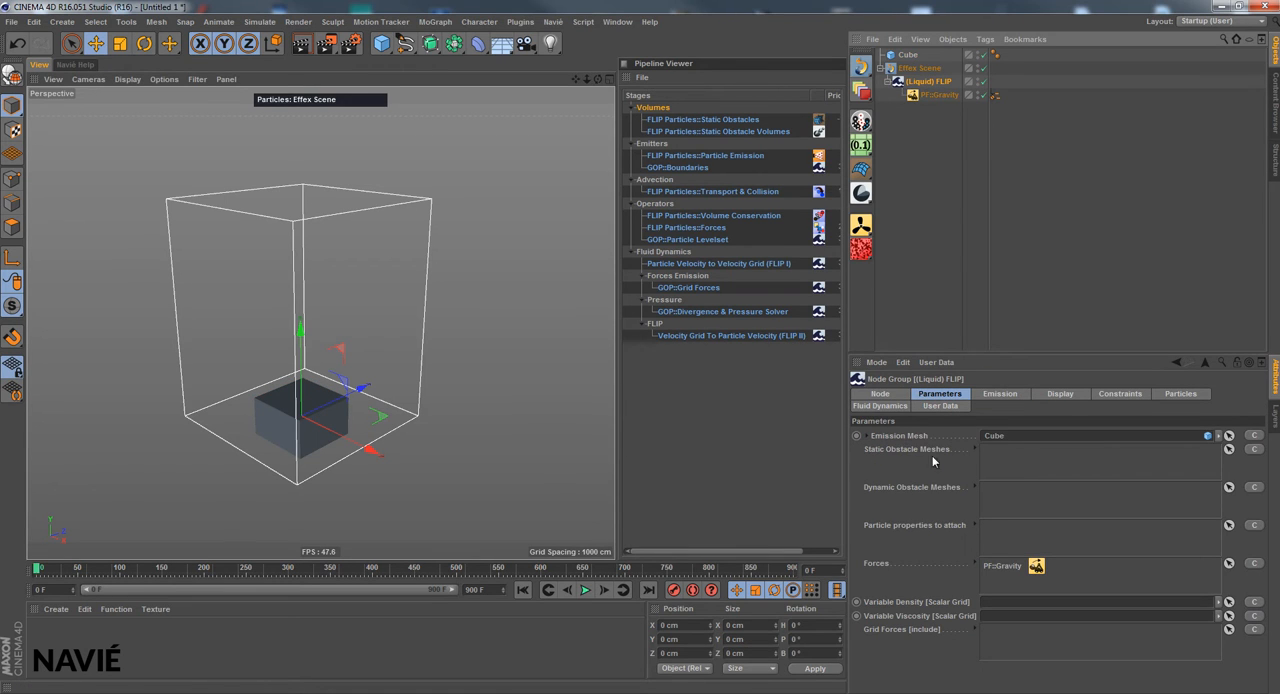
{"action": "left_click", "coordinate": [907, 54]}
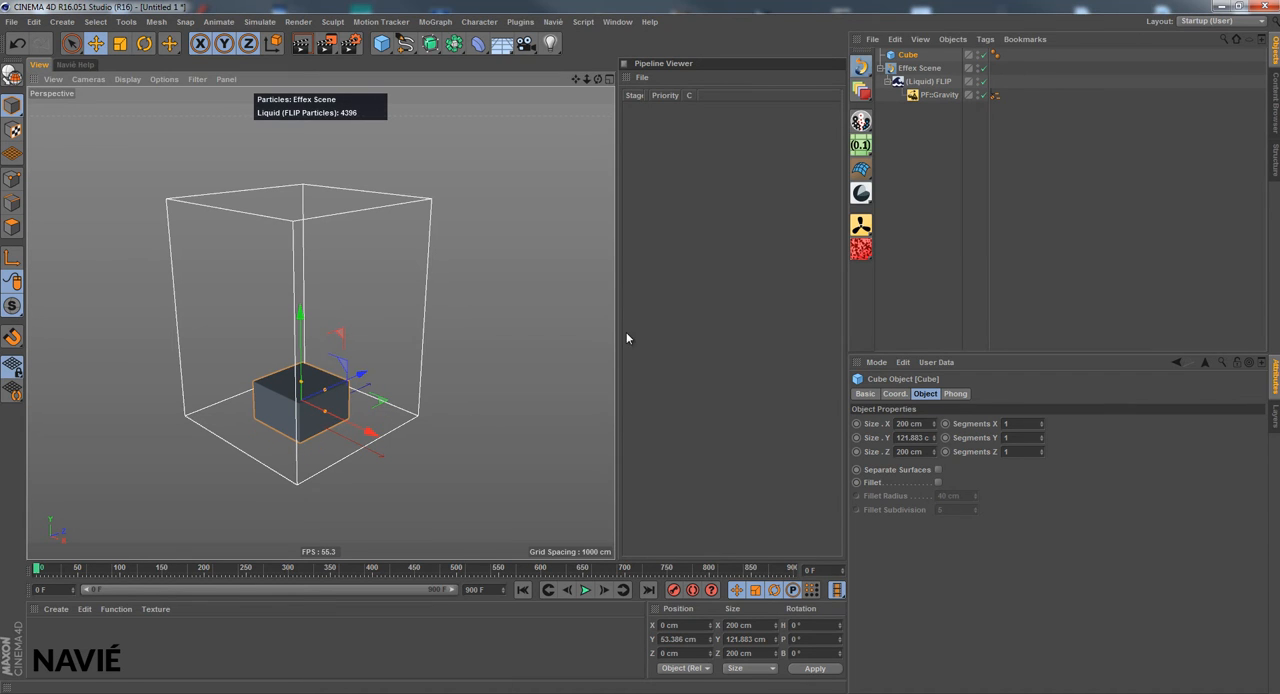
{"action": "left_click", "coordinate": [928, 81]}
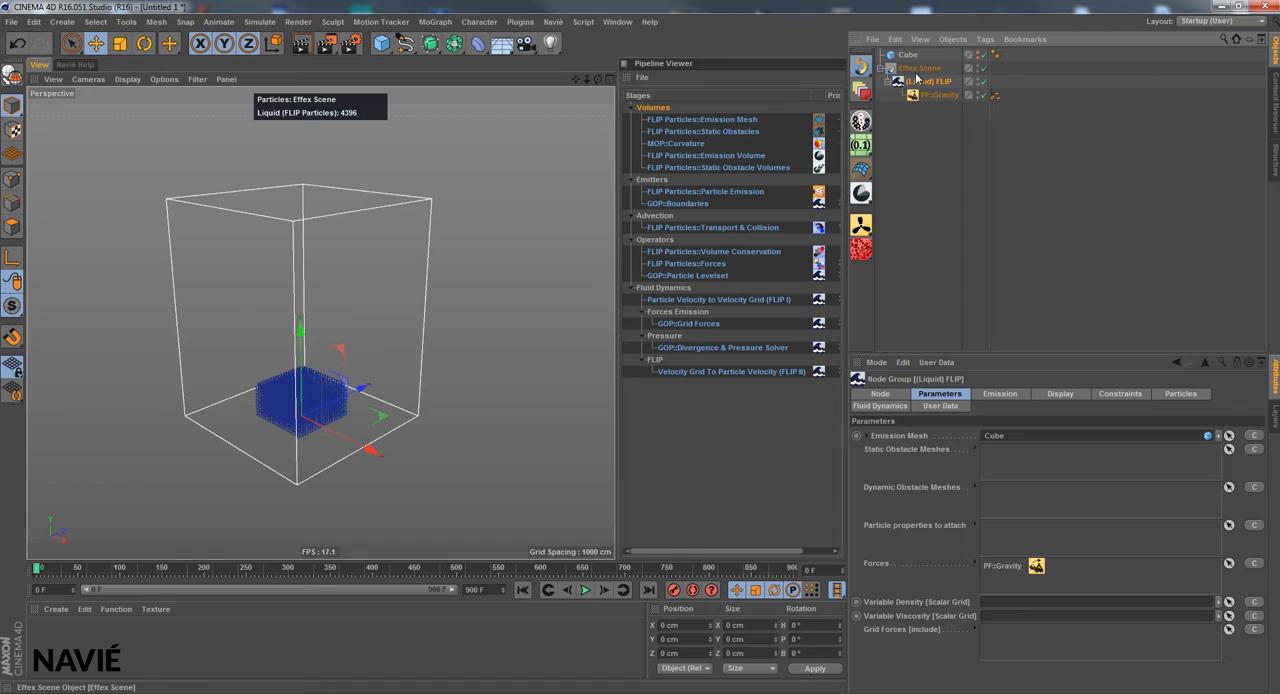
{"action": "left_click", "coordinate": [879, 406]}
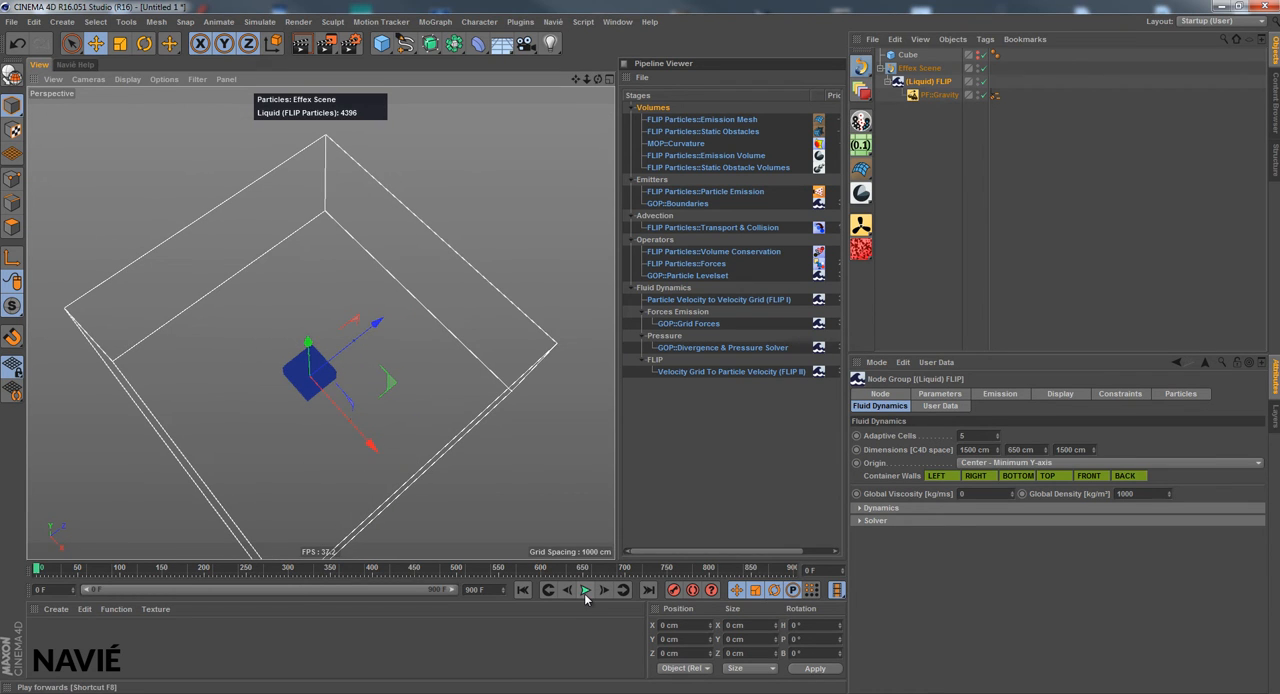
Set the liquid domain to 1500 × 650 × 1500 cm and preview the spread.
{"action": "left_click", "coordinate": [585, 589]}
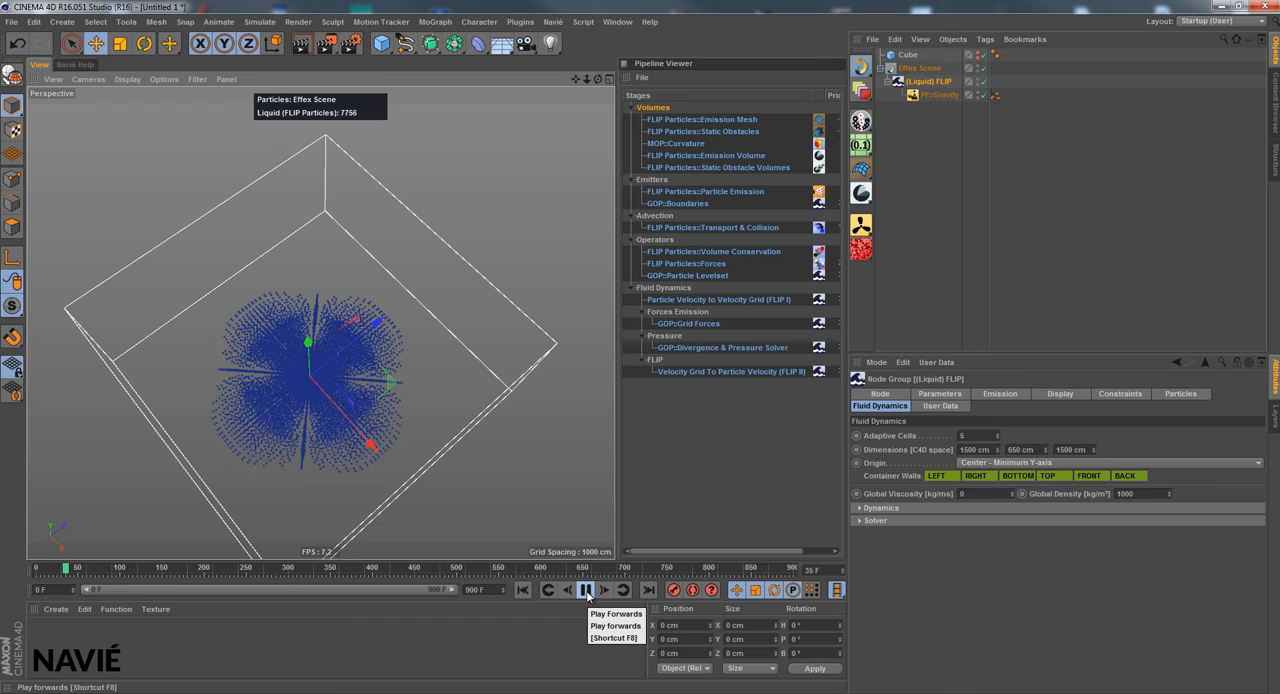
{"action": "left_click", "coordinate": [585, 589]}
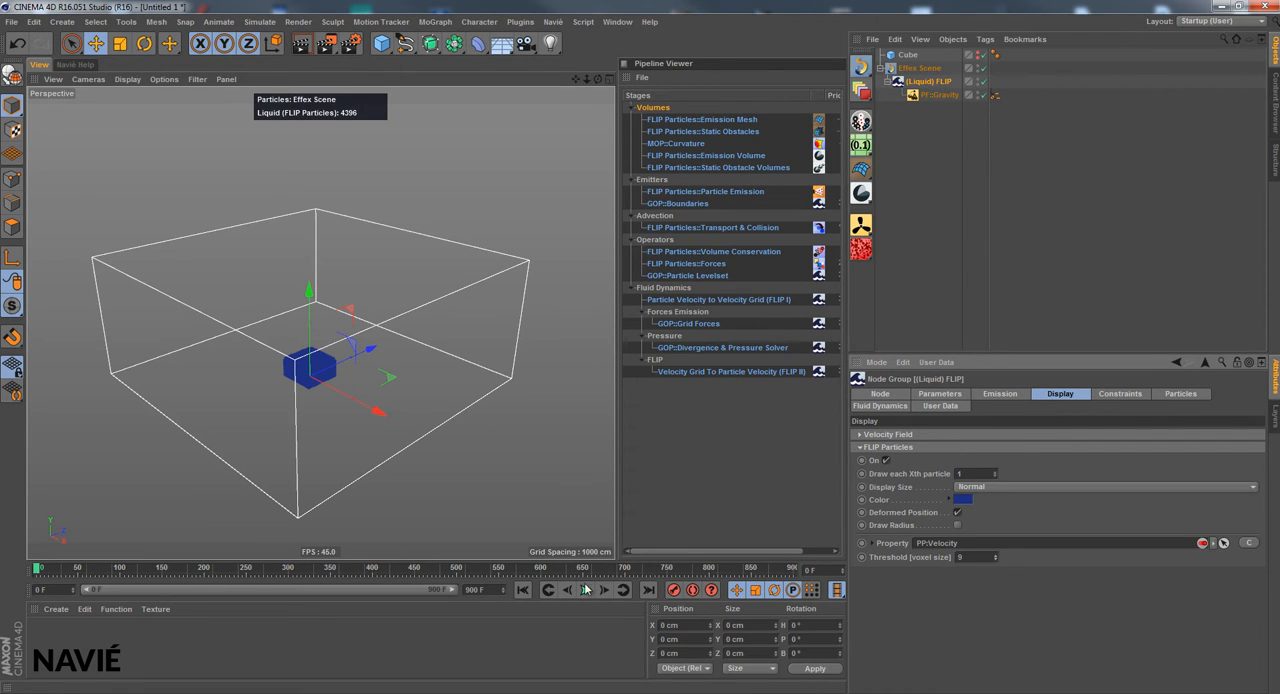
Colour particles by PP:Velocity, limit emission to 1 frame, and preview the splash.
{"action": "left_click", "coordinate": [585, 589]}
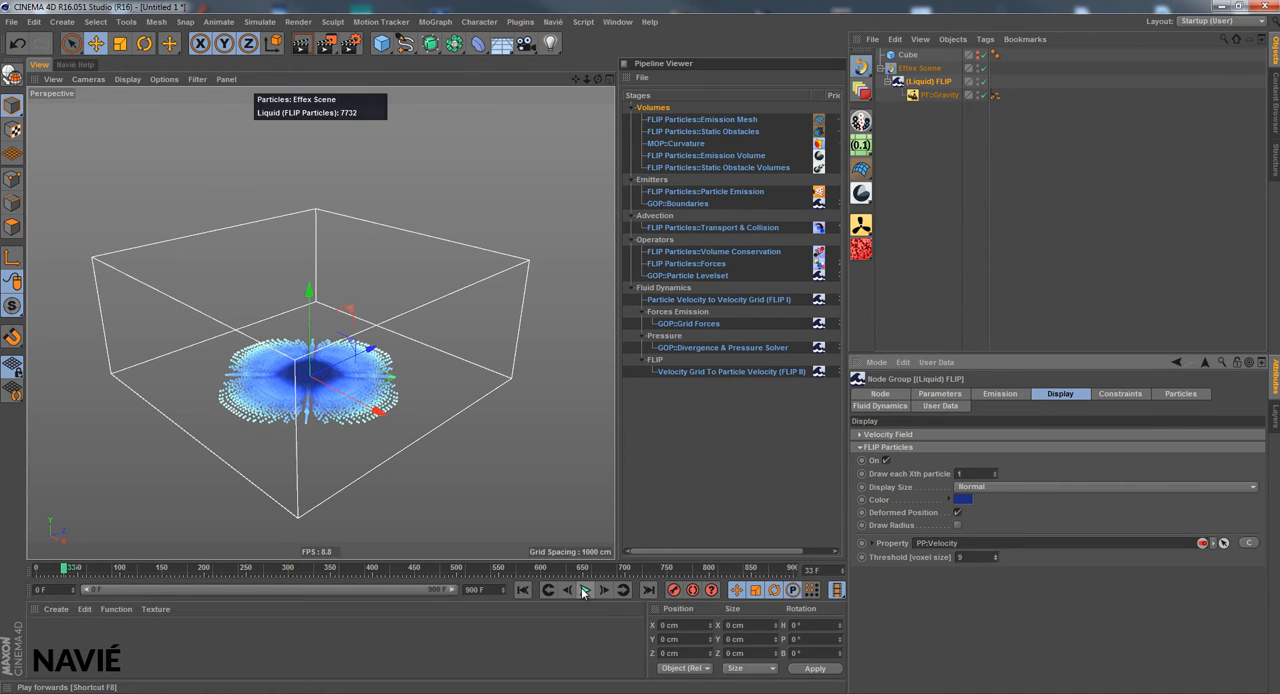
{"action": "left_click", "coordinate": [522, 589]}
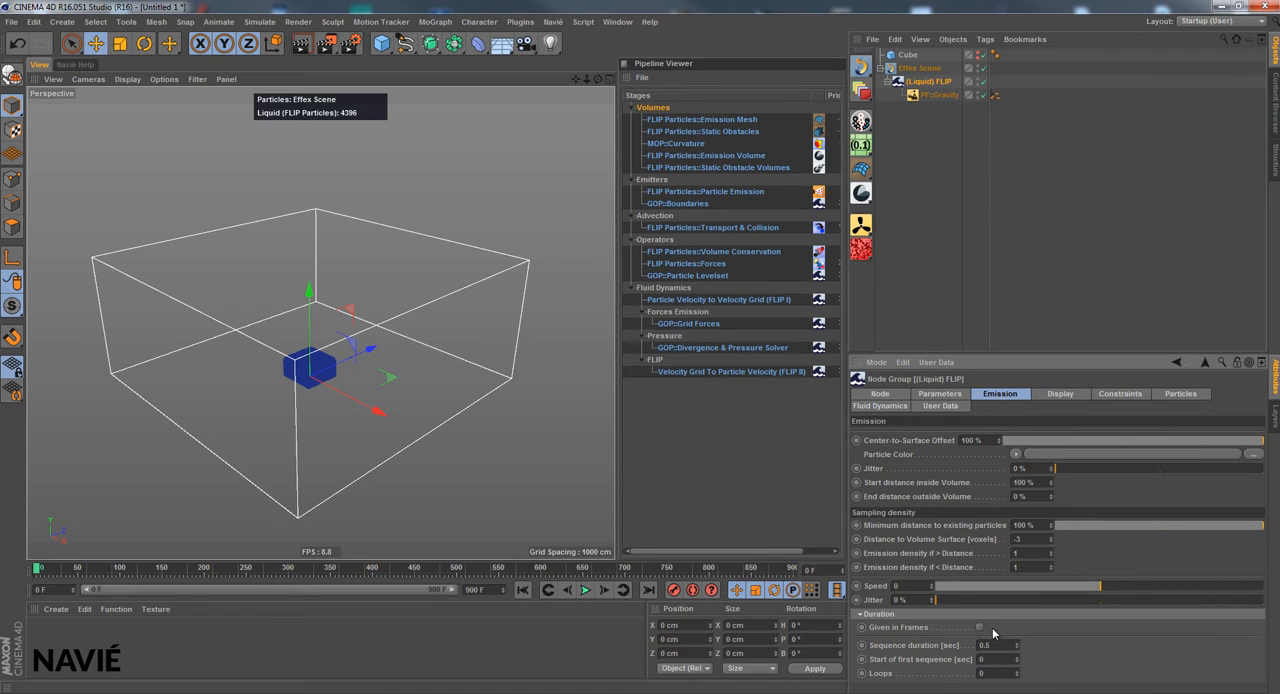
{"action": "left_click", "coordinate": [979, 627]}
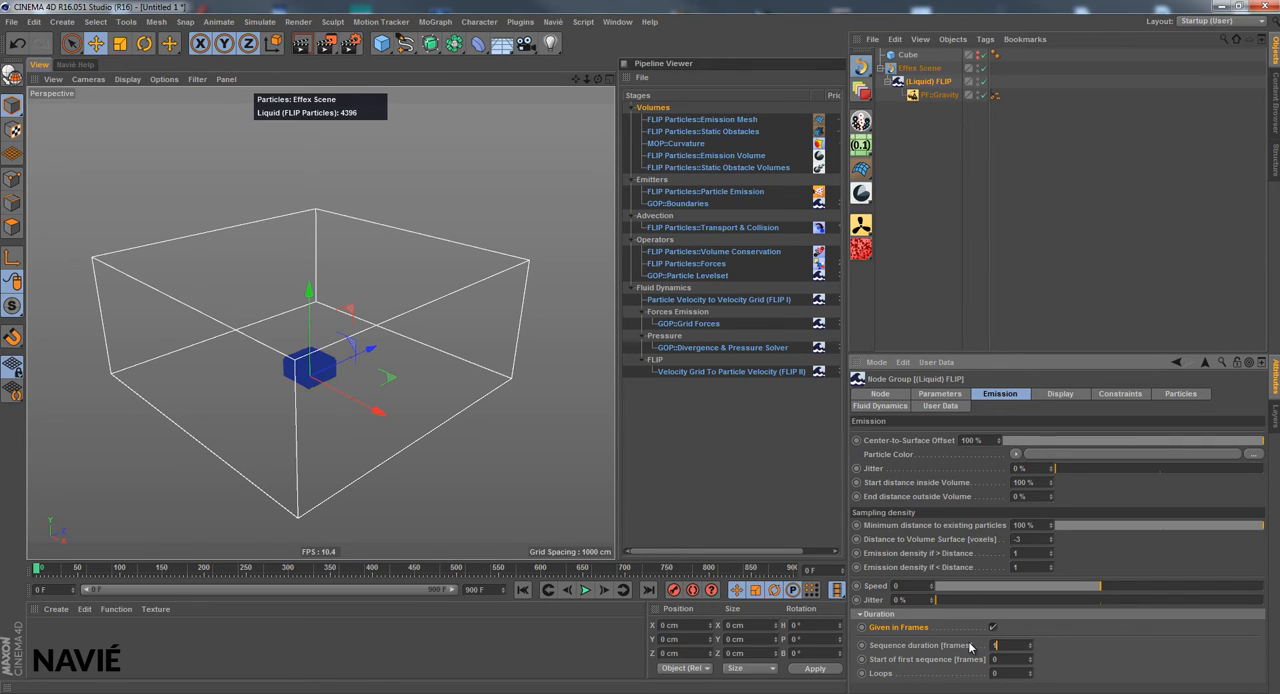
{"action": "left_click", "coordinate": [584, 589]}
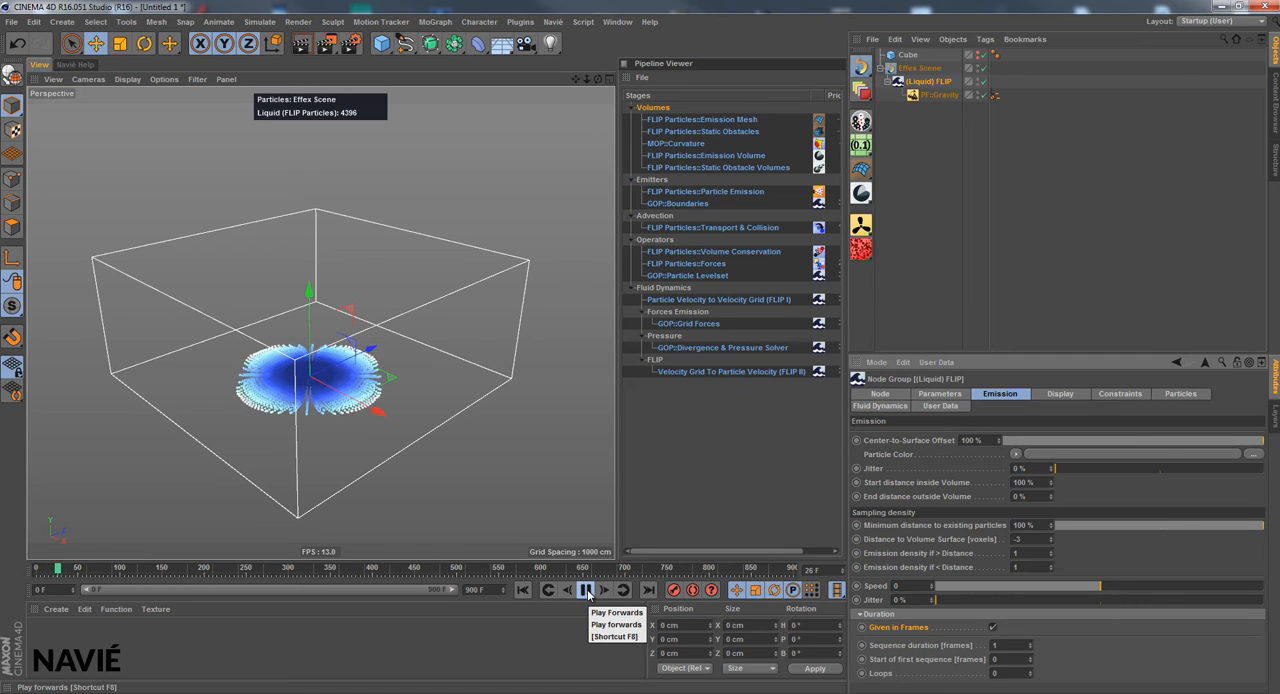
{"action": "left_click", "coordinate": [584, 589]}
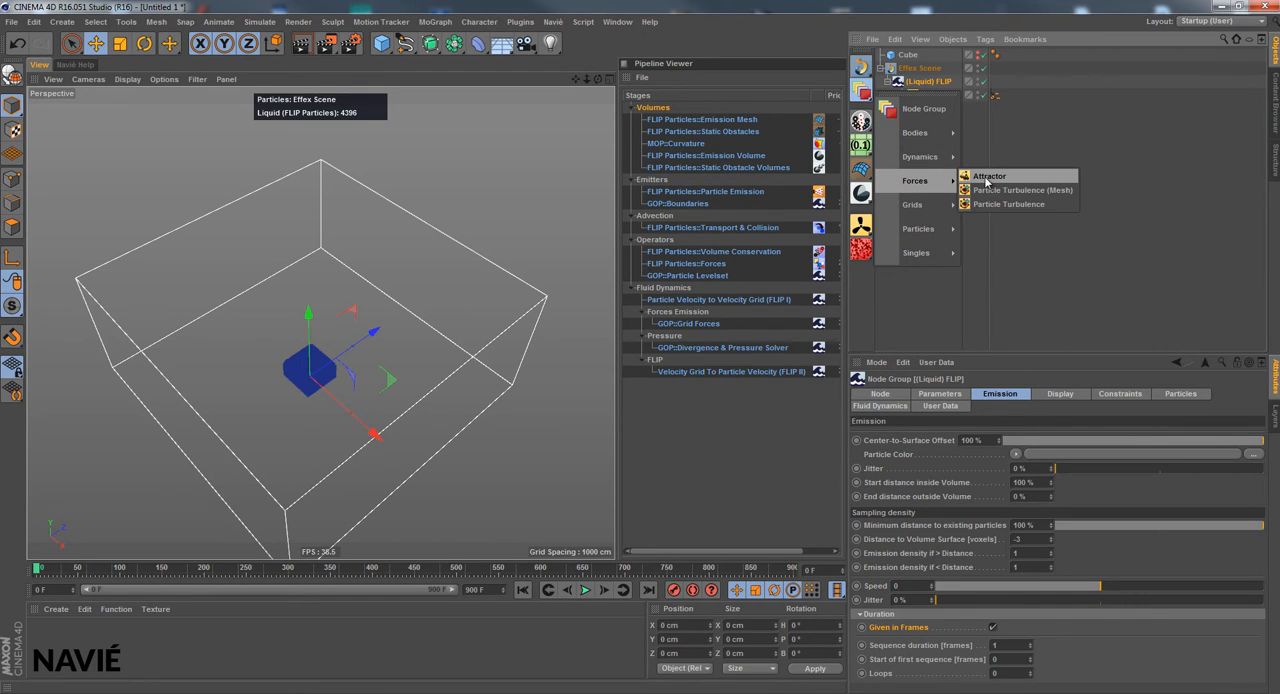
Add an Attractor force with a 200 cm falloff radius, lowered onto the cube.
{"action": "left_click", "coordinate": [988, 176]}
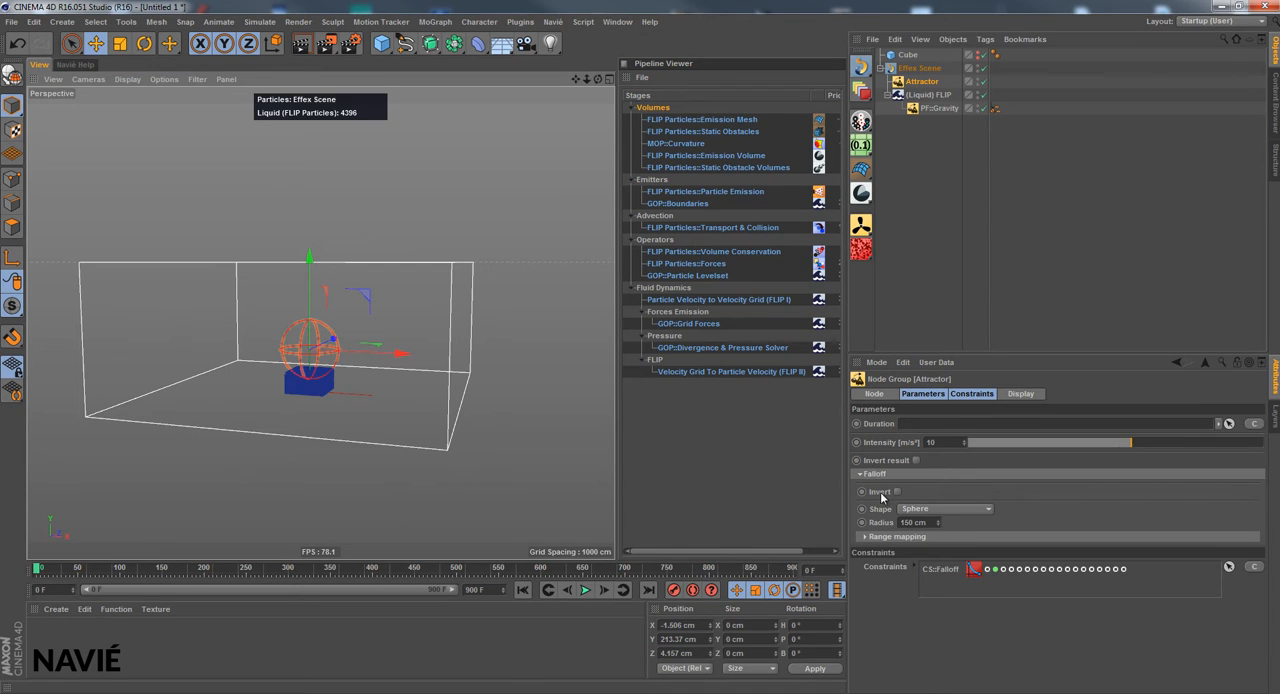
{"action": "mouse_move", "coordinate": [904, 483]}
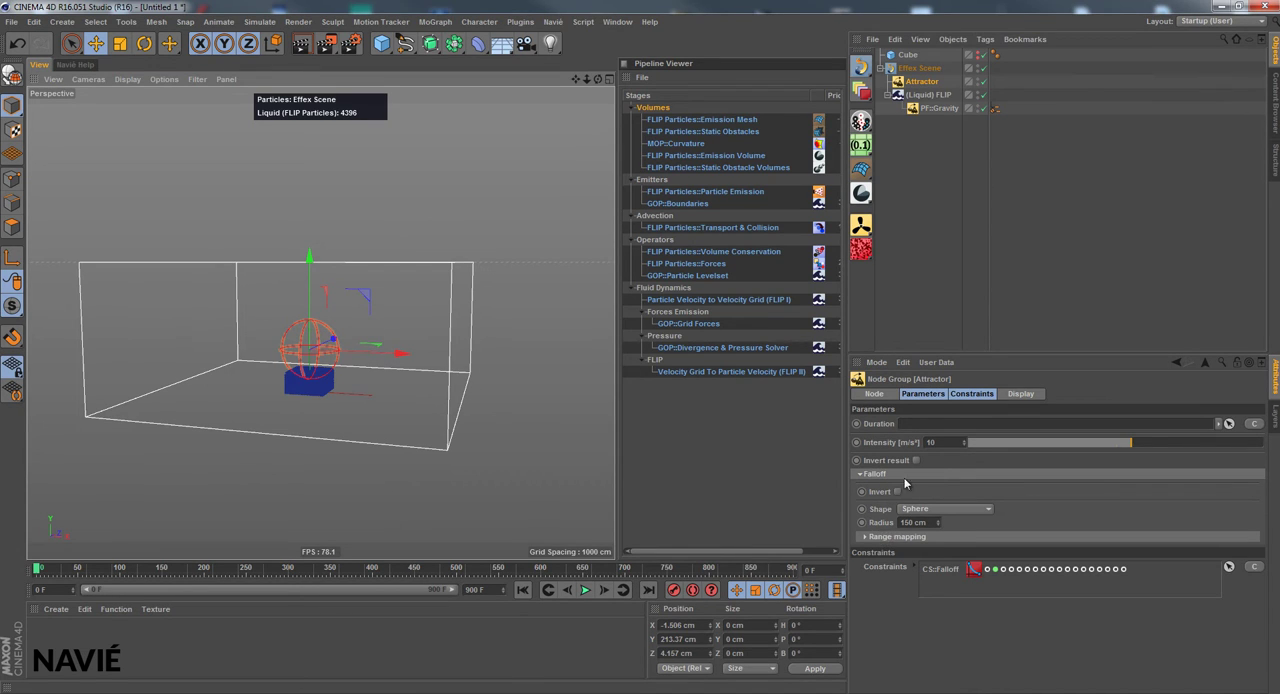
{"action": "left_click", "coordinate": [897, 536]}
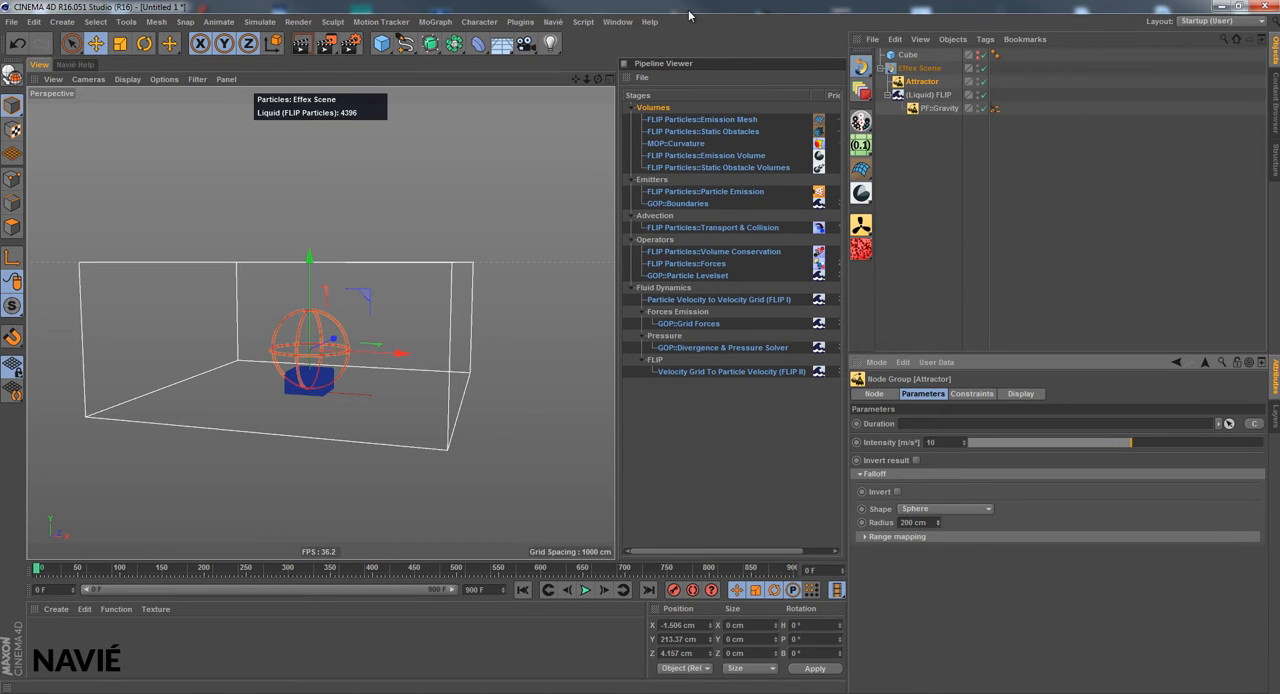
{"action": "left_click_drag", "start_coordinate": [309, 350], "coordinate": [309, 290]}
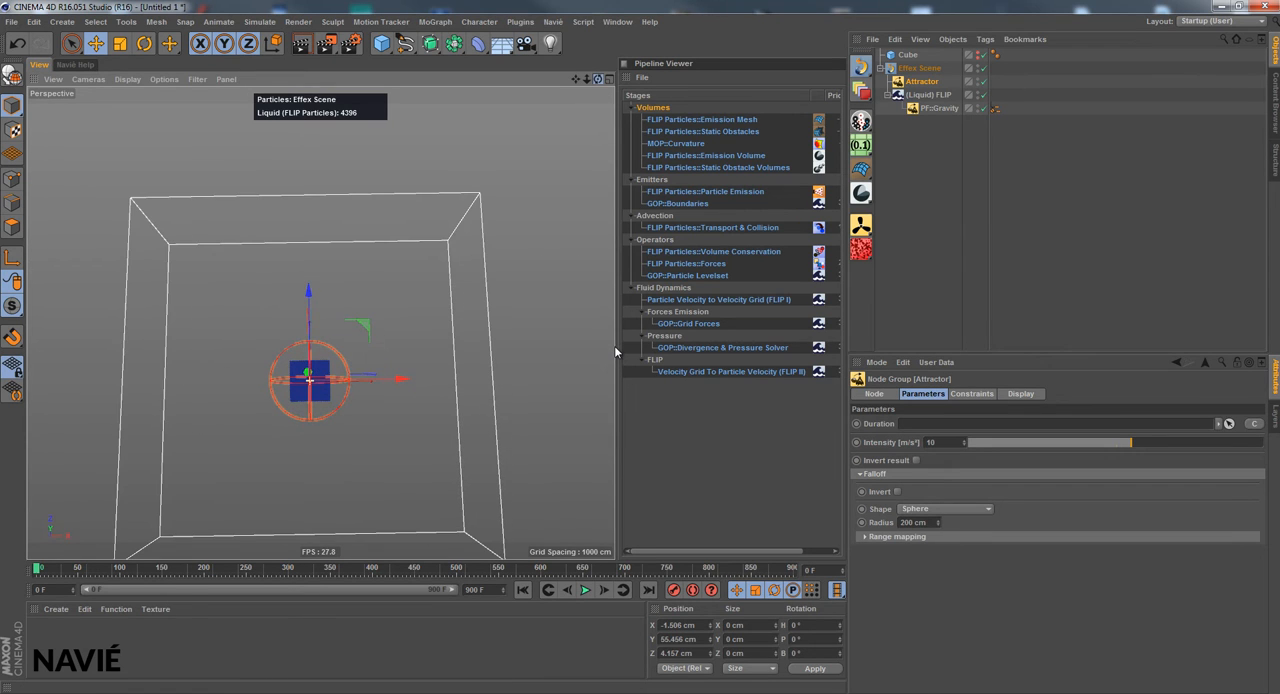
Add the Attractor to the Liquid FLIP Forces list alongside gravity.
{"action": "left_click", "coordinate": [585, 589]}
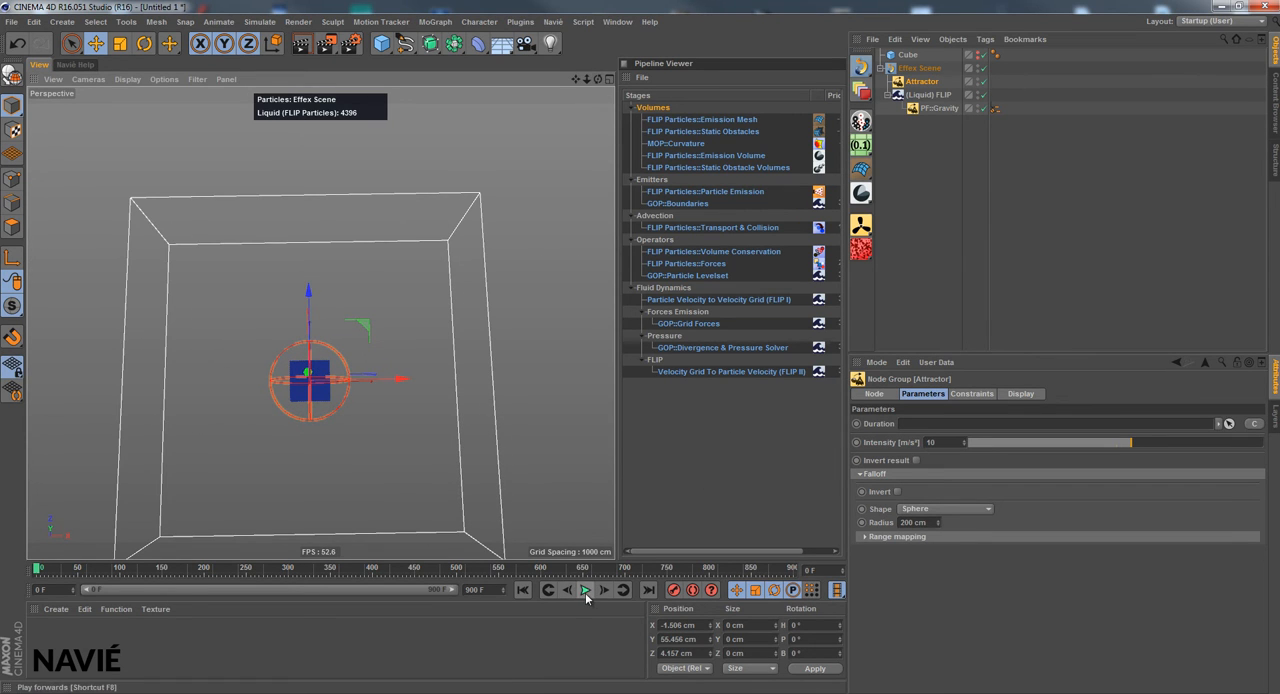
{"action": "left_click", "coordinate": [930, 94]}
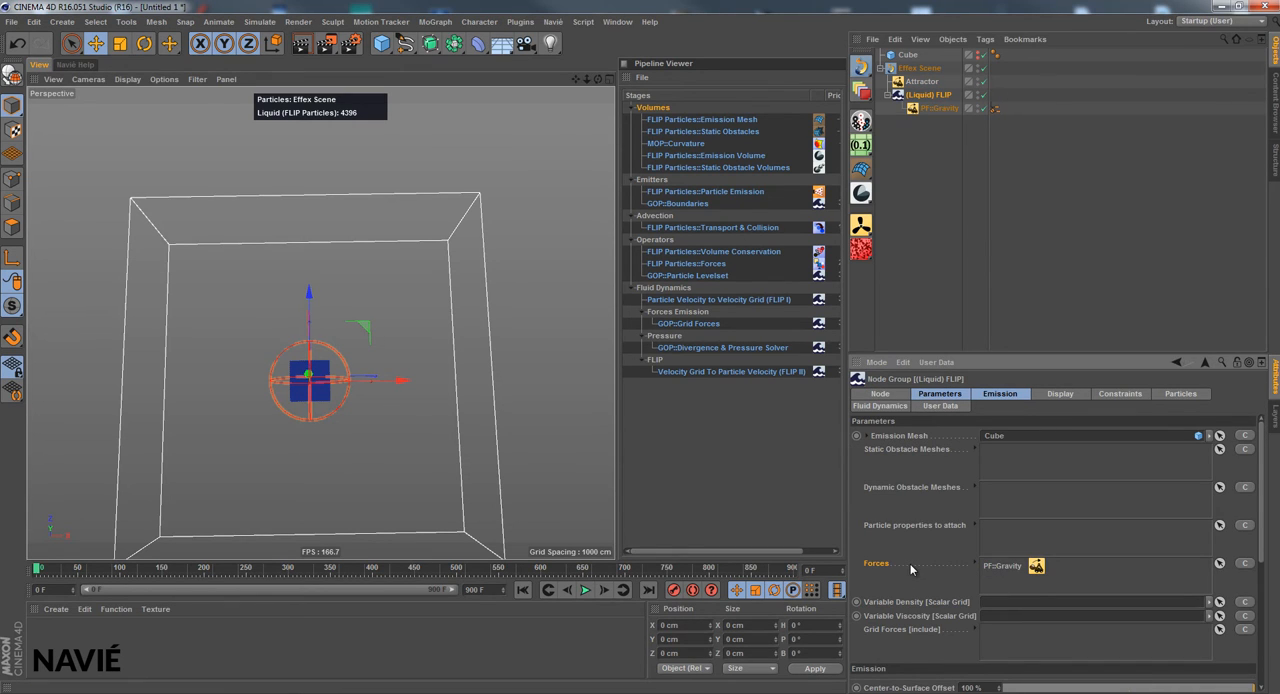
{"action": "left_click", "coordinate": [1219, 565]}
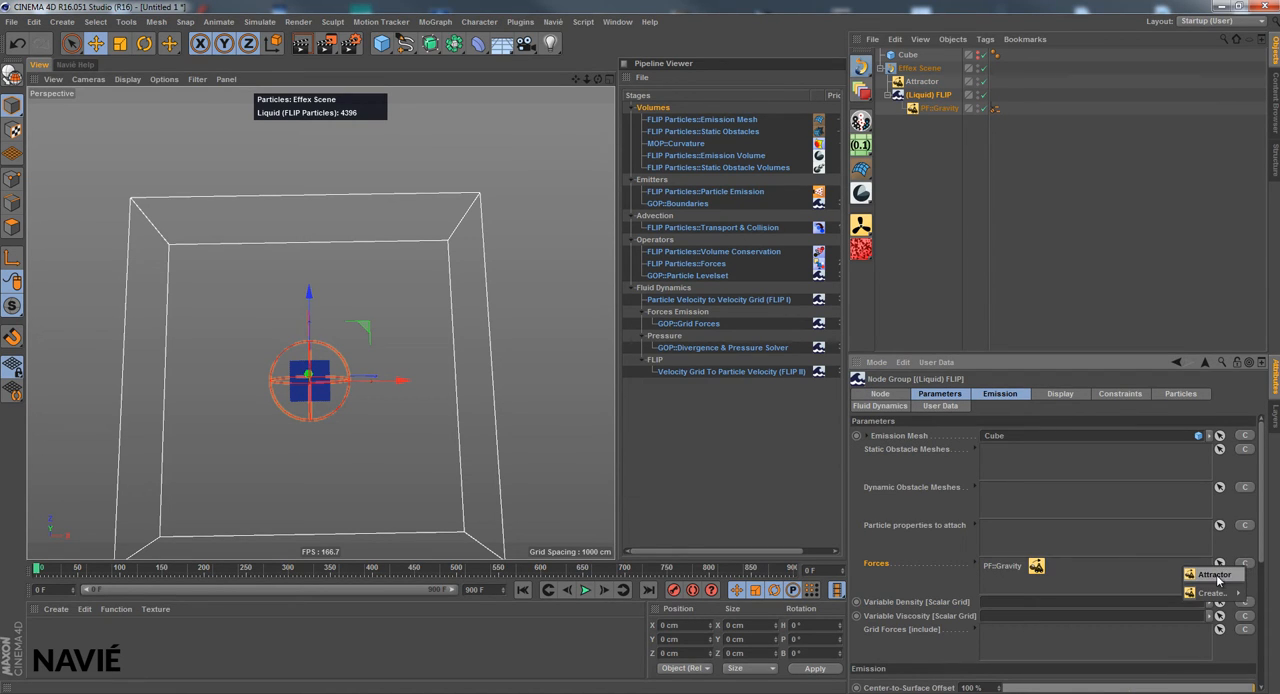
{"action": "left_click", "coordinate": [1213, 573]}
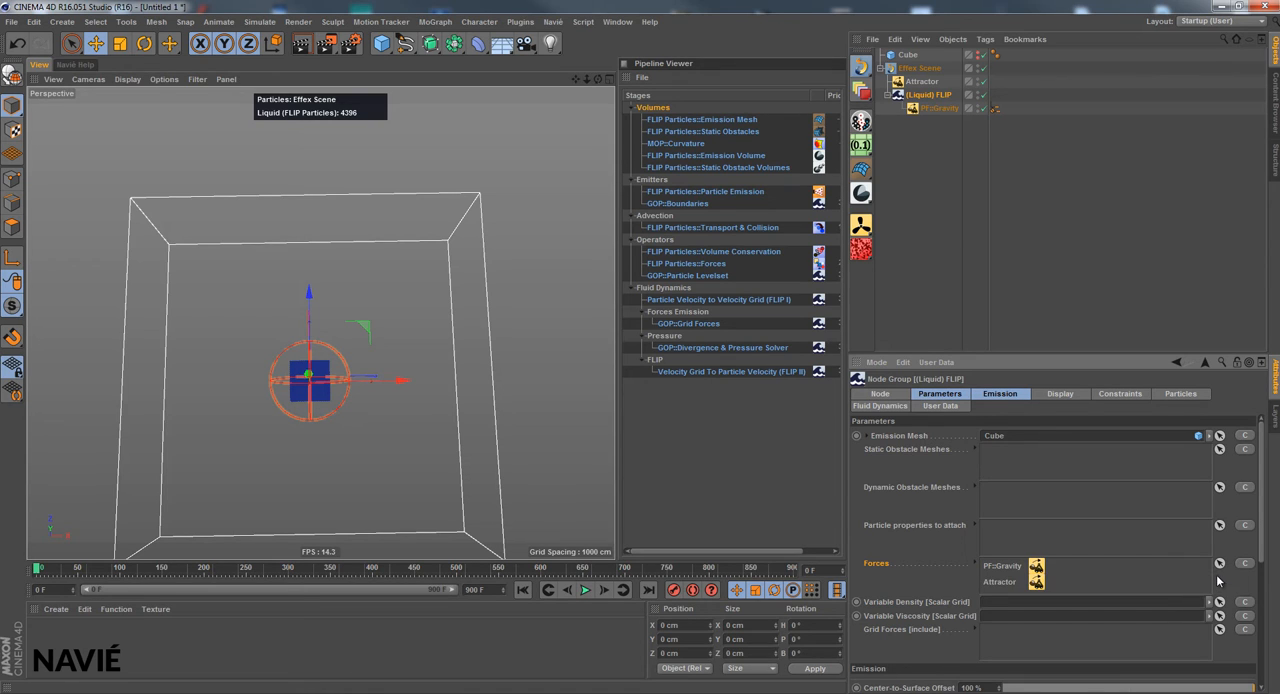
{"action": "left_click", "coordinate": [920, 81]}
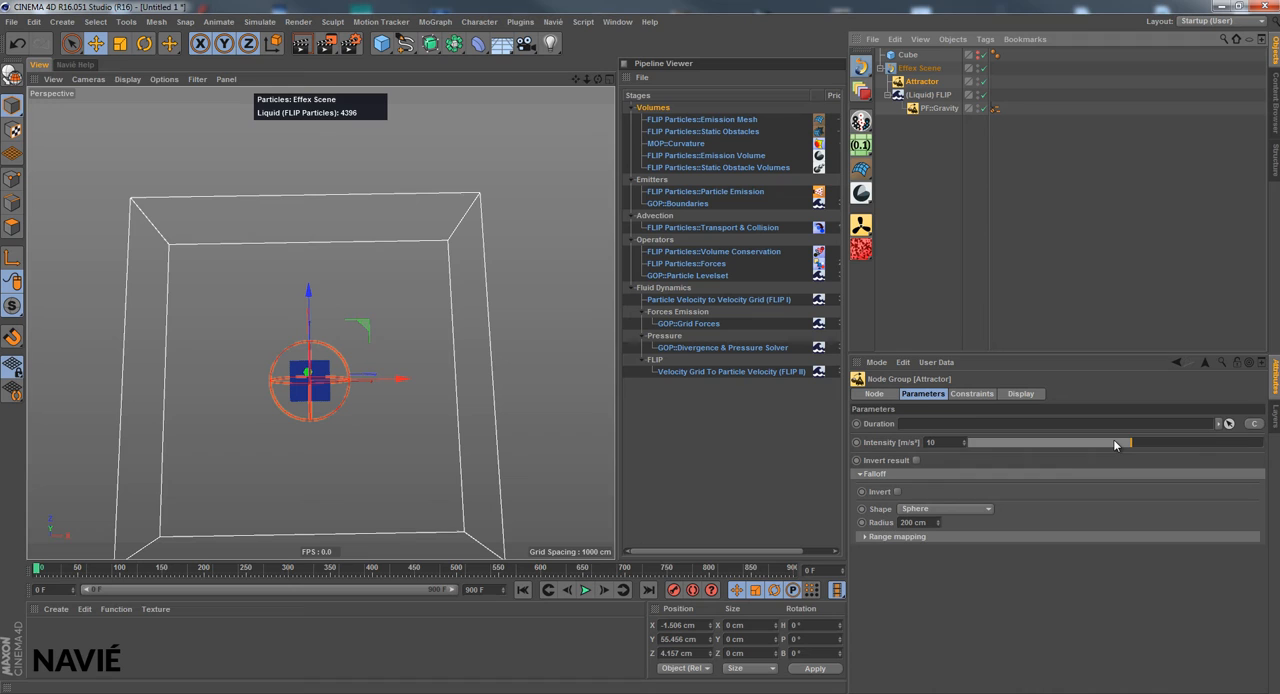
Test the 56 m/s² attractor scattering liquid outward, then reverse intensity to -55.
{"action": "left_click_drag", "start_coordinate": [1130, 442], "coordinate": [1200, 442]}
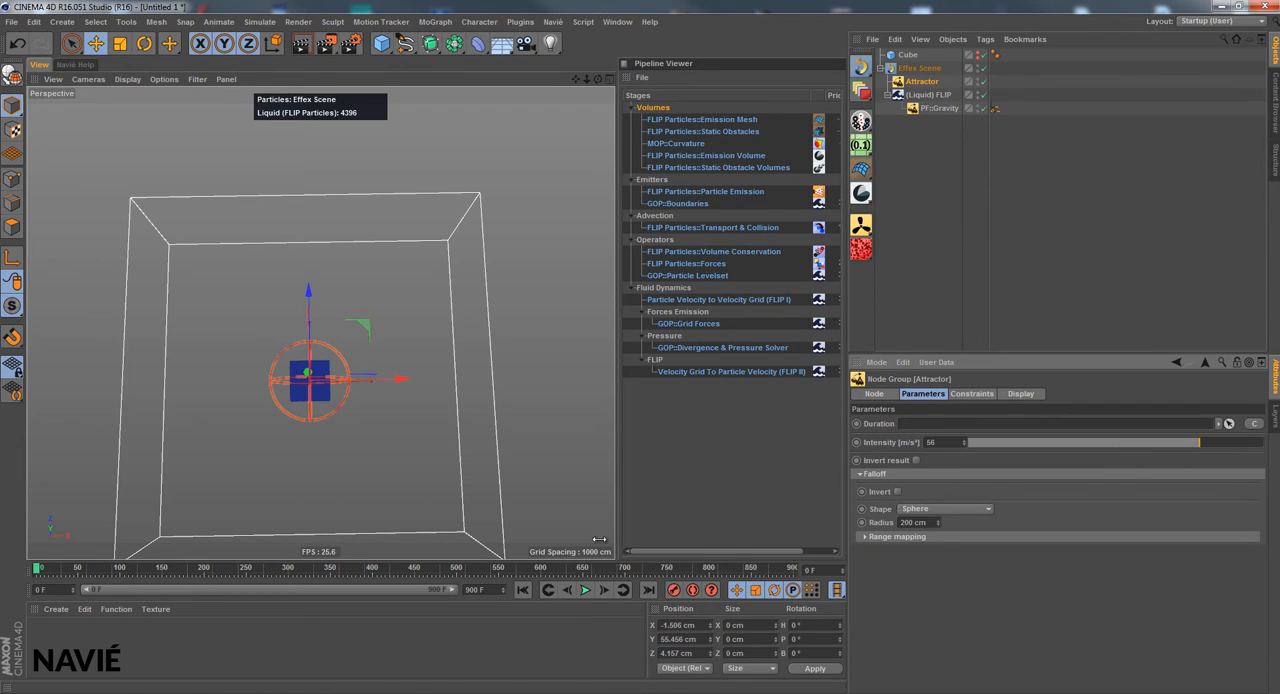
{"action": "left_click", "coordinate": [585, 589]}
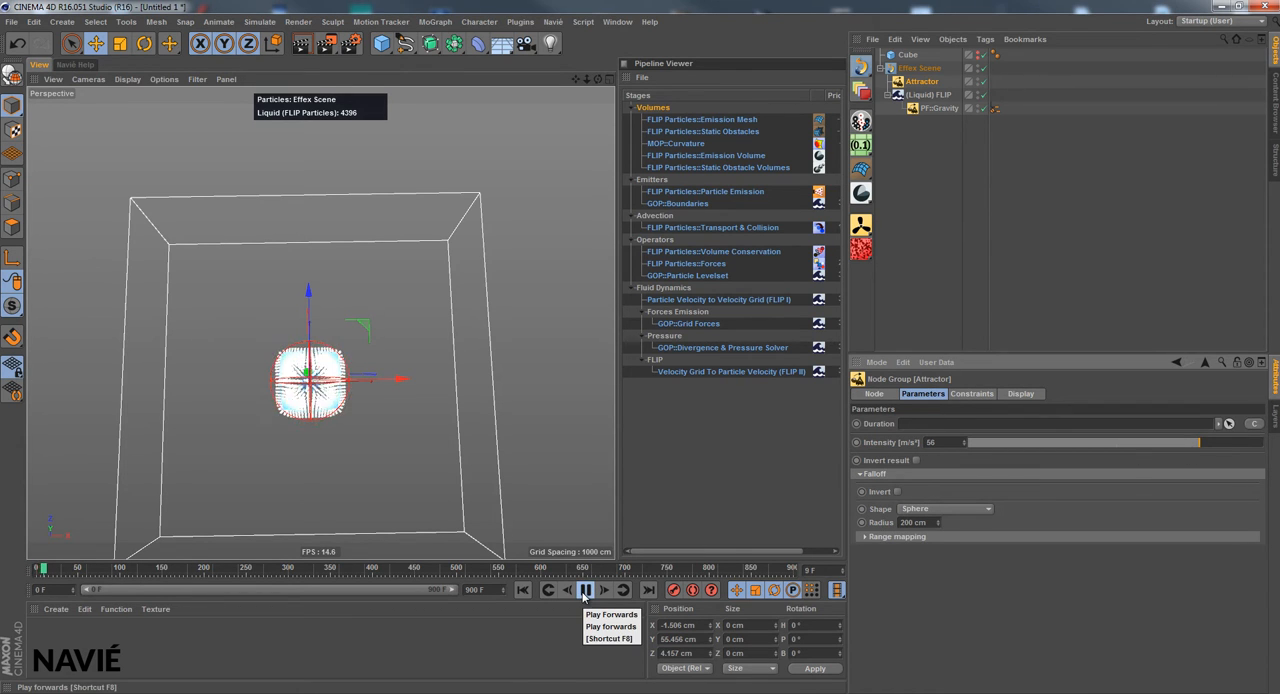
{"action": "left_click", "coordinate": [585, 589]}
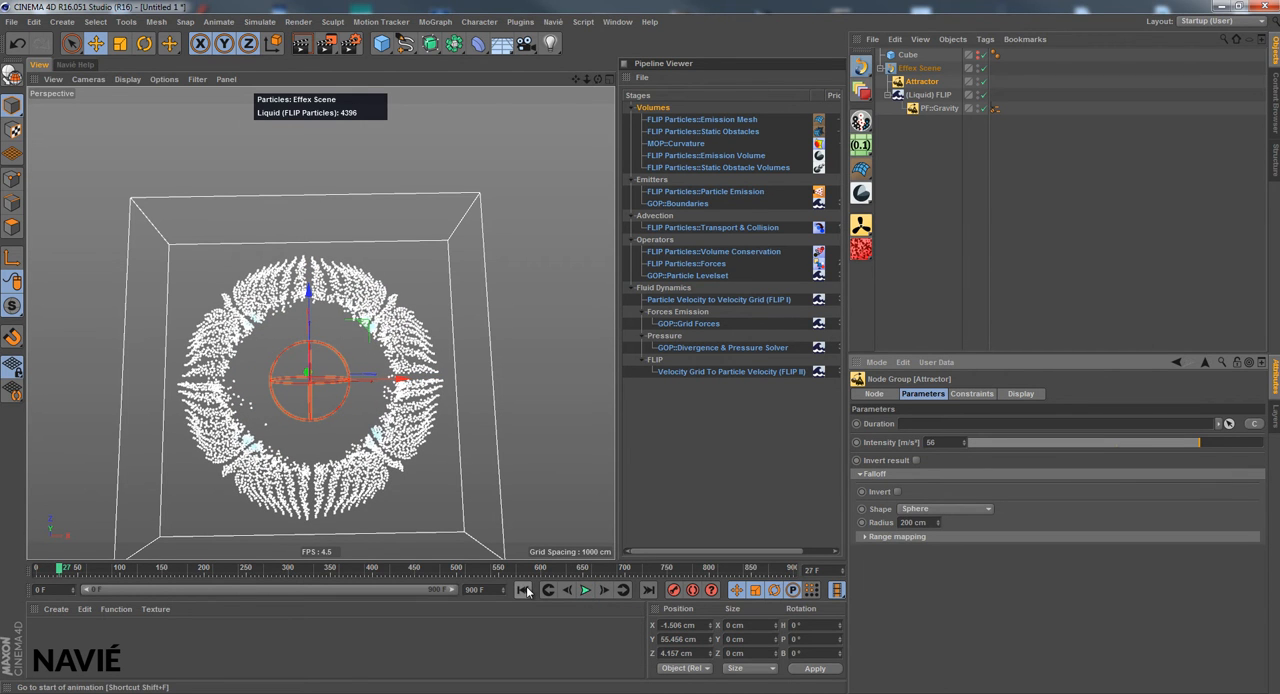
{"action": "left_click", "coordinate": [523, 589]}
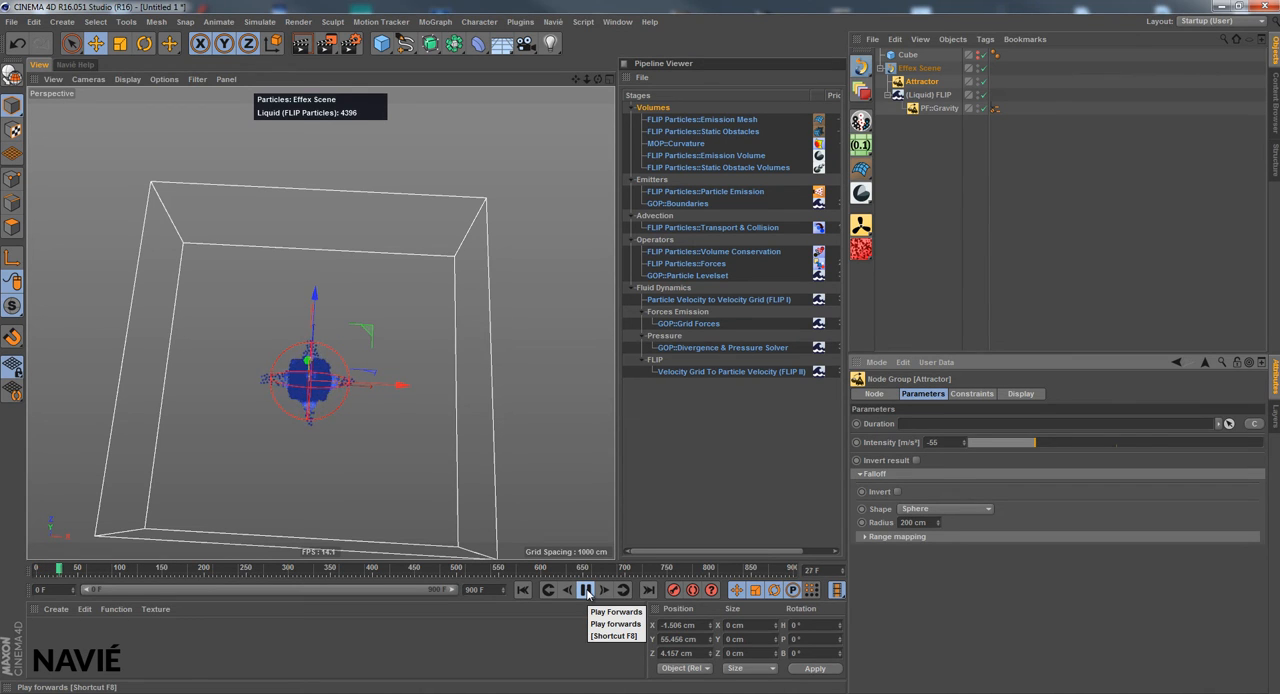
Centre the attractor on the cube in Top view and rerun the -55 simulation.
{"action": "left_click", "coordinate": [586, 589]}
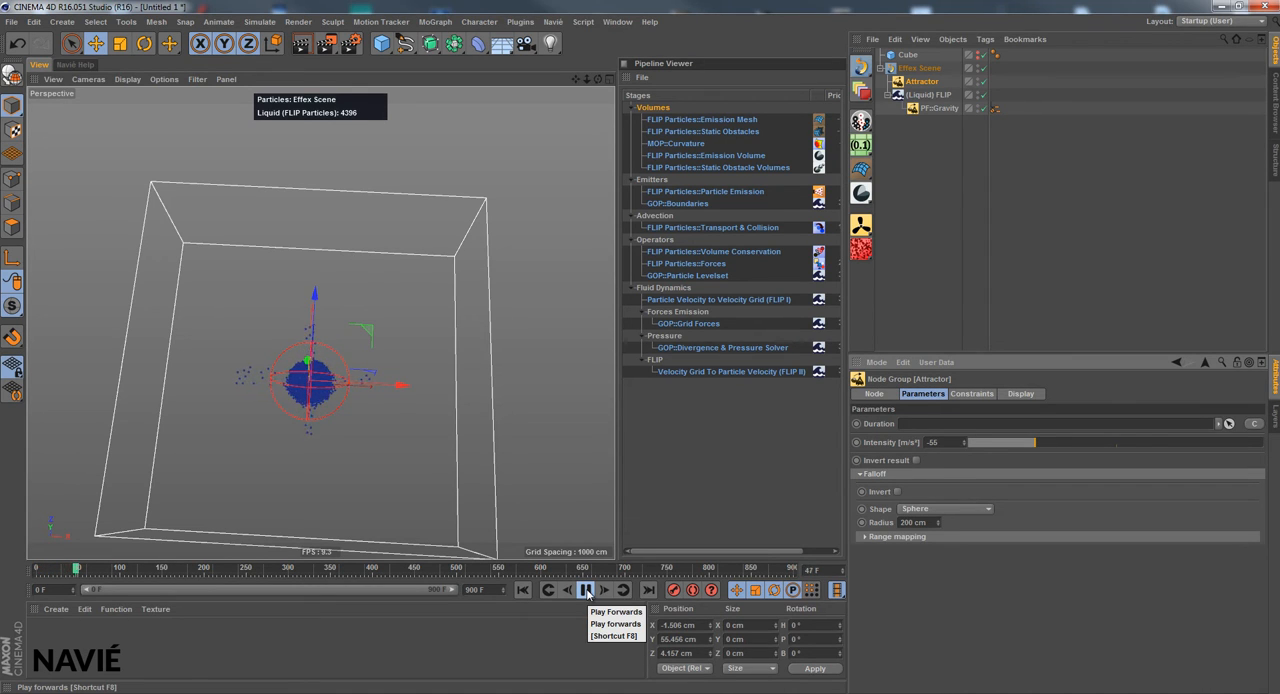
{"action": "left_click", "coordinate": [585, 589]}
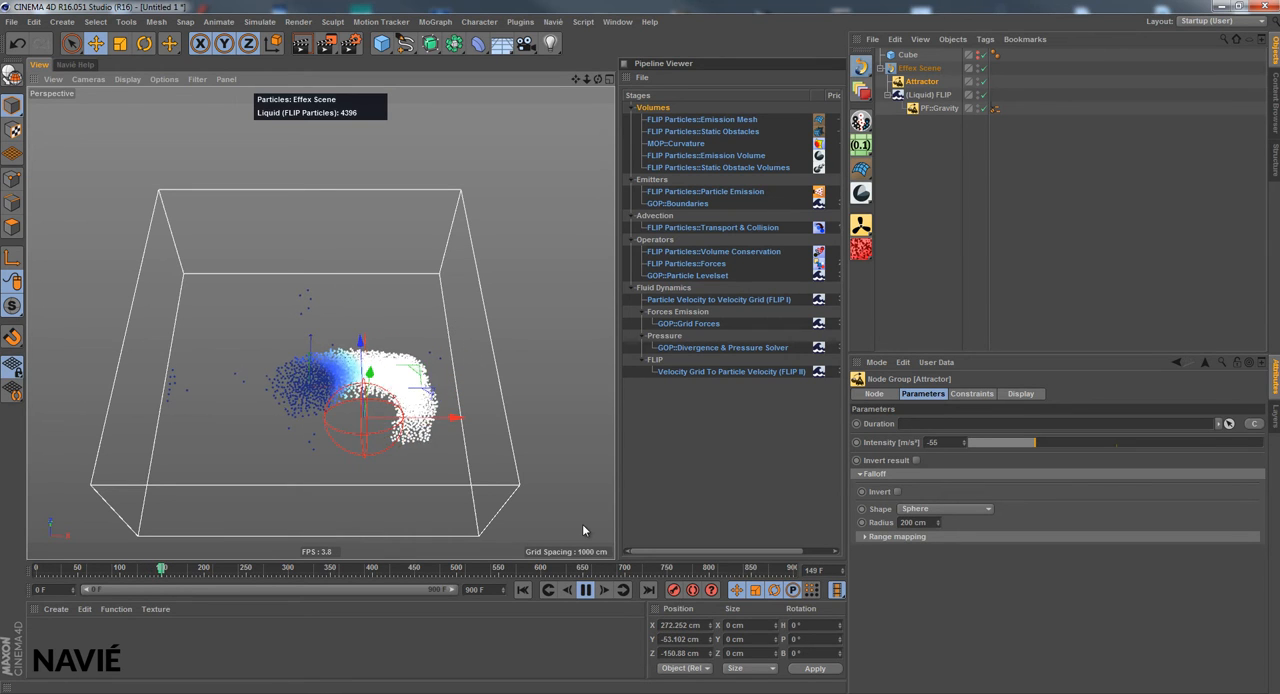
{"action": "left_click", "coordinate": [585, 589]}
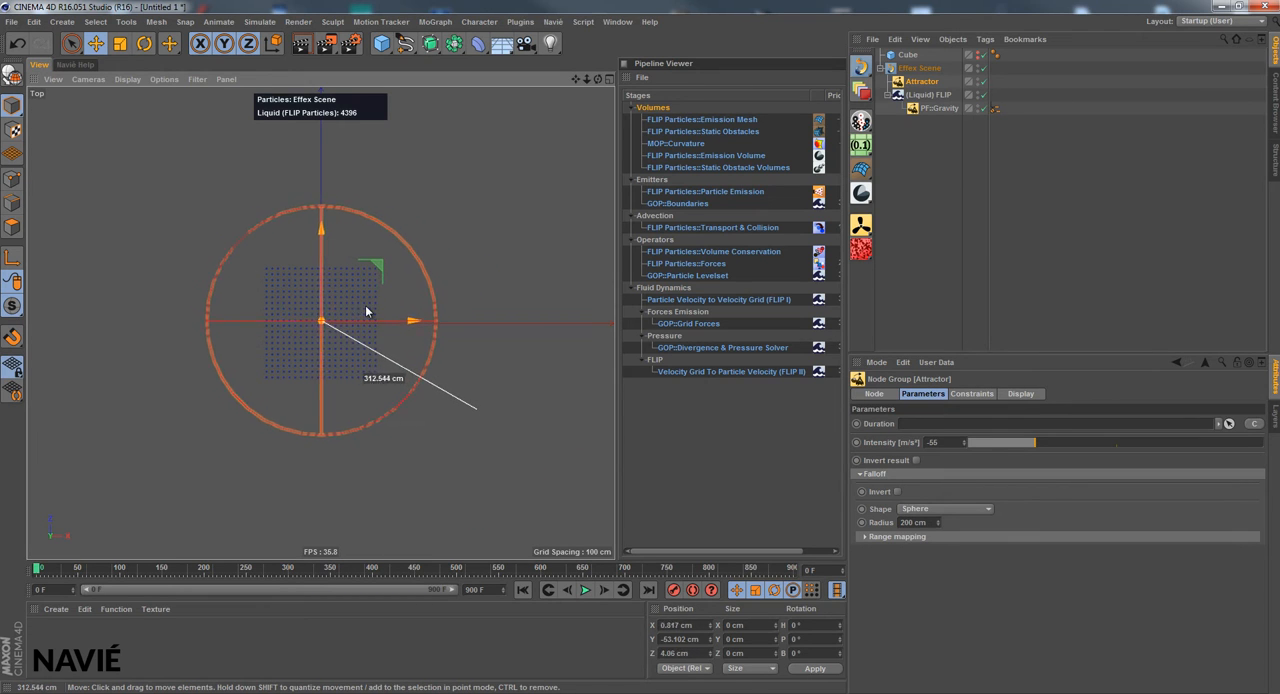
{"action": "left_click", "coordinate": [584, 589]}
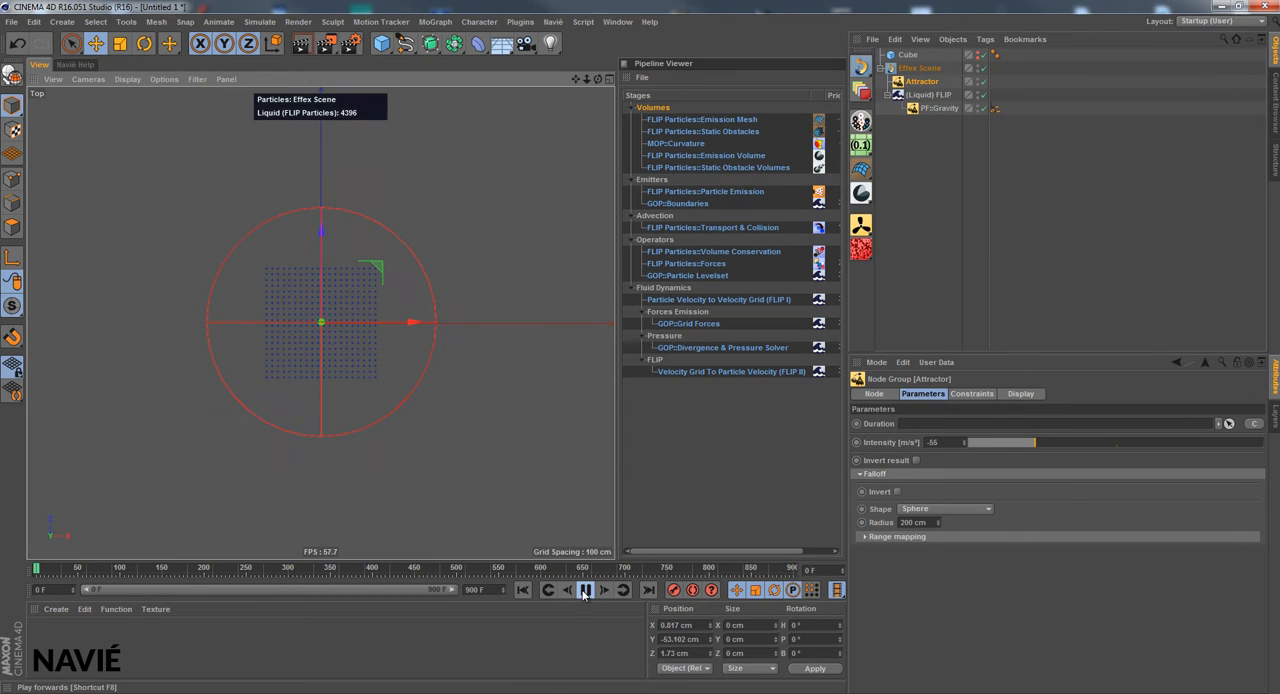
{"action": "left_click", "coordinate": [585, 589]}
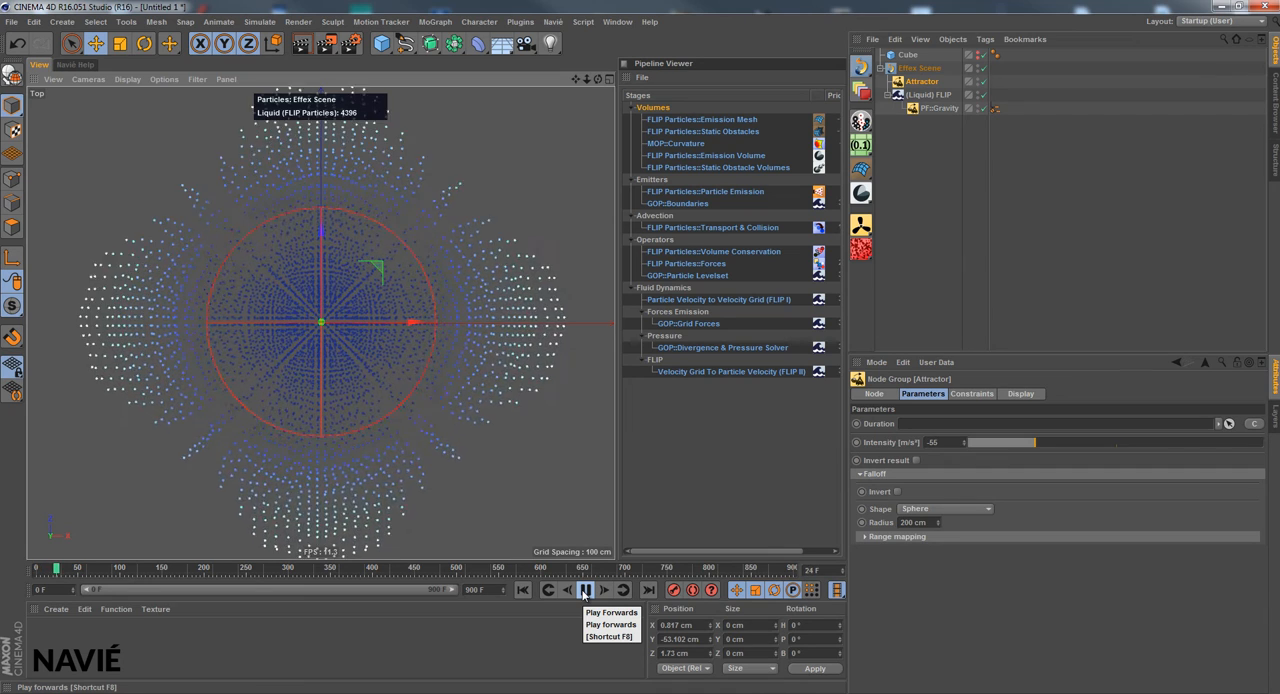
{"action": "left_click", "coordinate": [585, 589]}
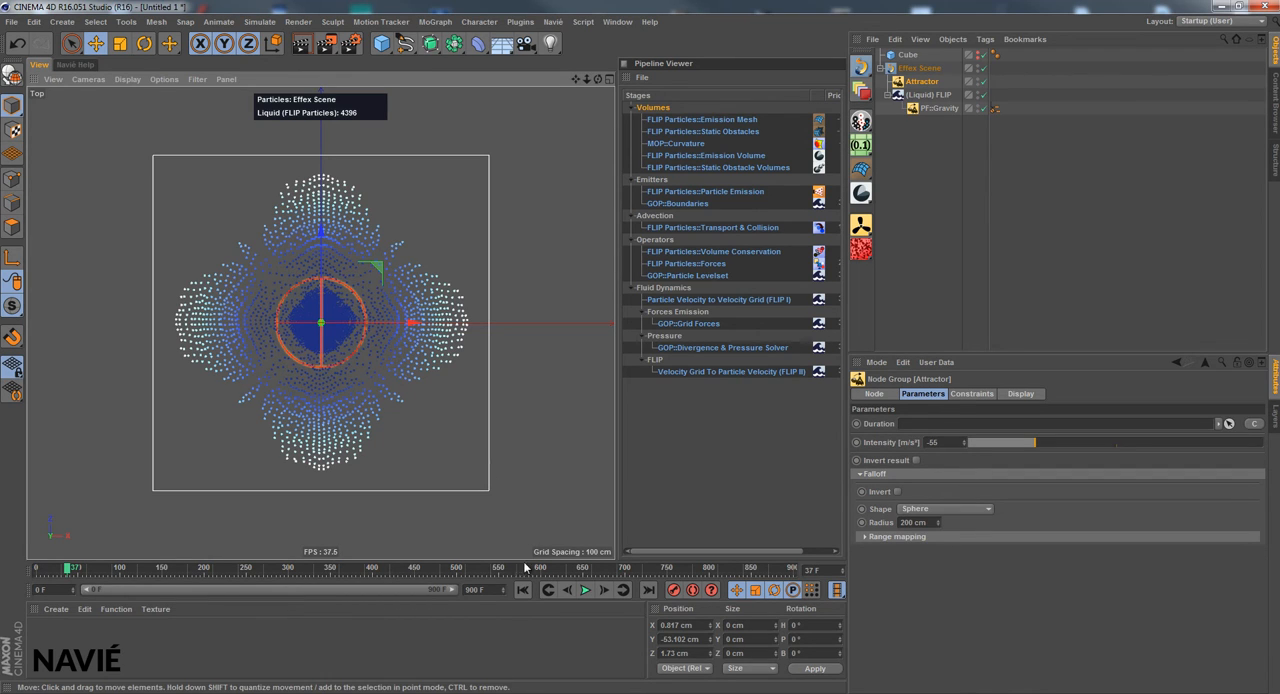
Invert the attractor's falloff and move it around in Top view during playback.
{"action": "left_click", "coordinate": [521, 589]}
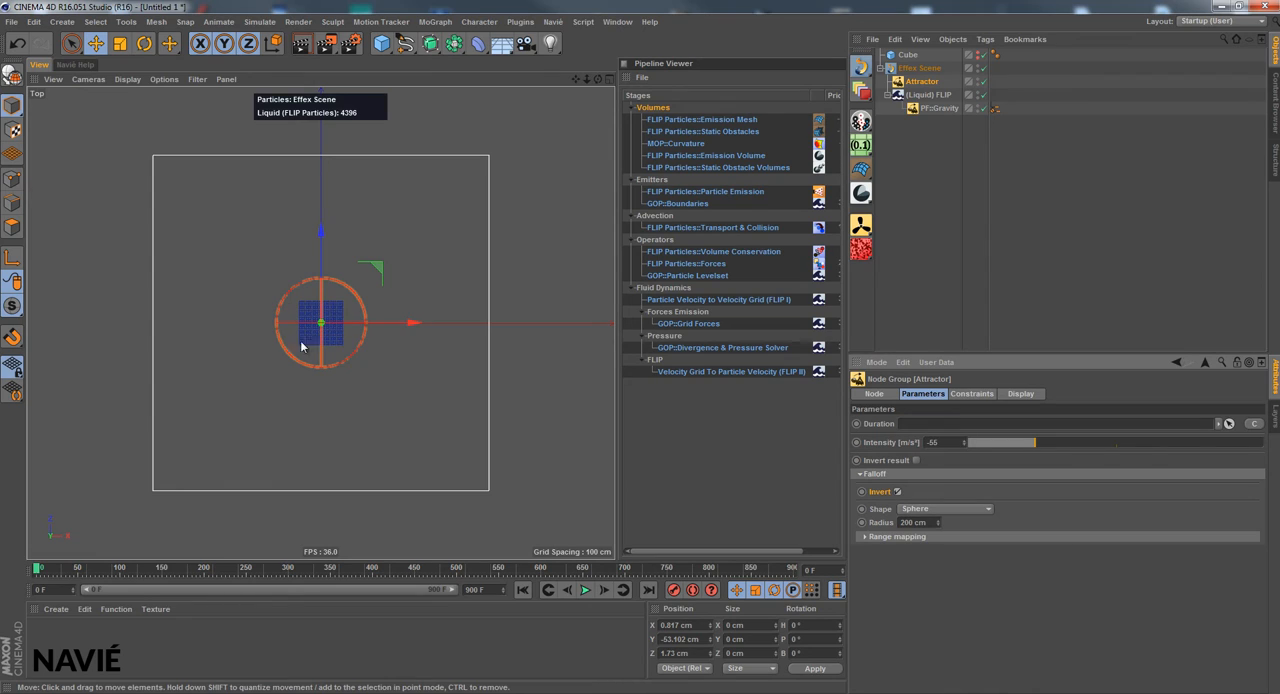
{"action": "mouse_move", "coordinate": [434, 438]}
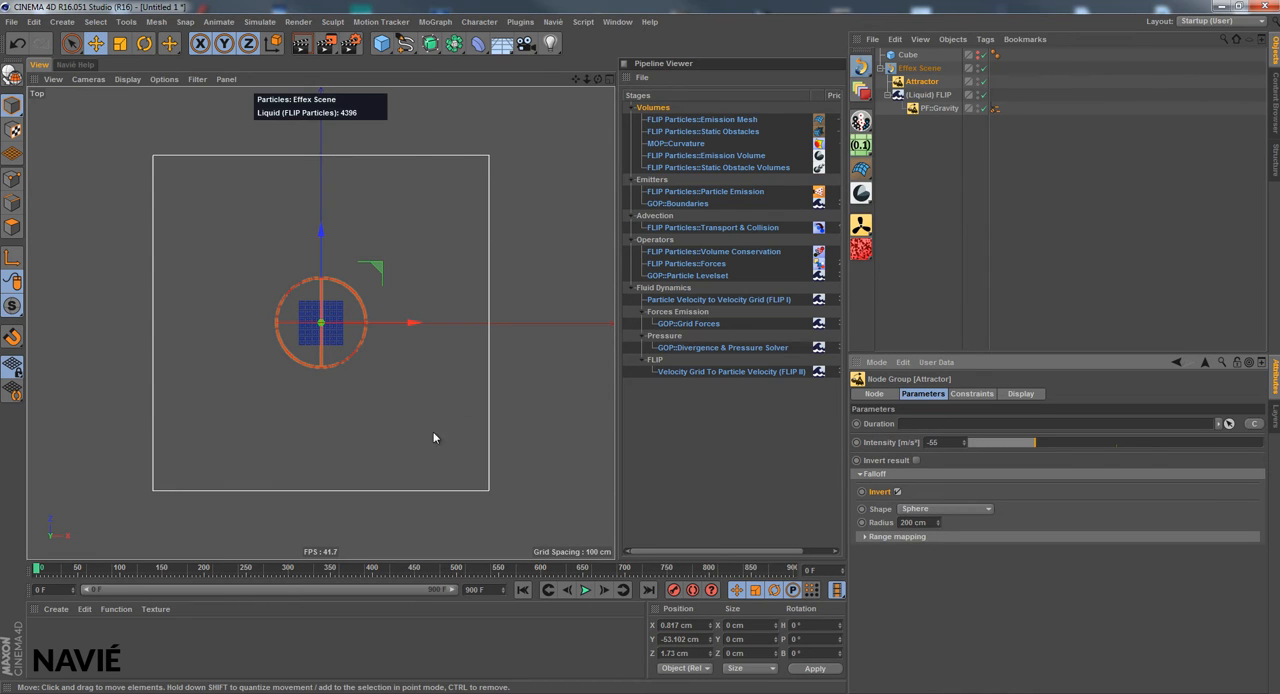
{"action": "left_click", "coordinate": [585, 589]}
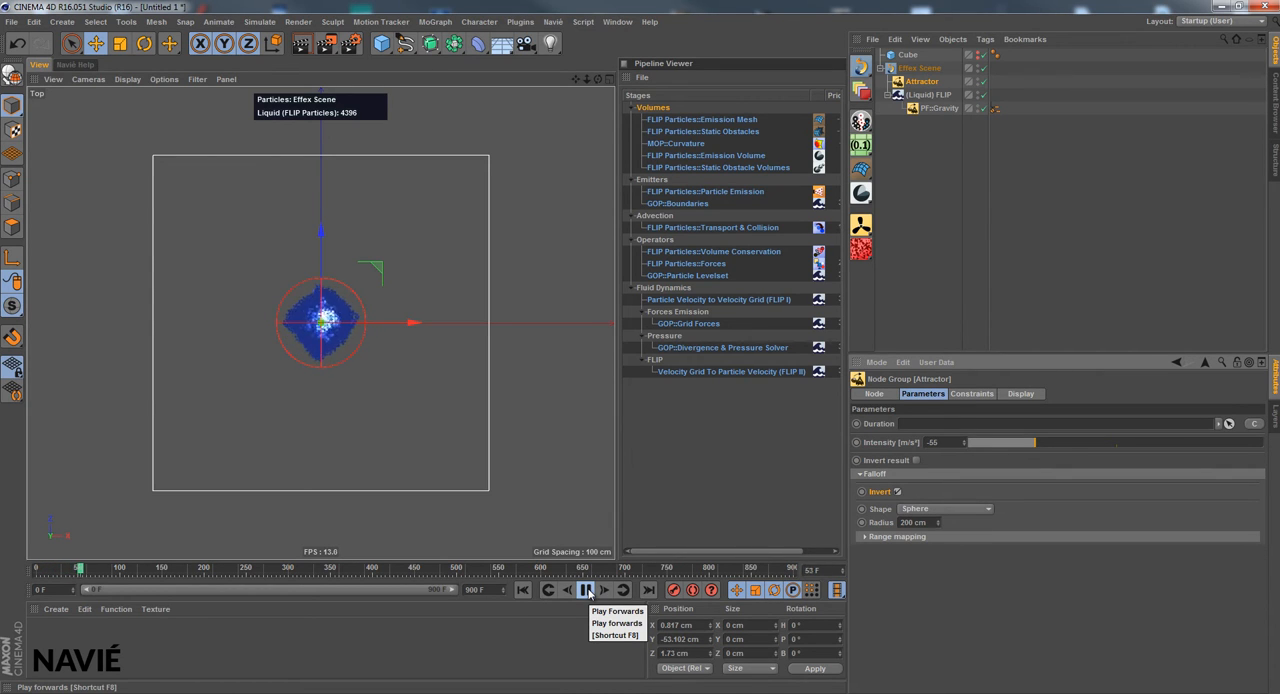
{"action": "left_click", "coordinate": [585, 589]}
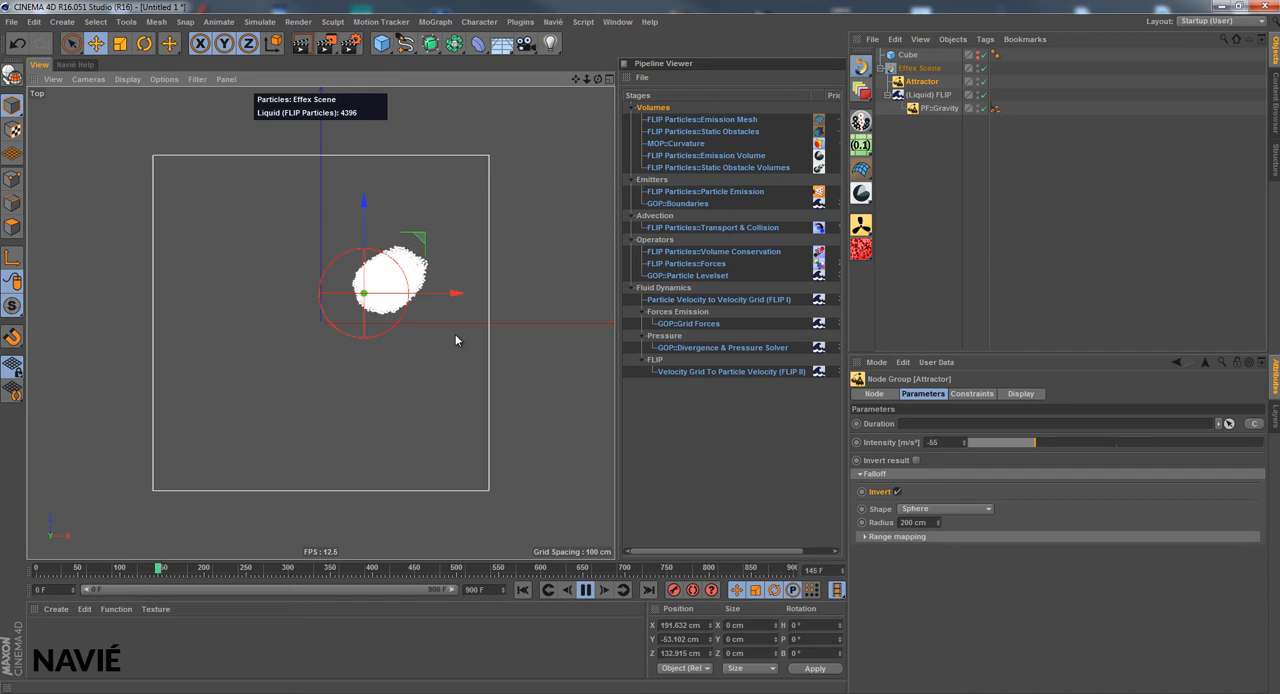
{"action": "left_click", "coordinate": [919, 68]}
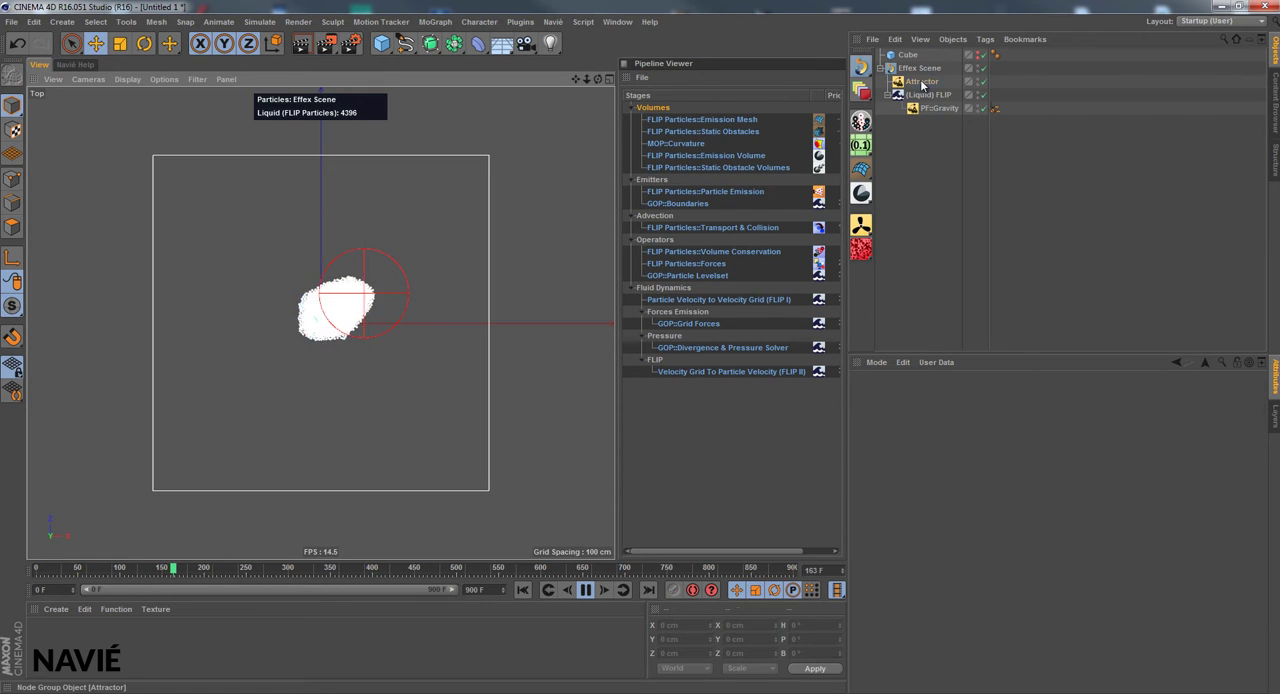
{"action": "left_click", "coordinate": [921, 81]}
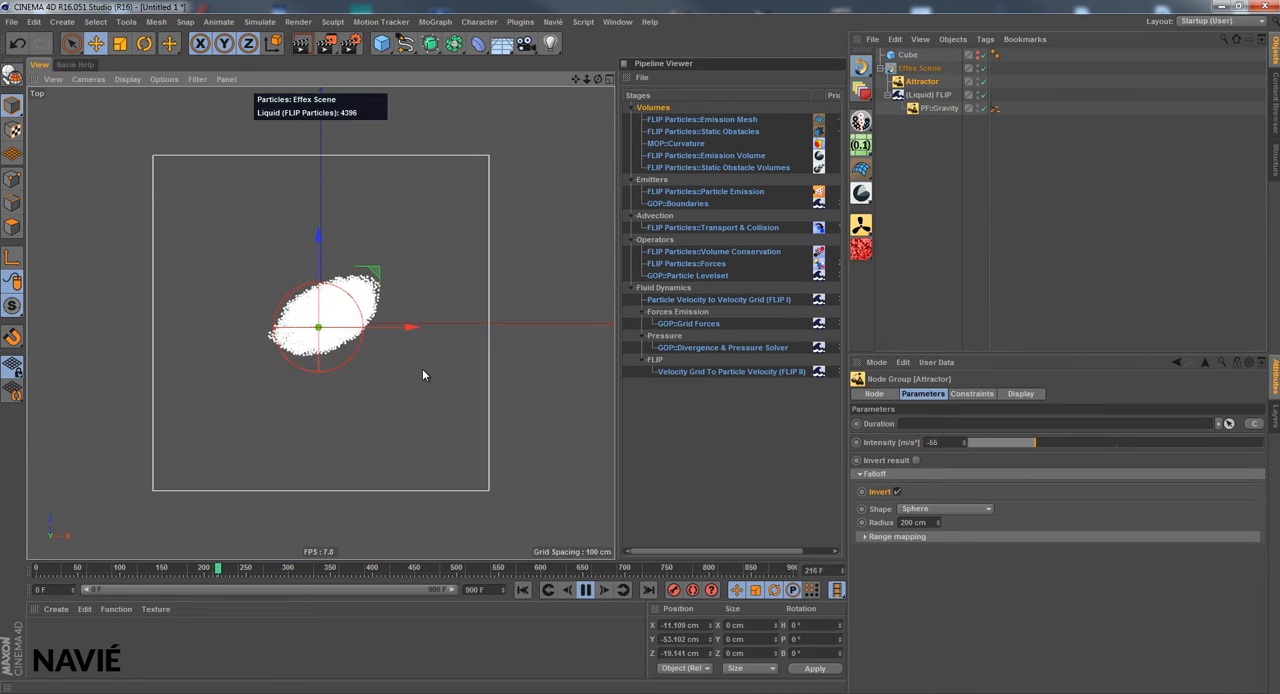
{"action": "left_click", "coordinate": [585, 589]}
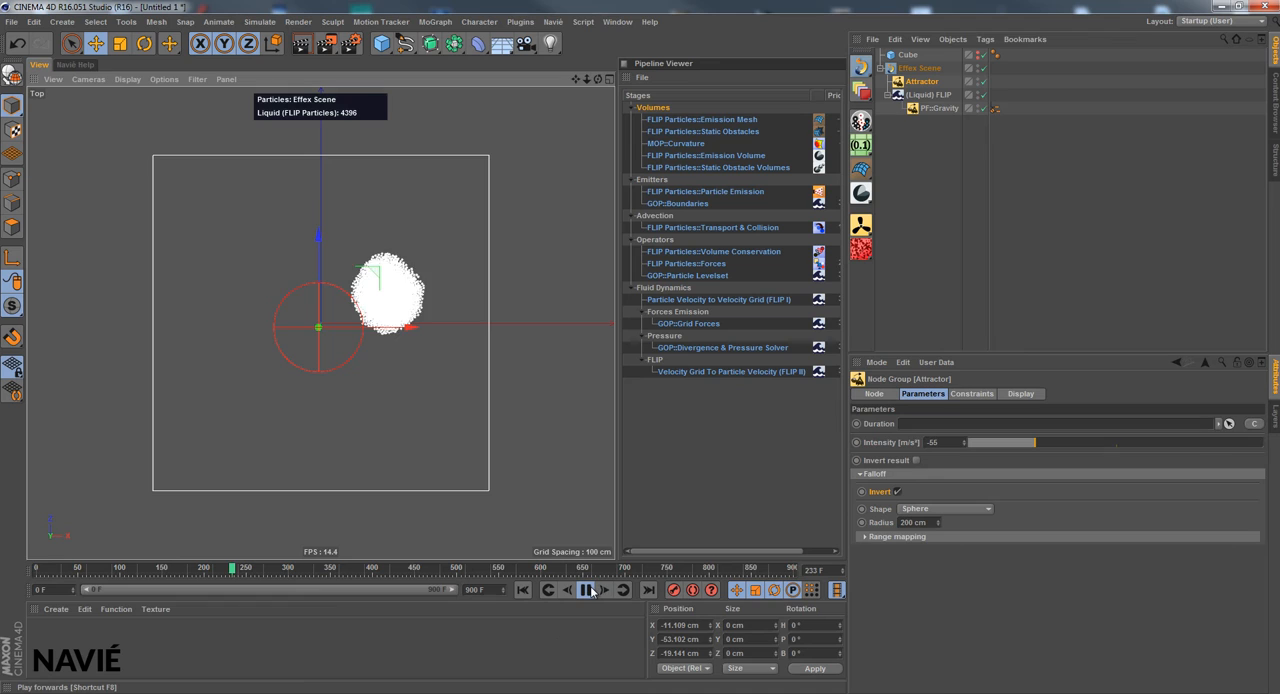
{"action": "left_click", "coordinate": [522, 589]}
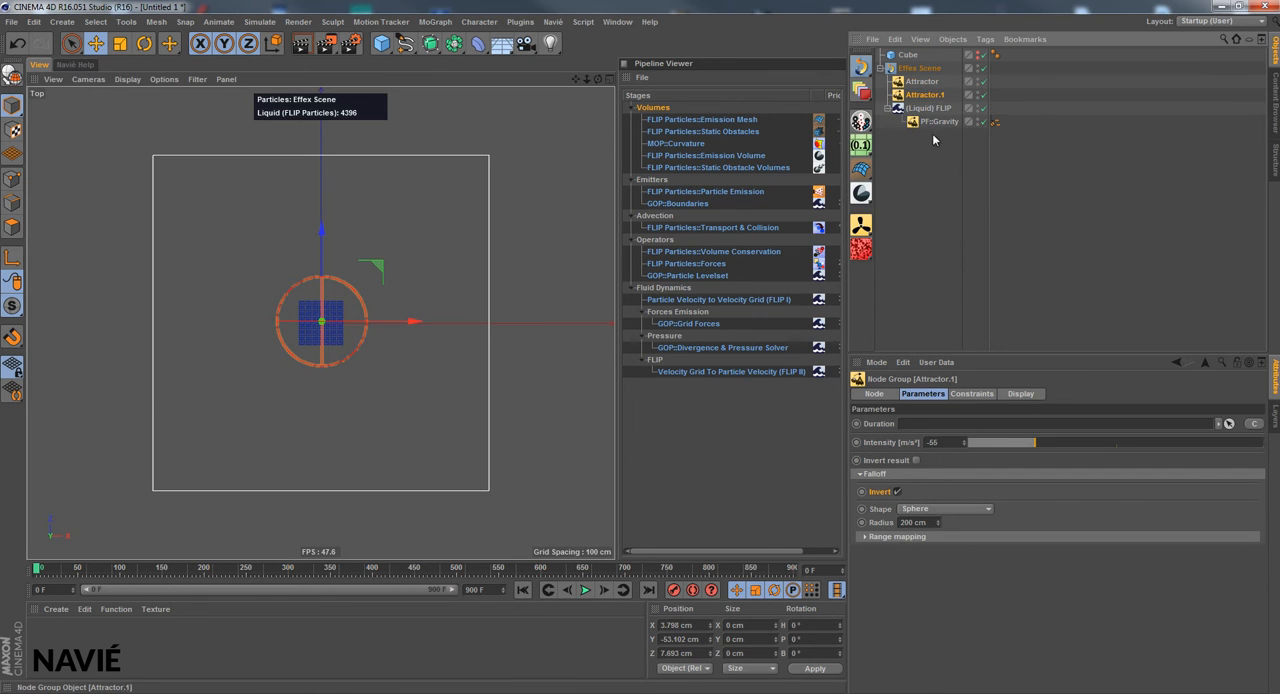
Duplicate the attractor into 'Suck In Outside' (-30, inverted) and 'Push Out Inside' (62).
{"action": "left_click", "coordinate": [929, 107]}
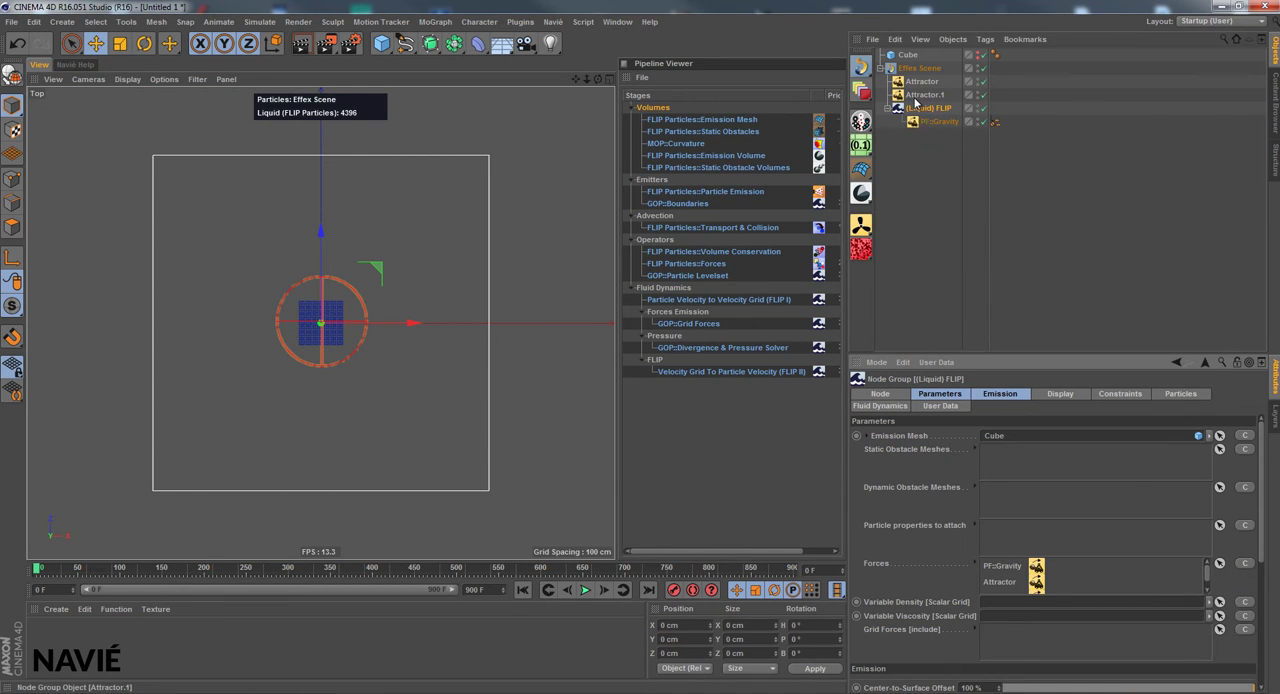
{"action": "left_click", "coordinate": [924, 81]}
{"action": "type", "text": "Push Out Inside"}
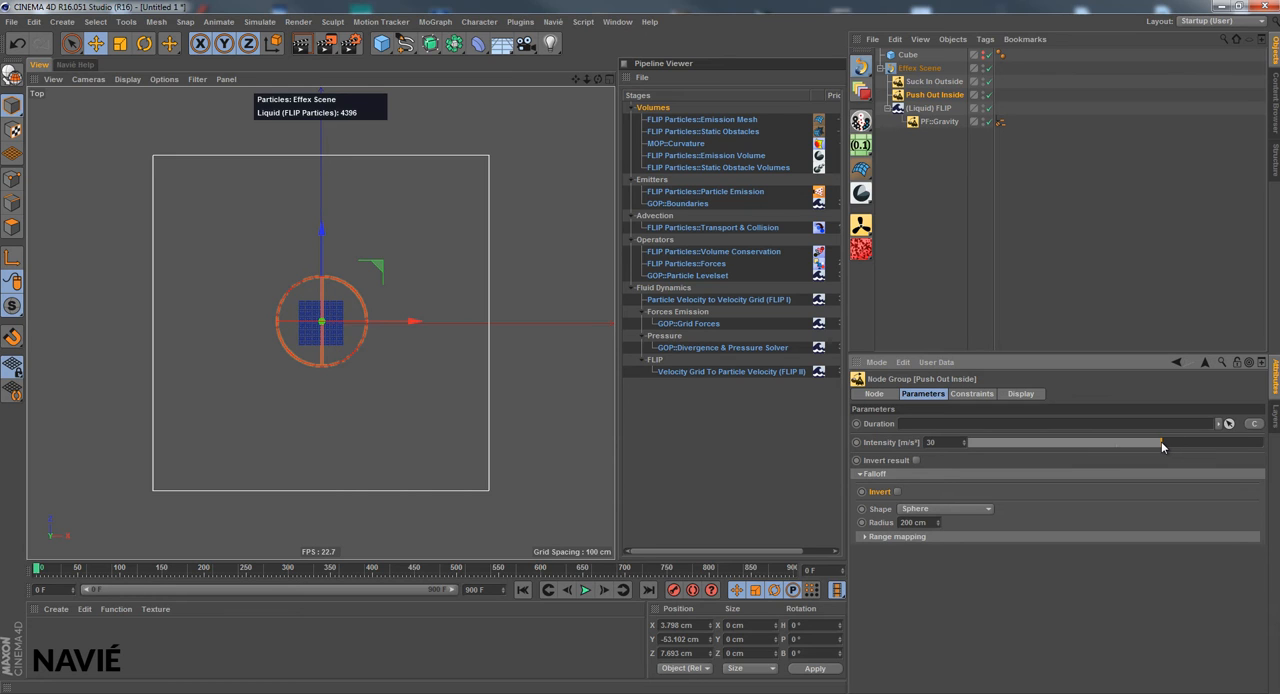
{"action": "left_click", "coordinate": [585, 589]}
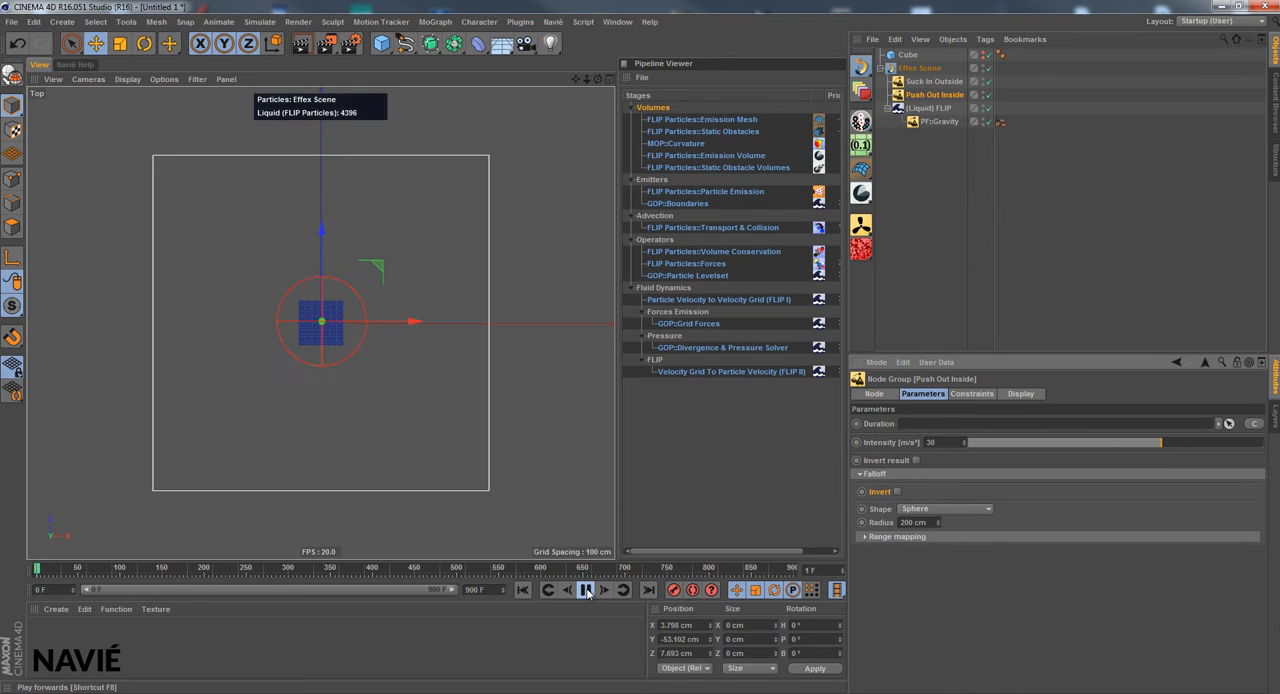
{"action": "left_click", "coordinate": [585, 589]}
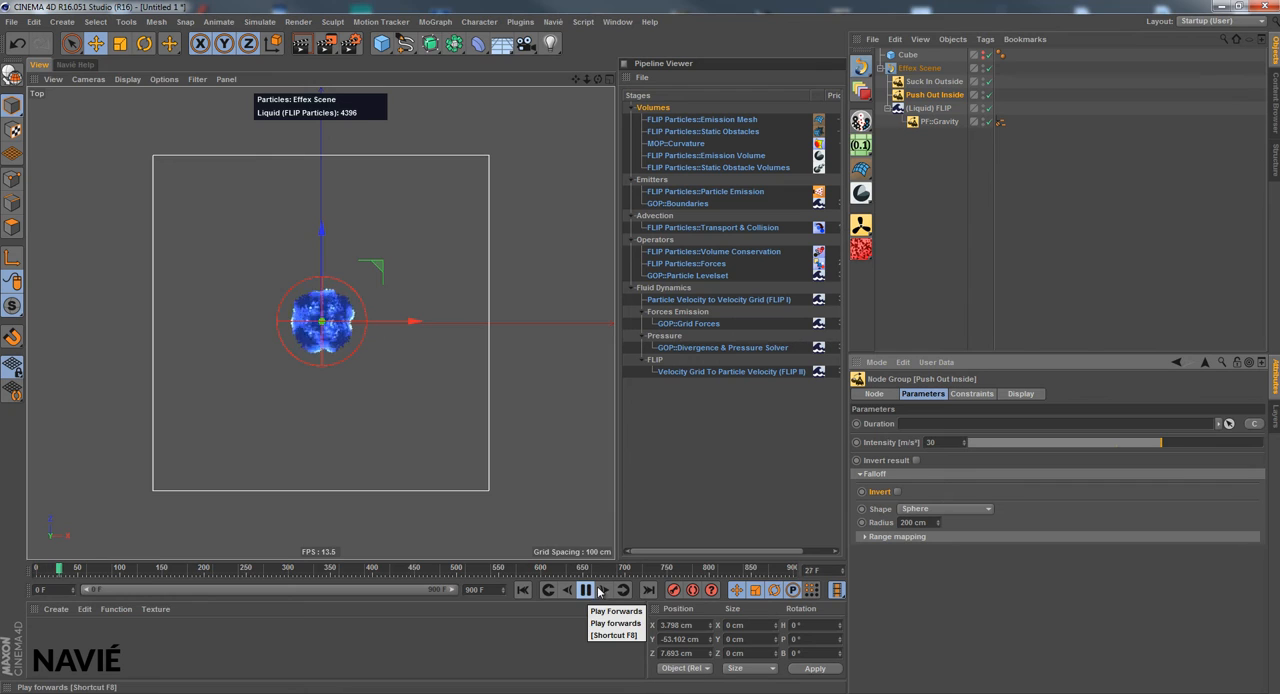
{"action": "left_click", "coordinate": [585, 589]}
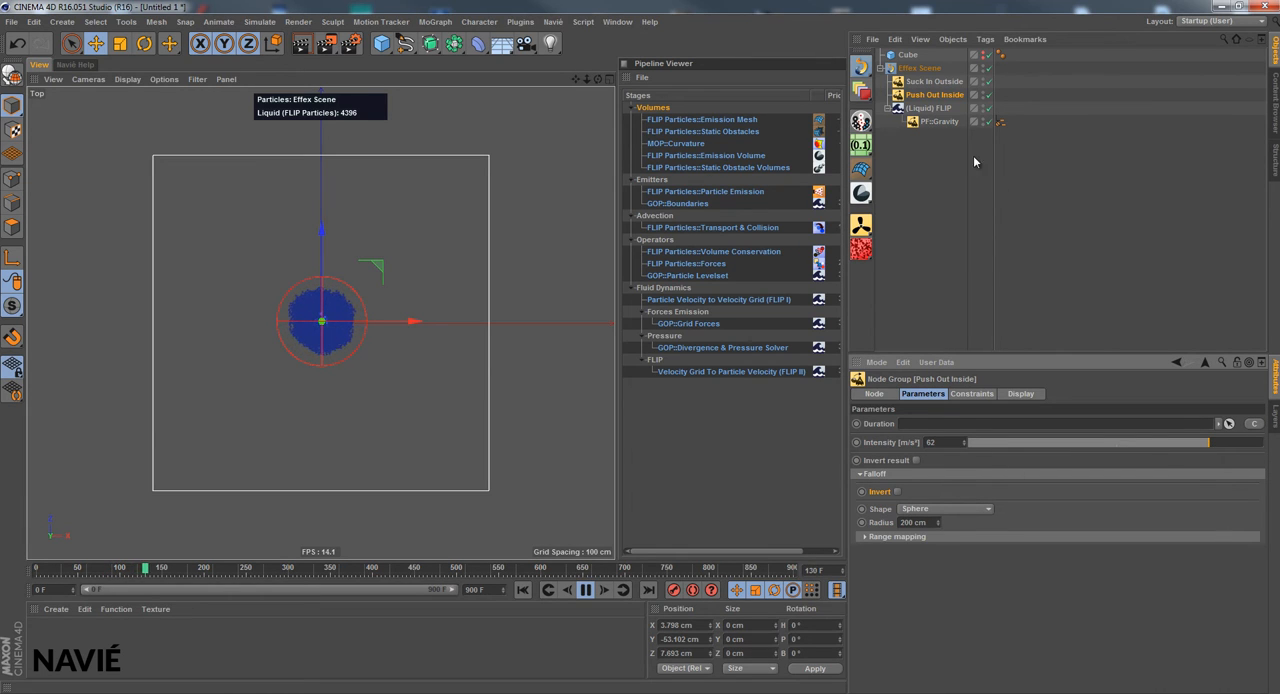
{"action": "left_click", "coordinate": [934, 81]}
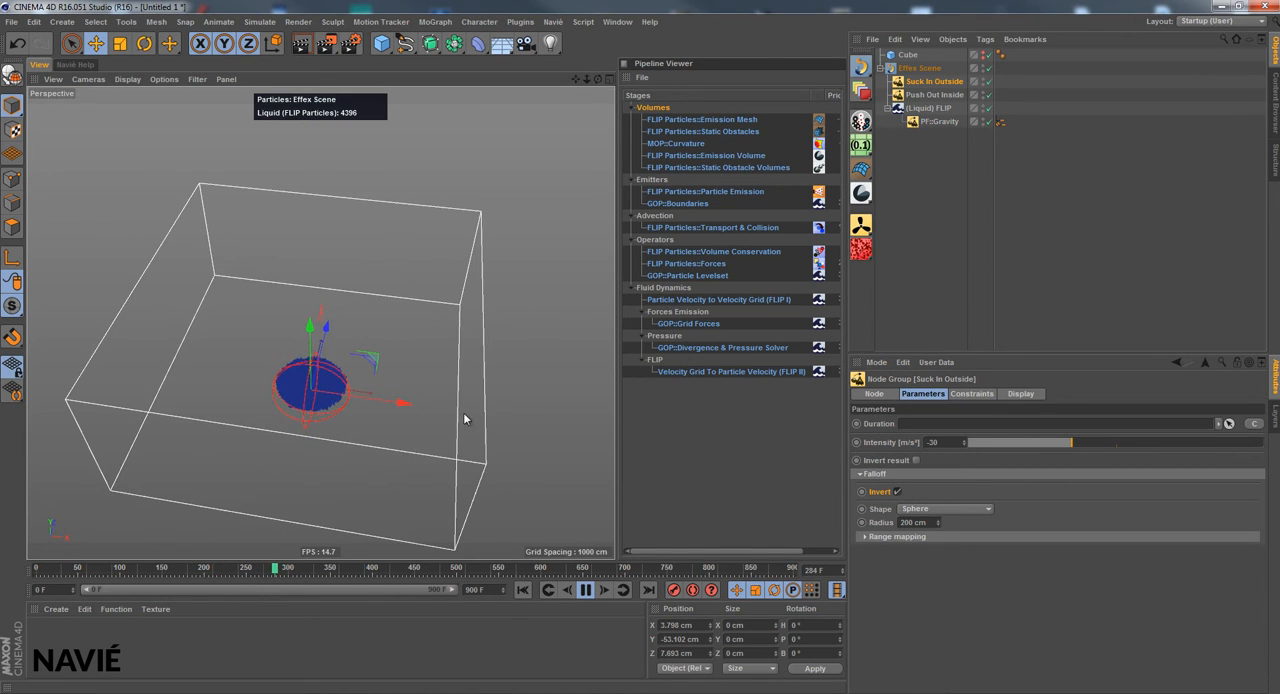
Display liquid particles by PP:Velocity at threshold 4, then select both attractor forces.
{"action": "left_click", "coordinate": [929, 107]}
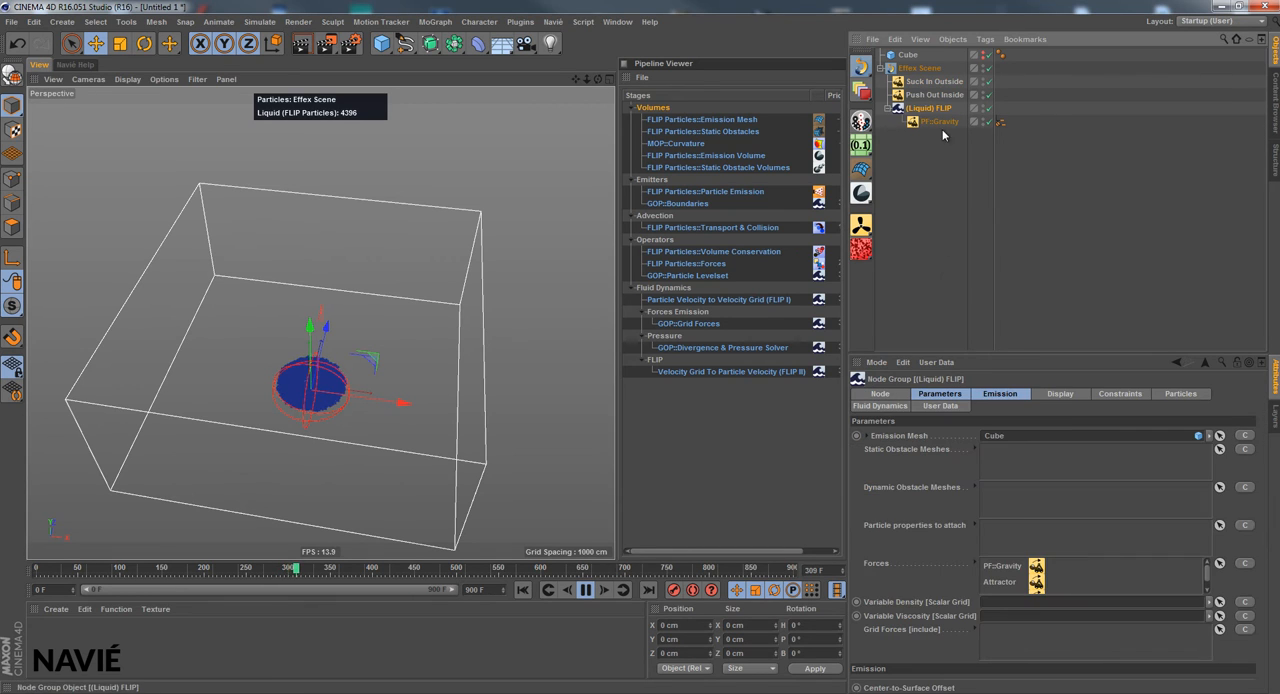
{"action": "left_click", "coordinate": [1059, 393]}
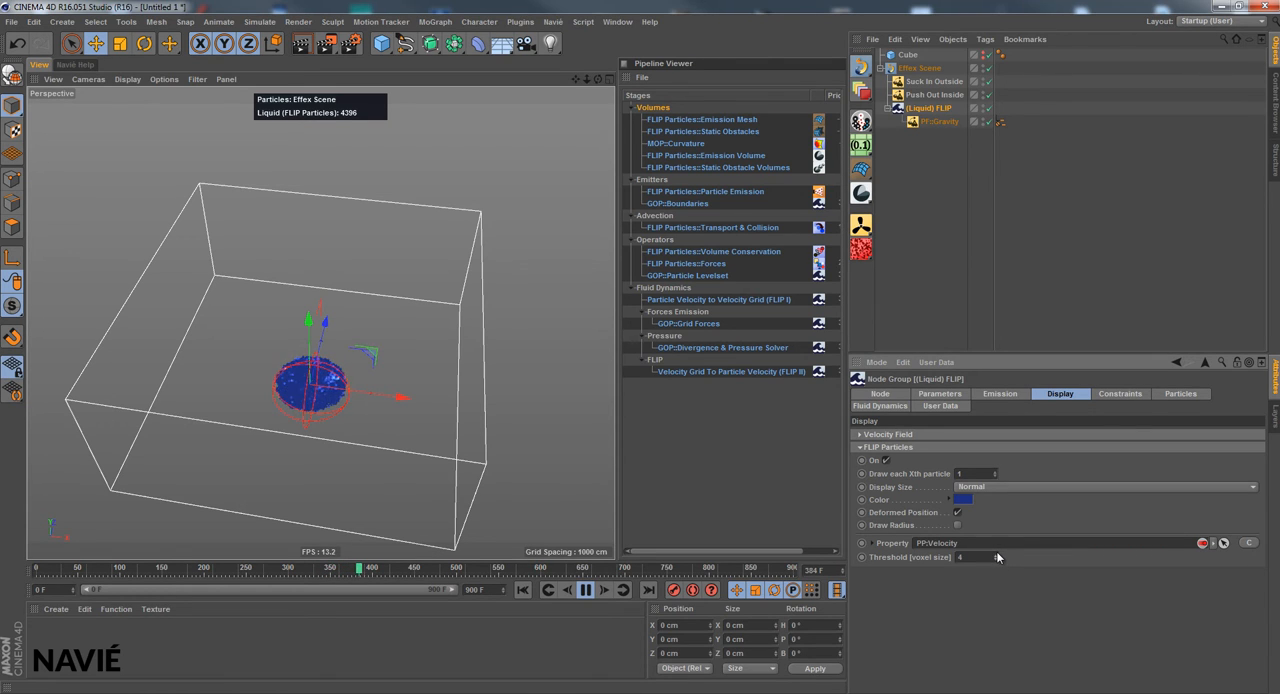
{"action": "left_click", "coordinate": [935, 81]}
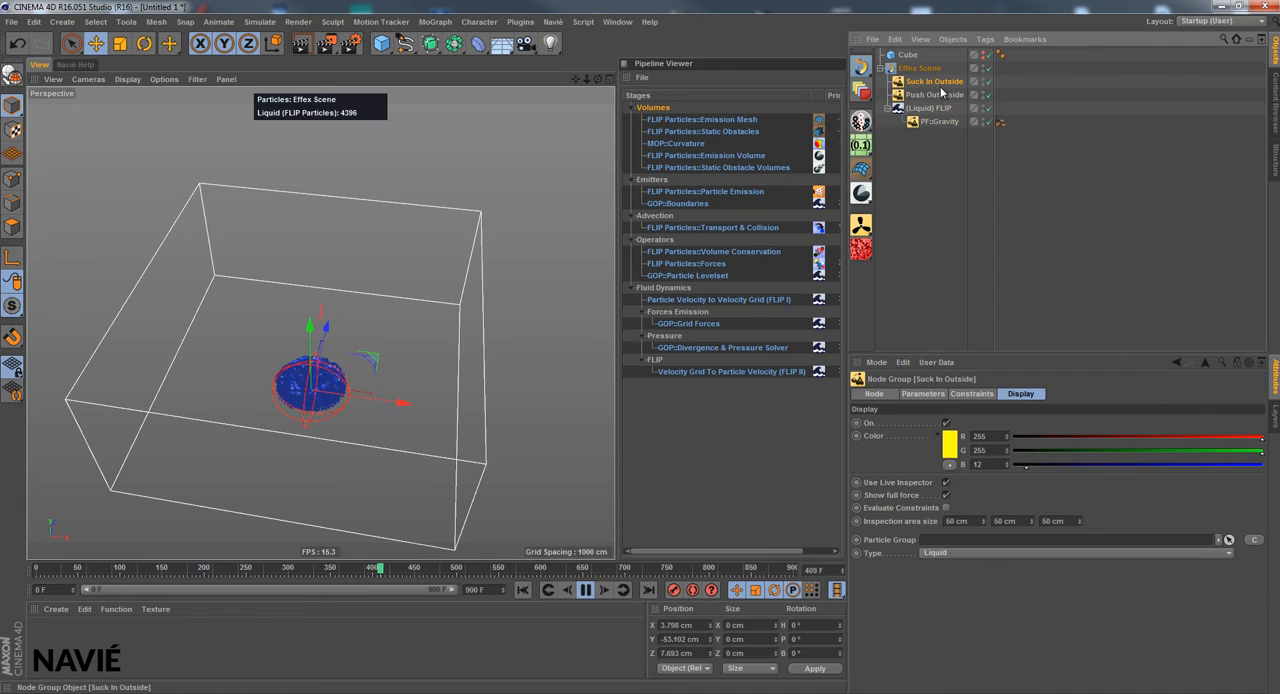
{"action": "left_click", "coordinate": [934, 94]}
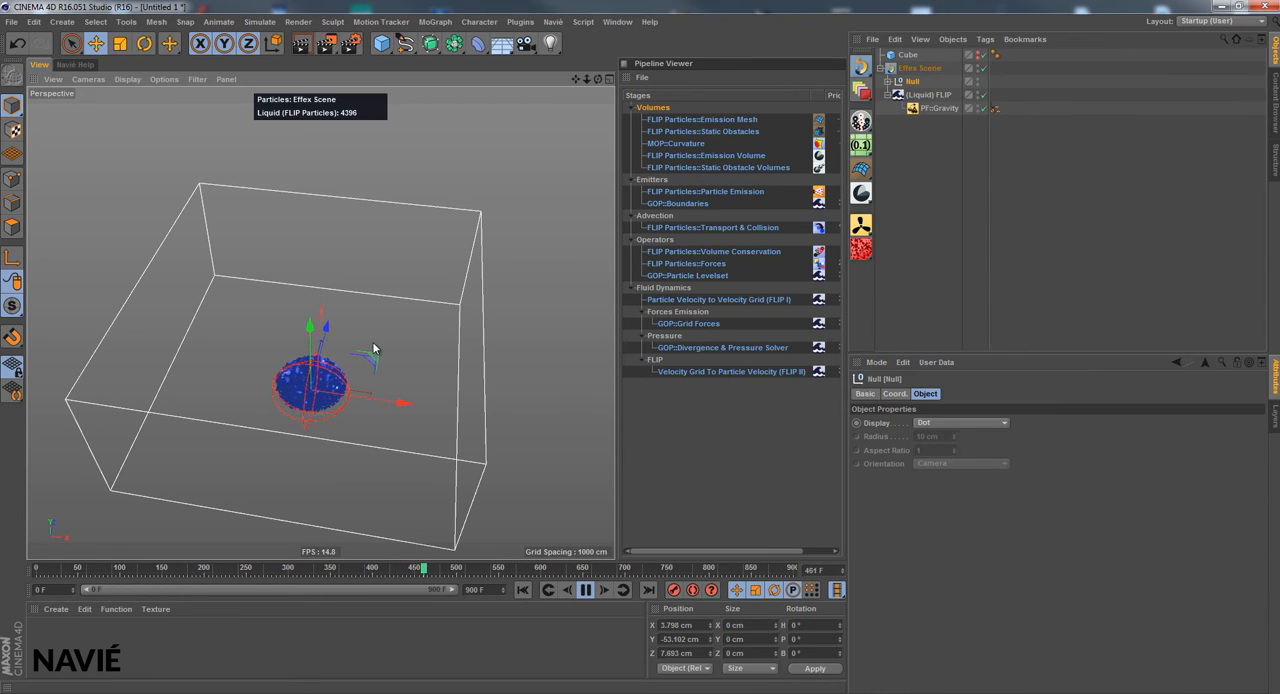
Move the null holding Suck In Outside and Push Out Inside along X, and set their falloff radius to 371 cm.
{"action": "left_click", "coordinate": [887, 81]}
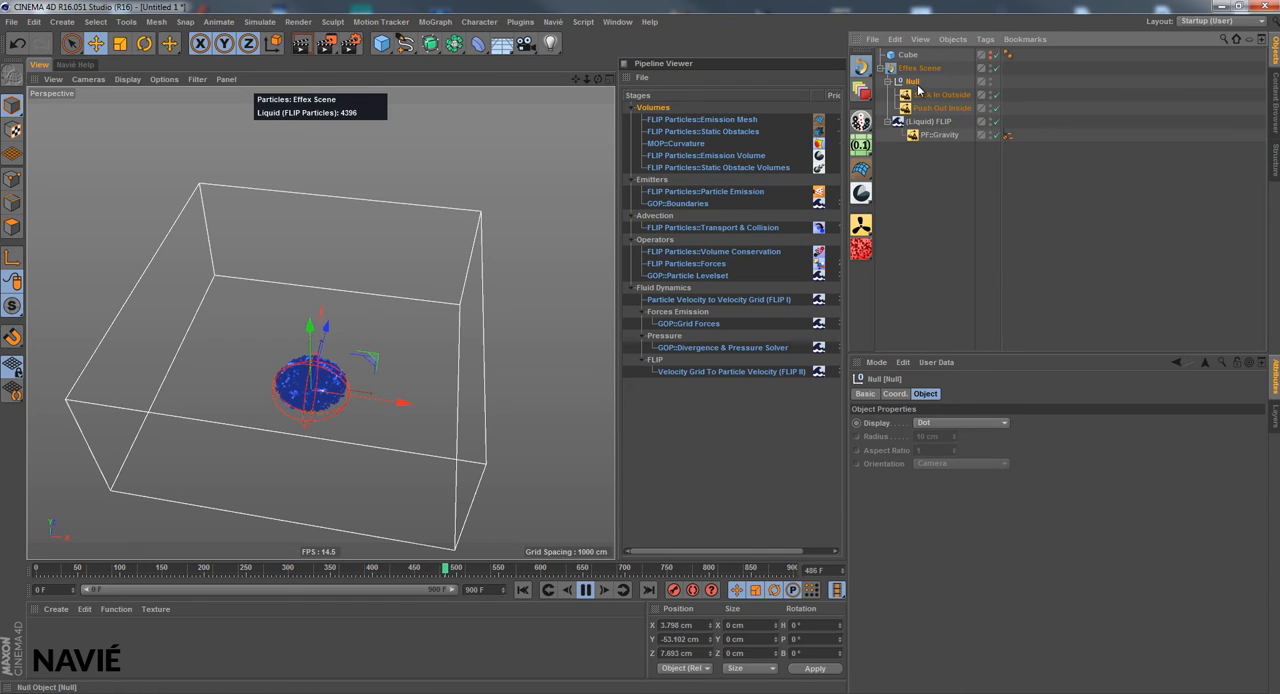
{"action": "left_click_drag", "start_coordinate": [403, 403], "coordinate": [420, 407]}
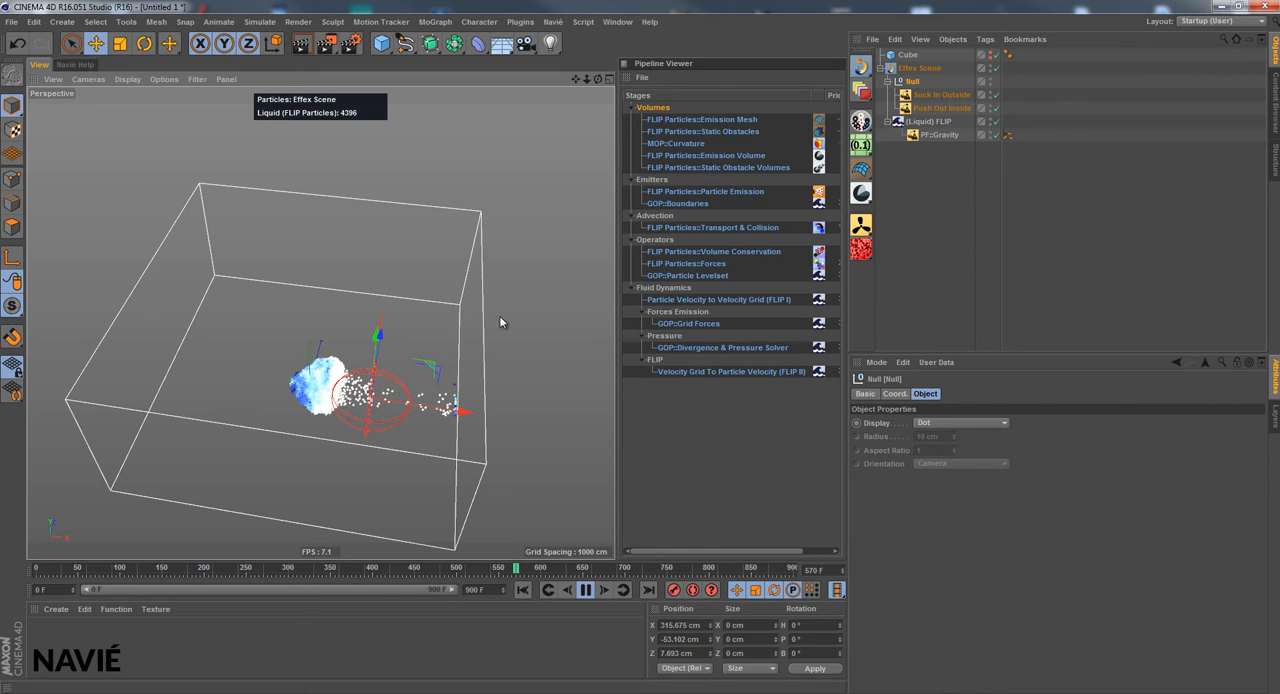
{"action": "mouse_move", "coordinate": [940, 94]}
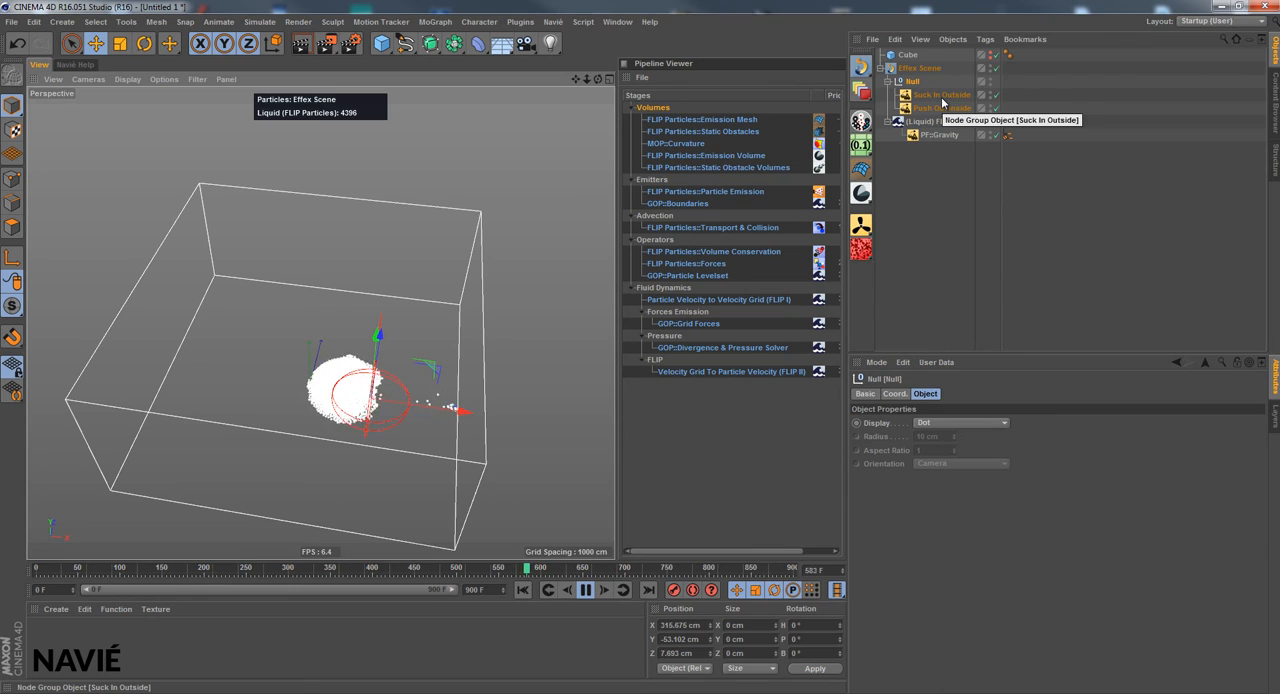
{"action": "left_click", "coordinate": [940, 107]}
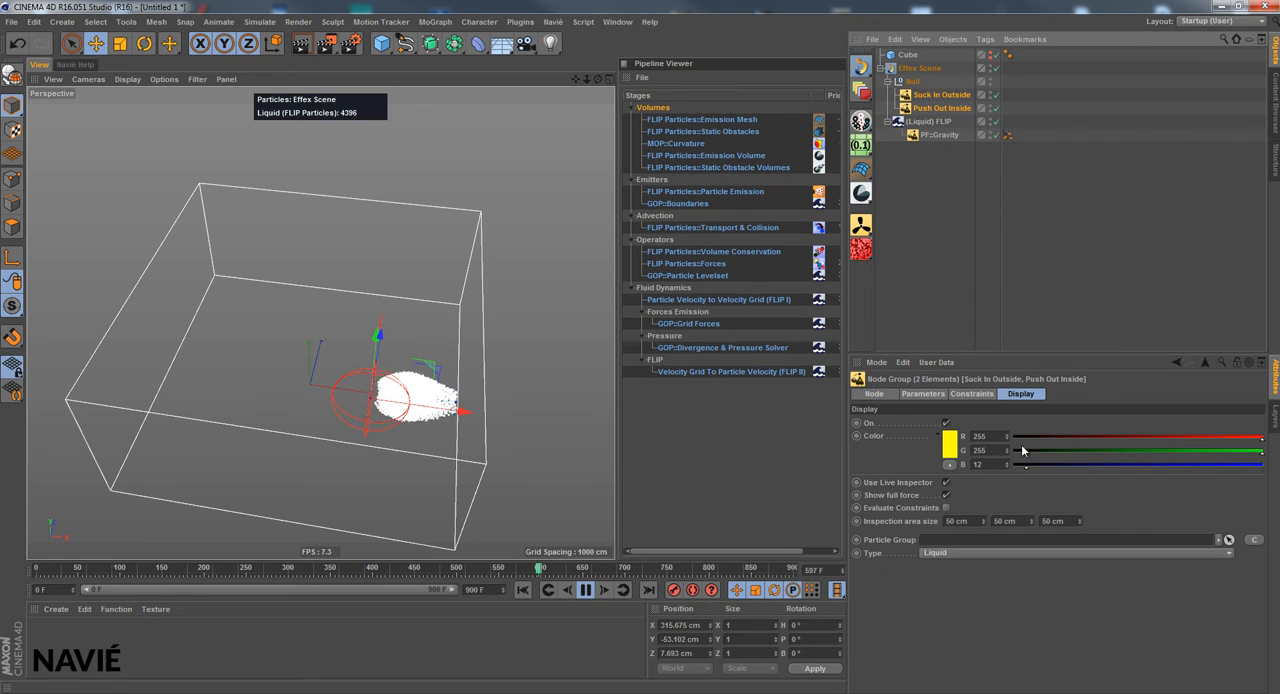
{"action": "left_click", "coordinate": [922, 393]}
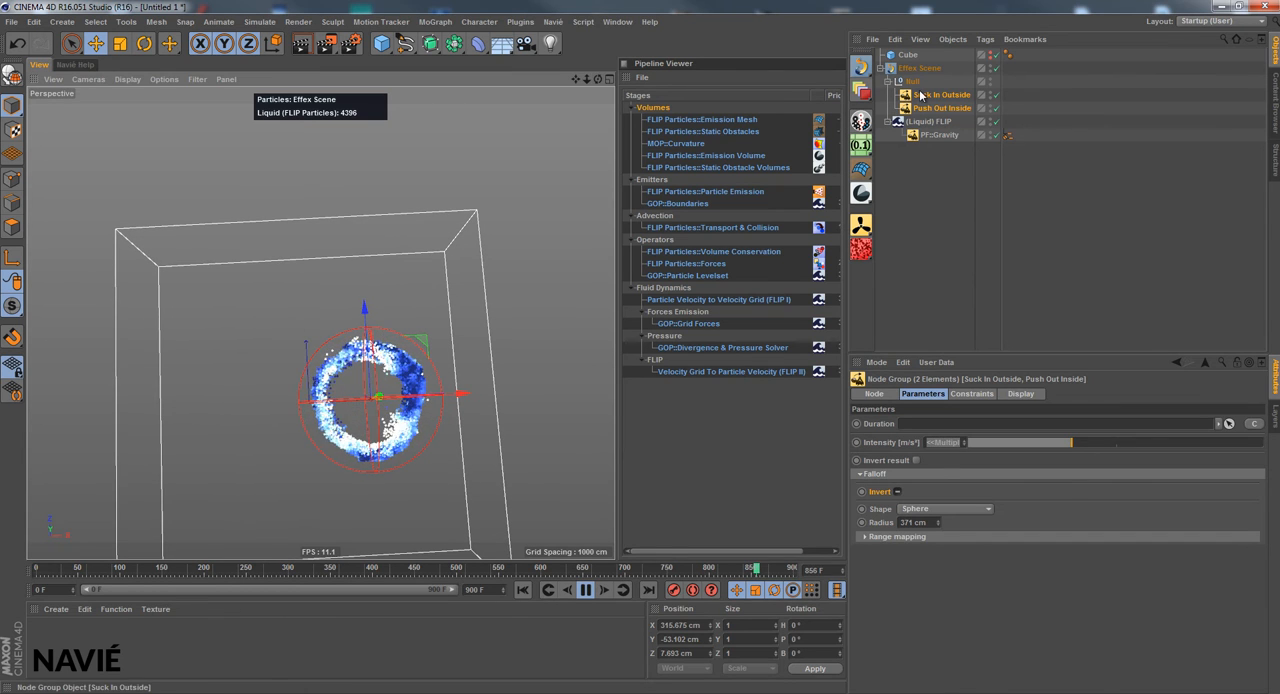
{"action": "left_click", "coordinate": [912, 81]}
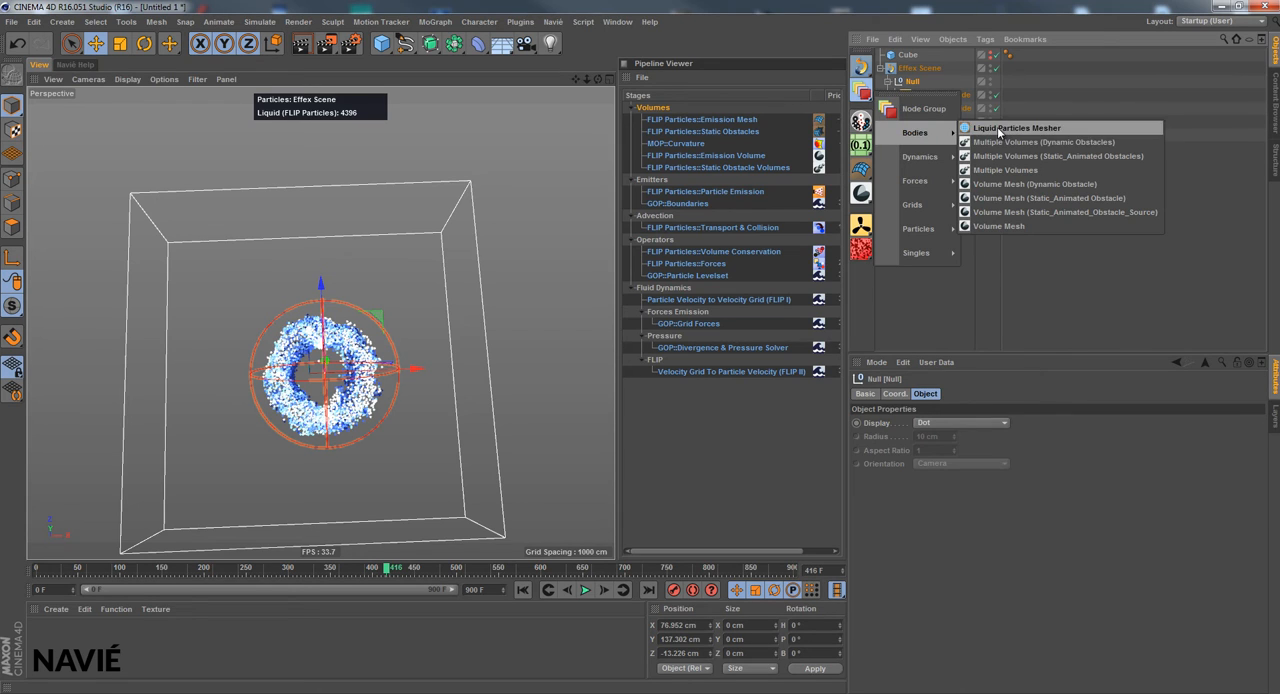
Add a Liquid Particles Mesher under Effex Scene with FLIP Particles linked, and play the simulation.
{"action": "left_click", "coordinate": [1015, 127]}
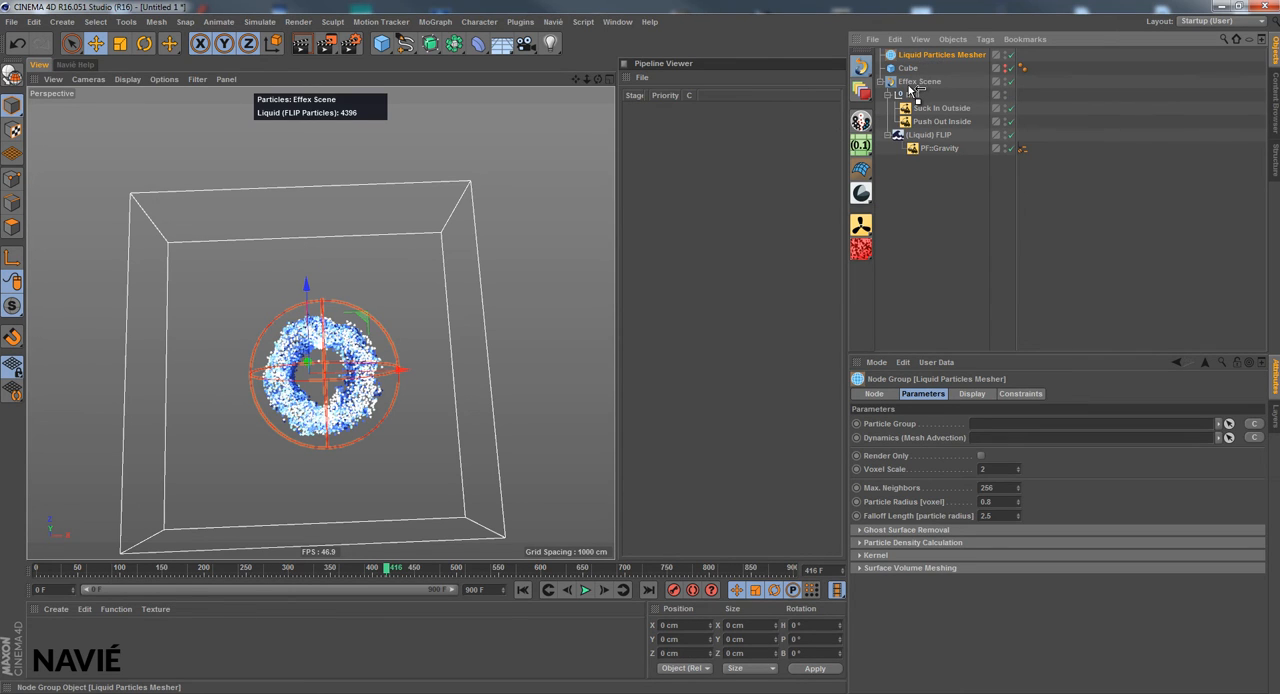
{"action": "left_click", "coordinate": [918, 81]}
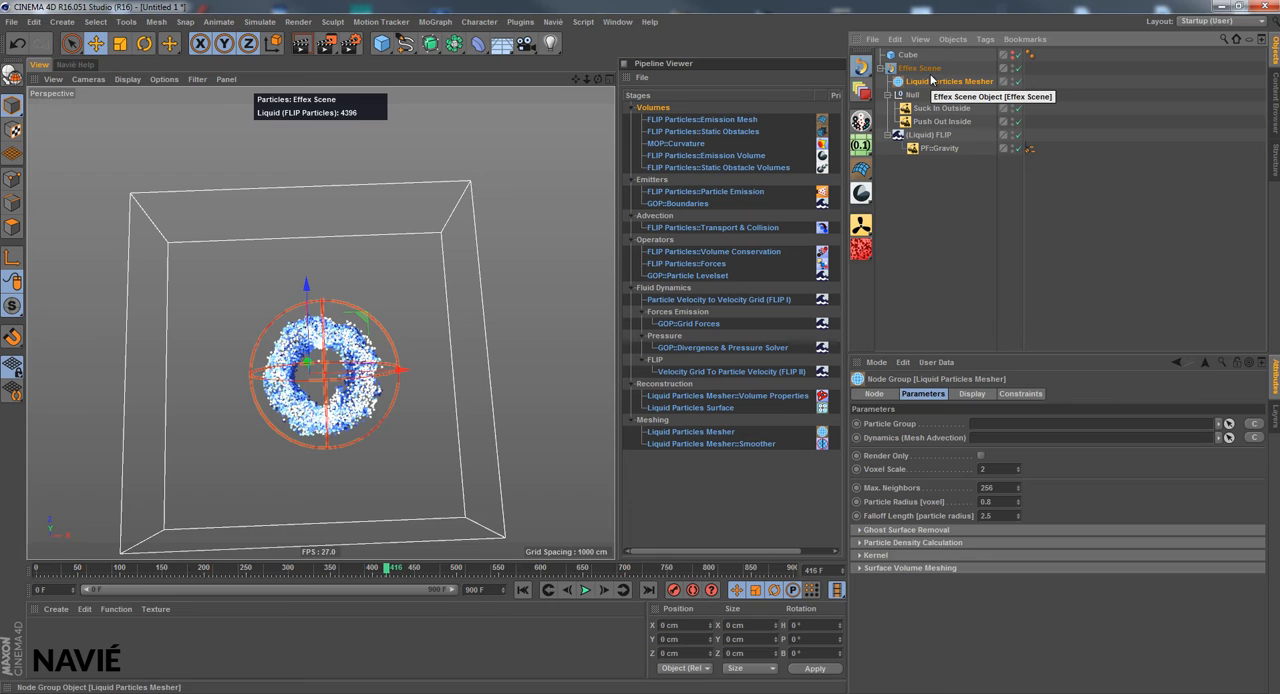
{"action": "mouse_move", "coordinate": [910, 94]}
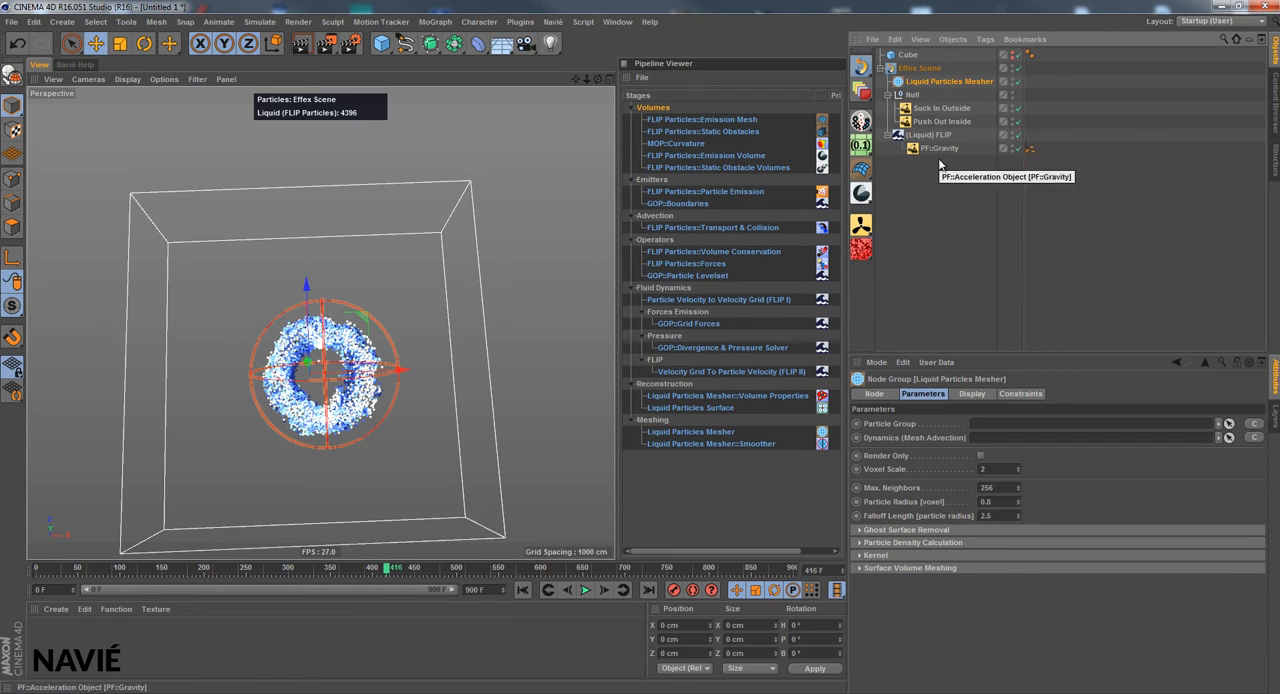
{"action": "mouse_move", "coordinate": [735, 400]}
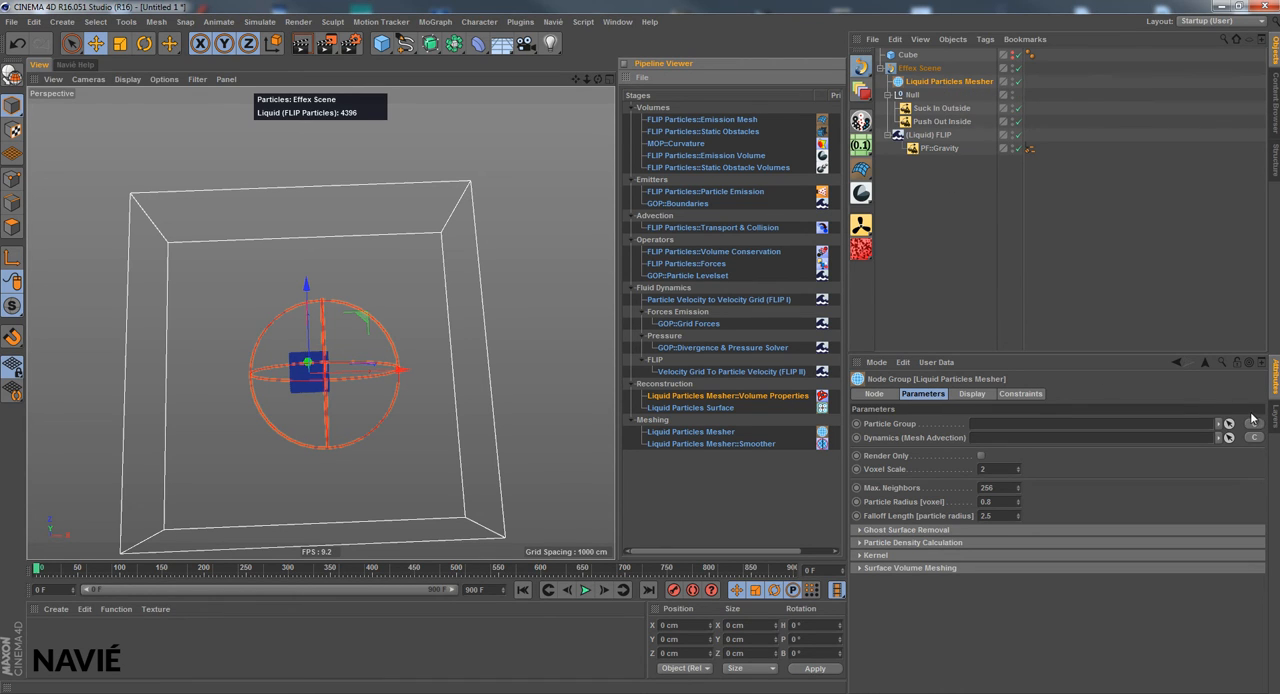
{"action": "left_click", "coordinate": [1228, 423]}
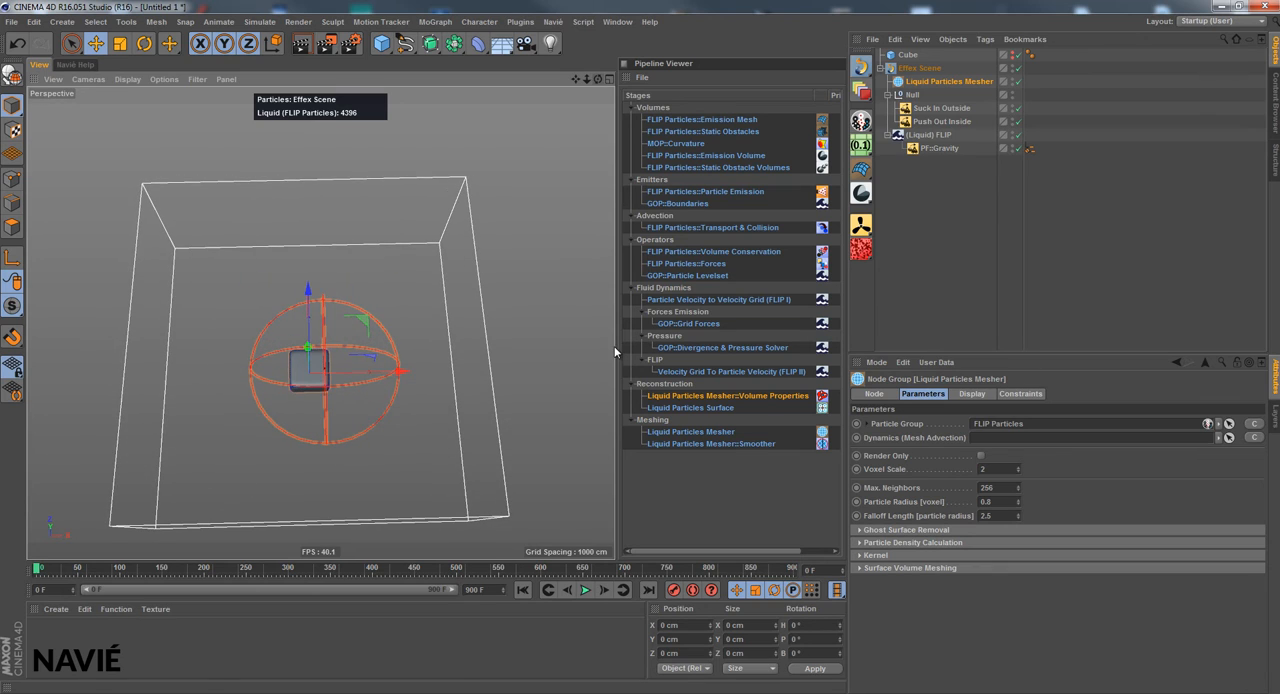
{"action": "mouse_move", "coordinate": [585, 589]}
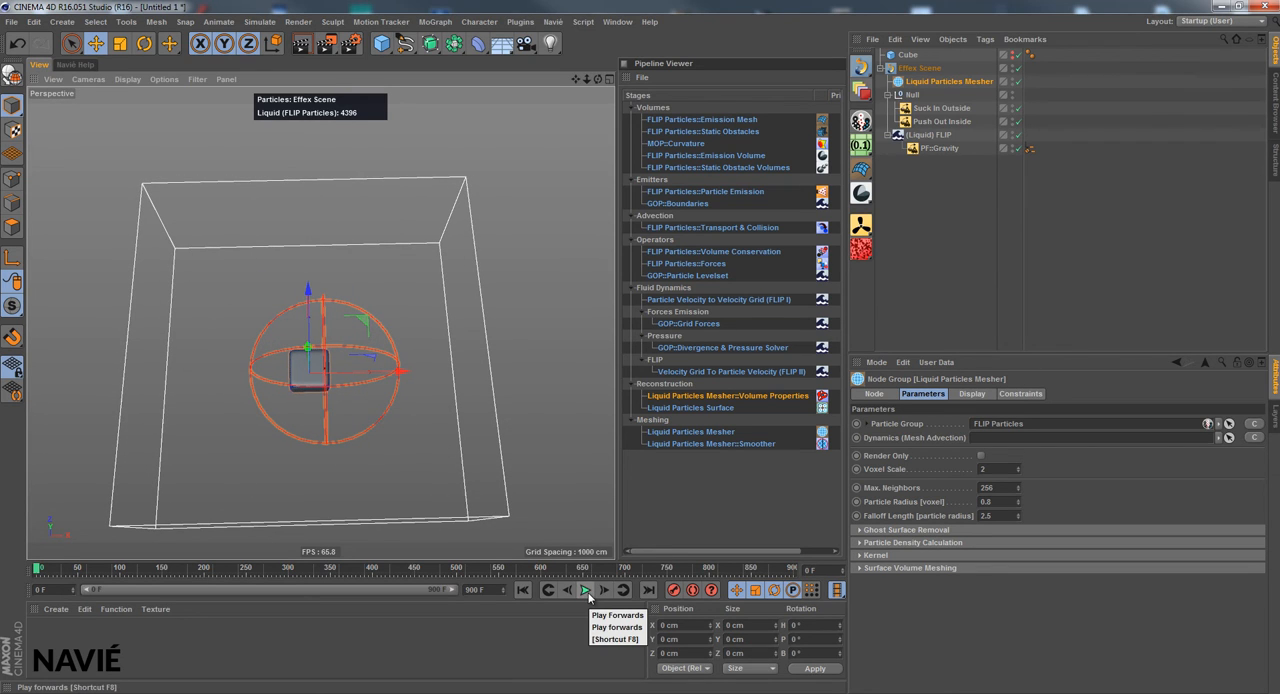
{"action": "left_click", "coordinate": [585, 589]}
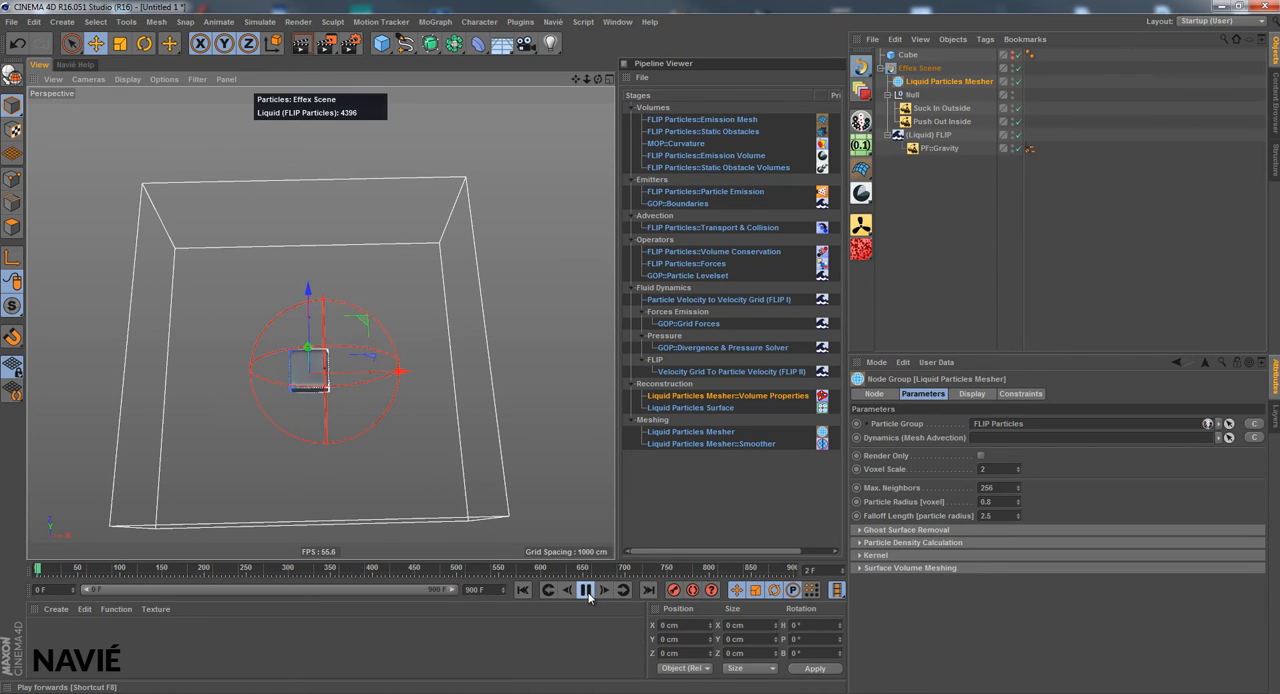
{"action": "left_click", "coordinate": [584, 589]}
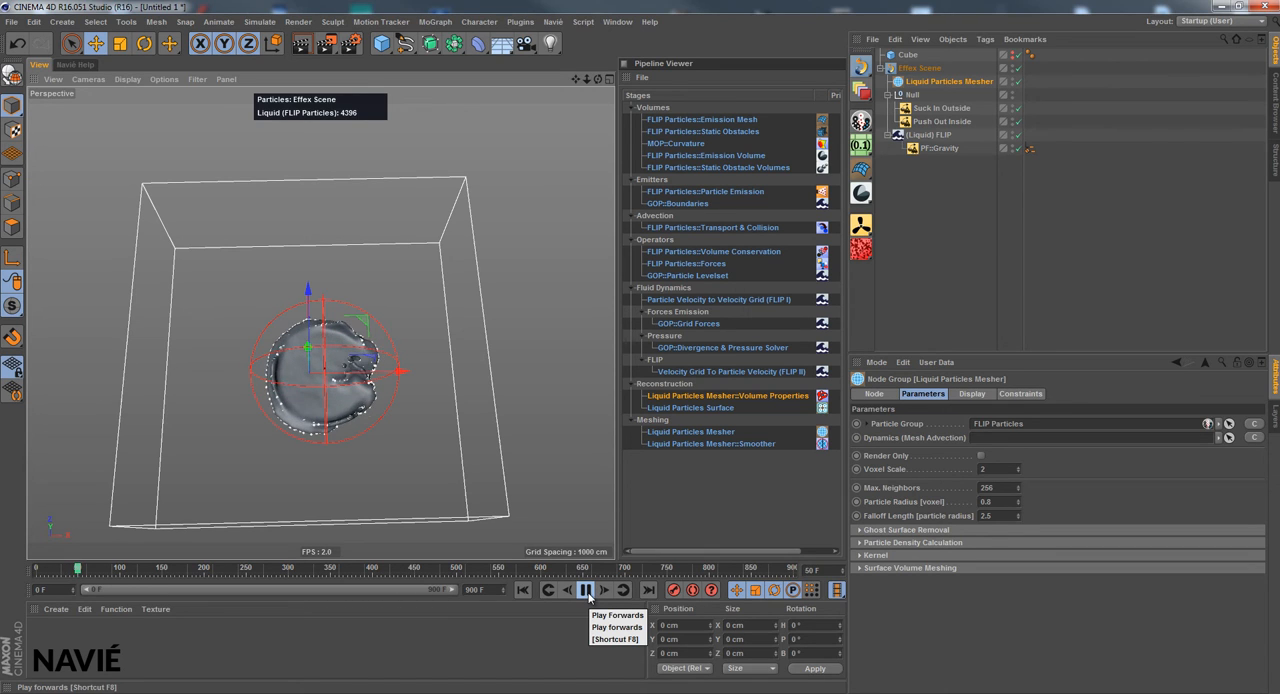
Pause playback at frame 52 and expand the mesher's Surface Volume Meshing settings.
{"action": "left_click", "coordinate": [585, 589]}
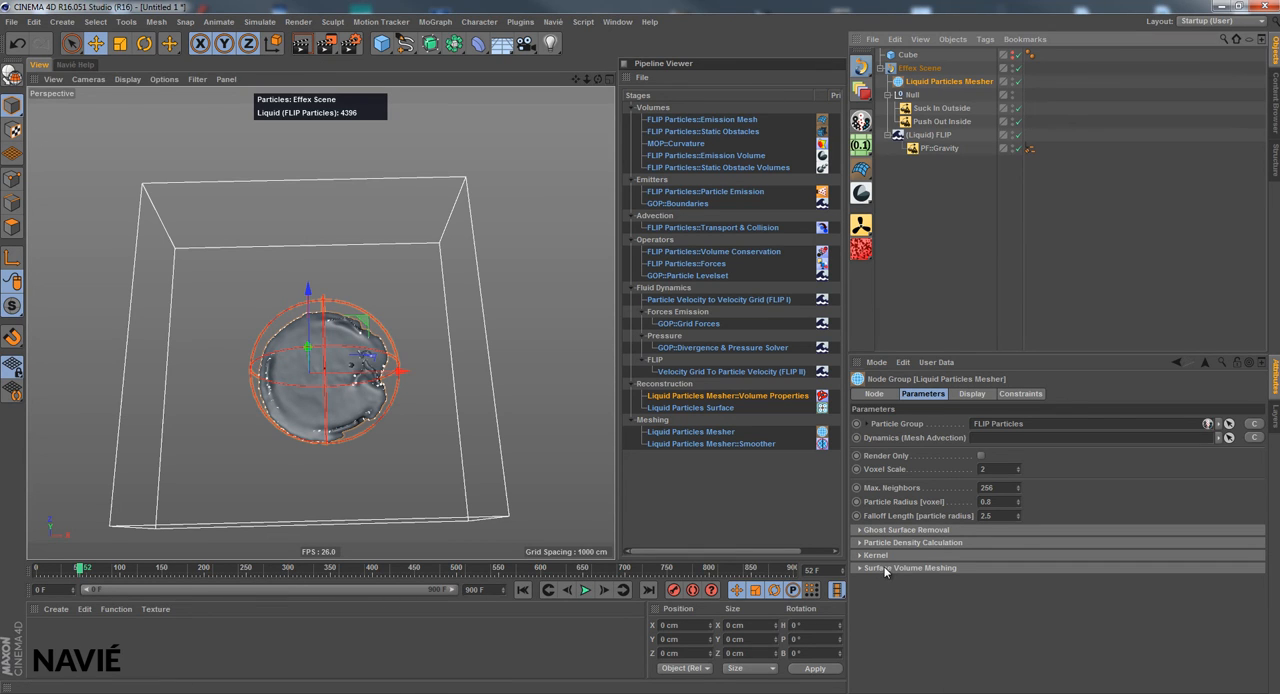
{"action": "left_click", "coordinate": [910, 568]}
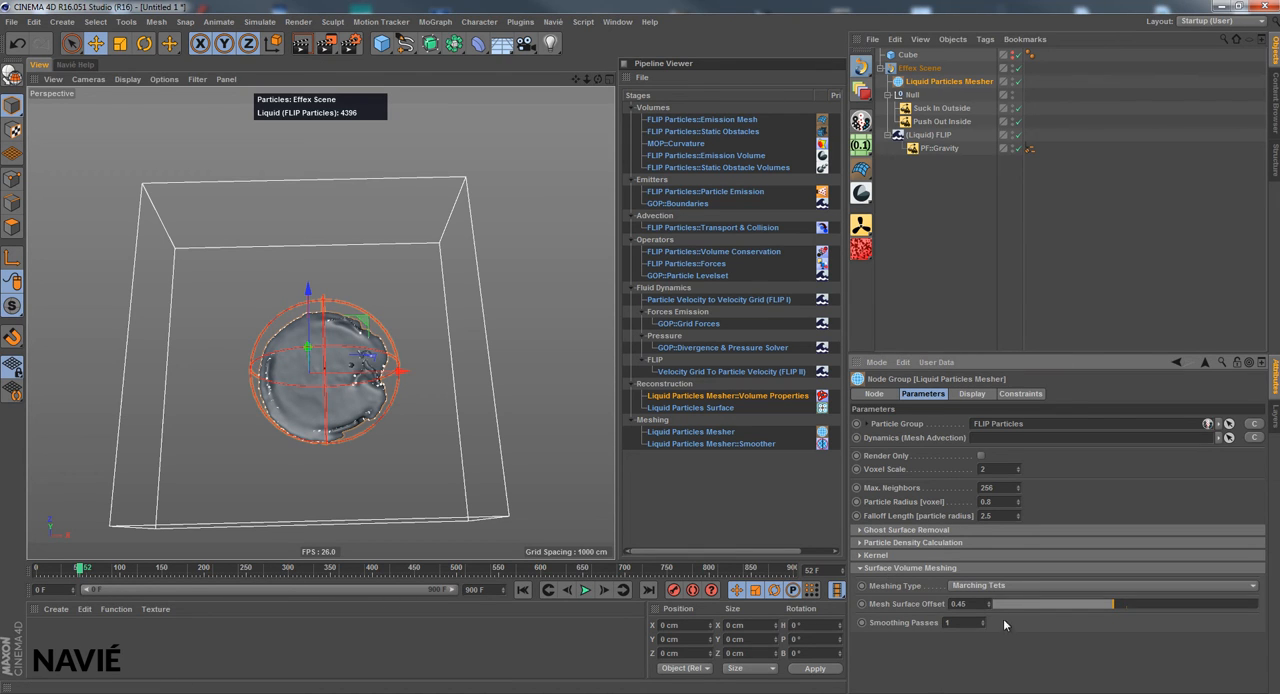
Try Marching Tiles with Quadratic interpolation, revert to Marching Tets, and lower Mesh Surface Offset to 0.24.
{"action": "left_click", "coordinate": [1100, 585]}
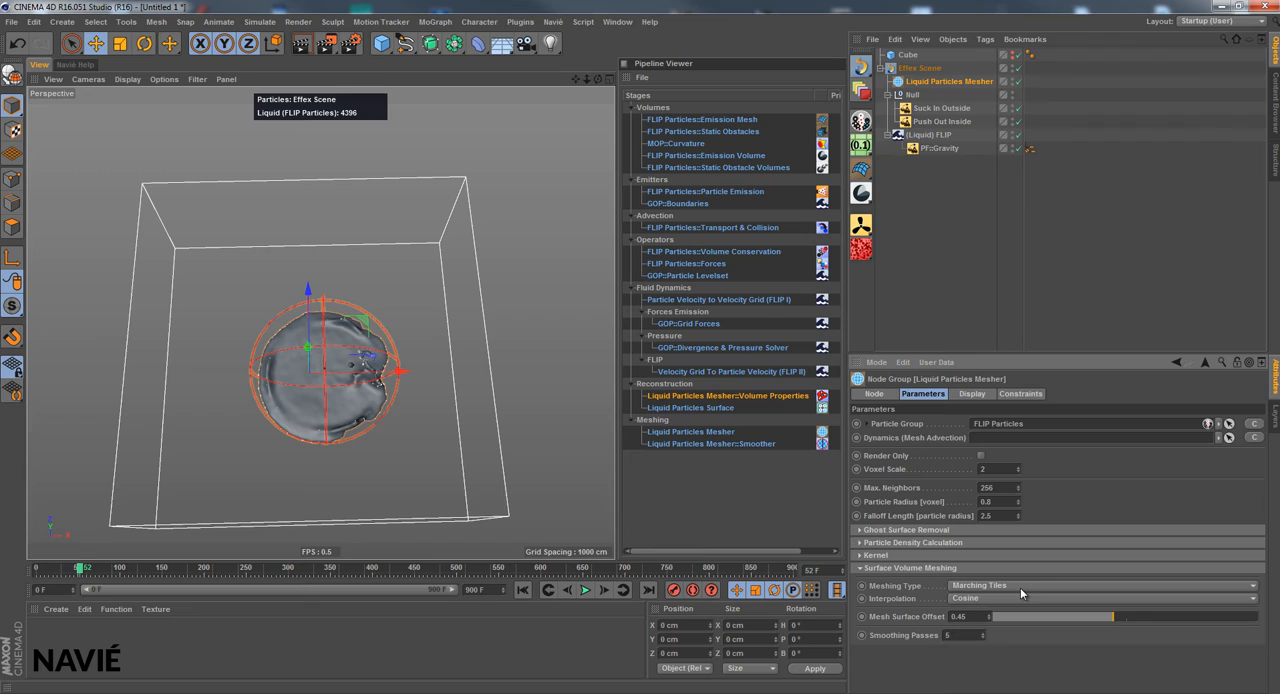
{"action": "left_click", "coordinate": [1100, 598]}
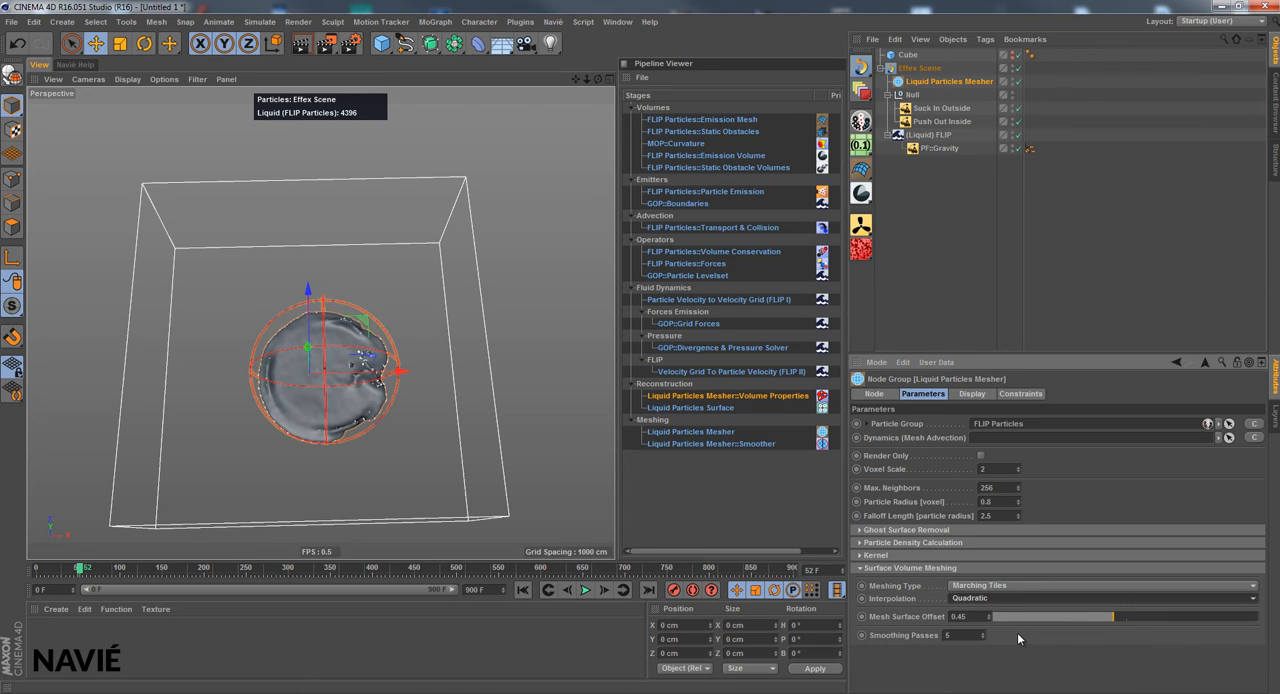
{"action": "left_click", "coordinate": [1100, 585]}
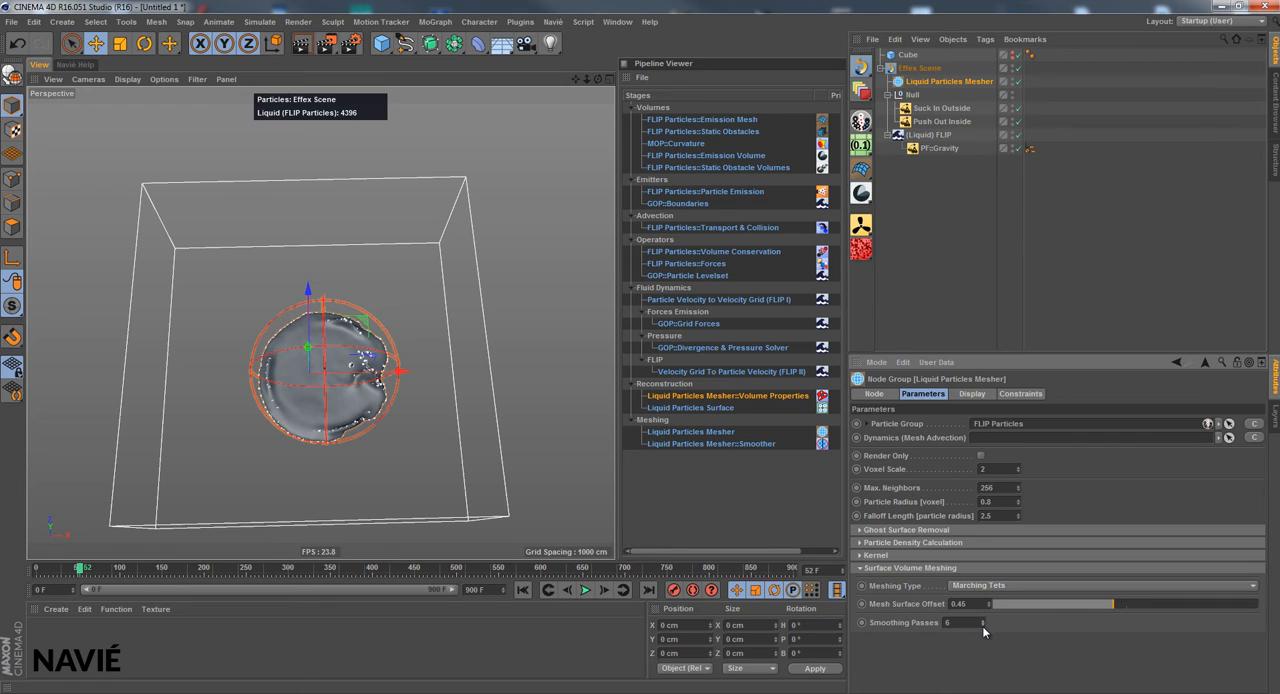
{"action": "left_click_drag", "start_coordinate": [1053, 603], "coordinate": [1020, 603]}
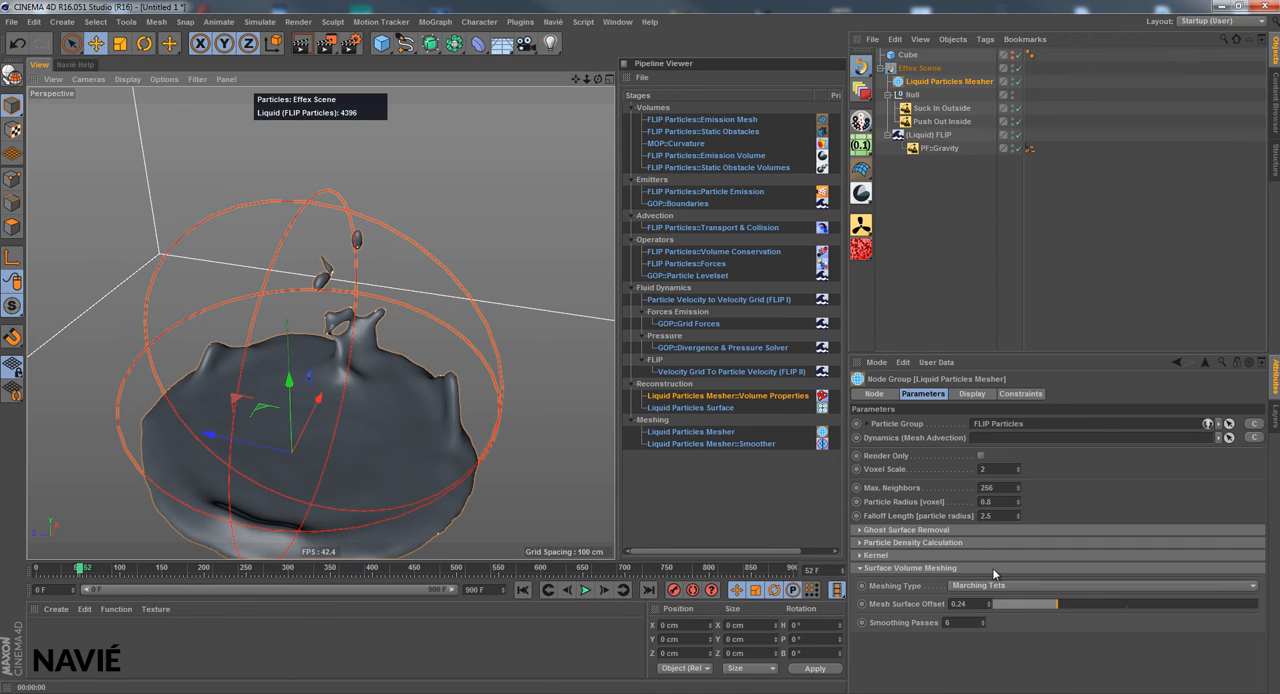
Raise the mesher's Mesh Surface Offset to 0.4.
{"action": "left_click_drag", "start_coordinate": [1025, 603], "coordinate": [1088, 603]}
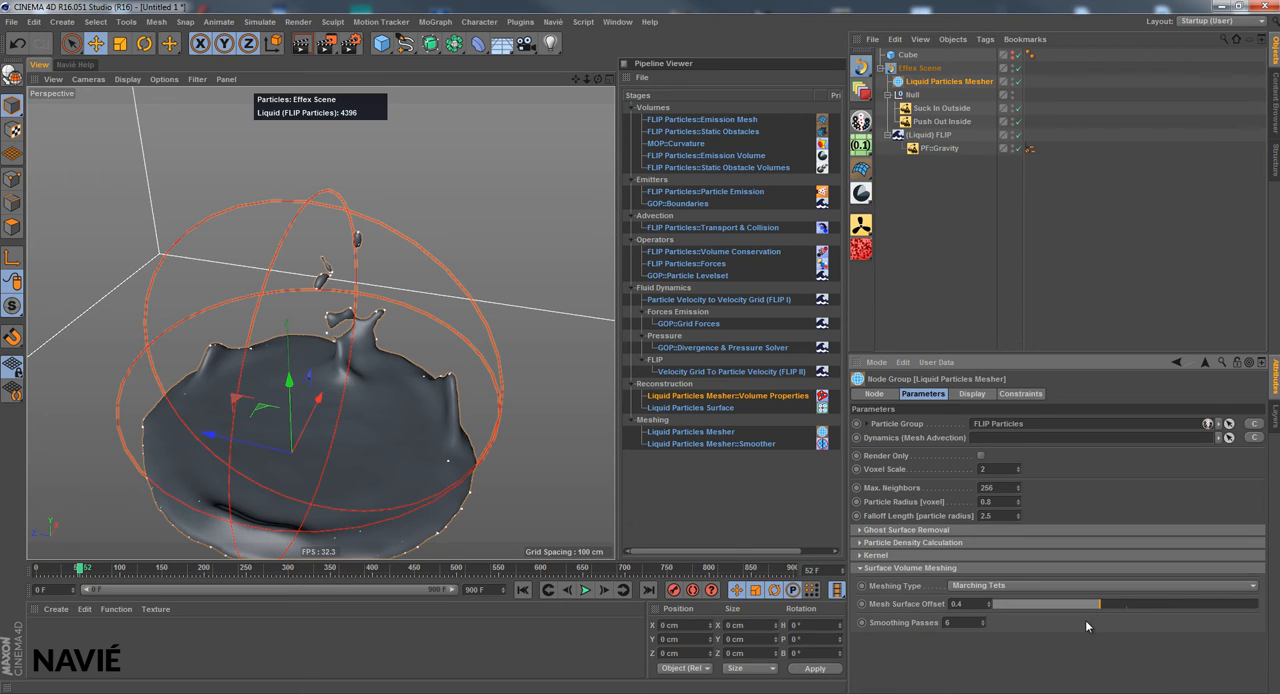
{"action": "mouse_move", "coordinate": [1007, 512]}
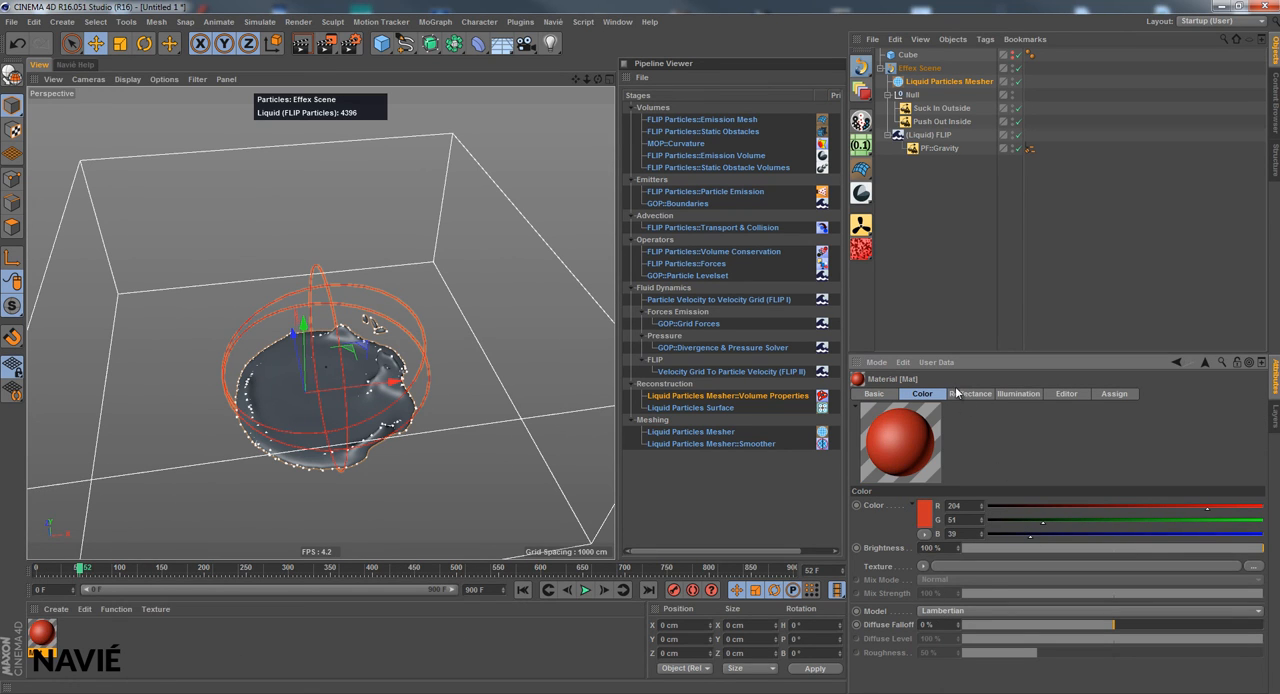
Enable Luminance on the new material and load a Navié Particle Sampler as its texture.
{"action": "left_click", "coordinate": [873, 393]}
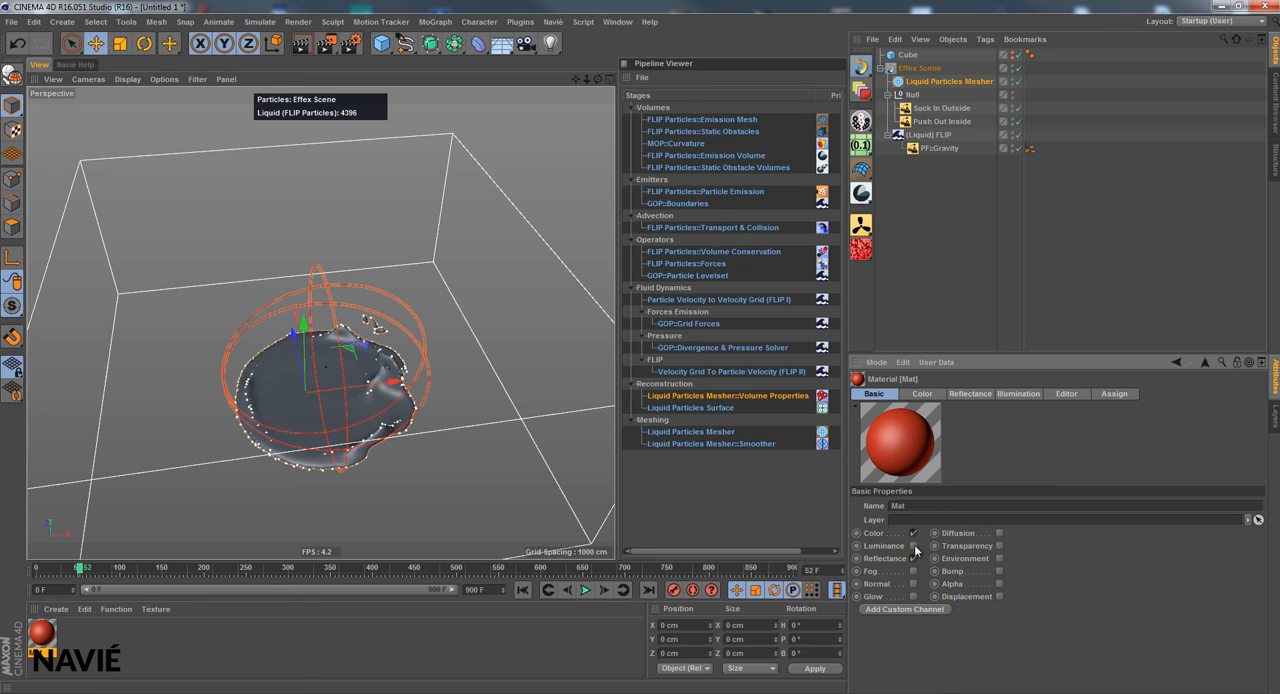
{"action": "left_click", "coordinate": [969, 393]}
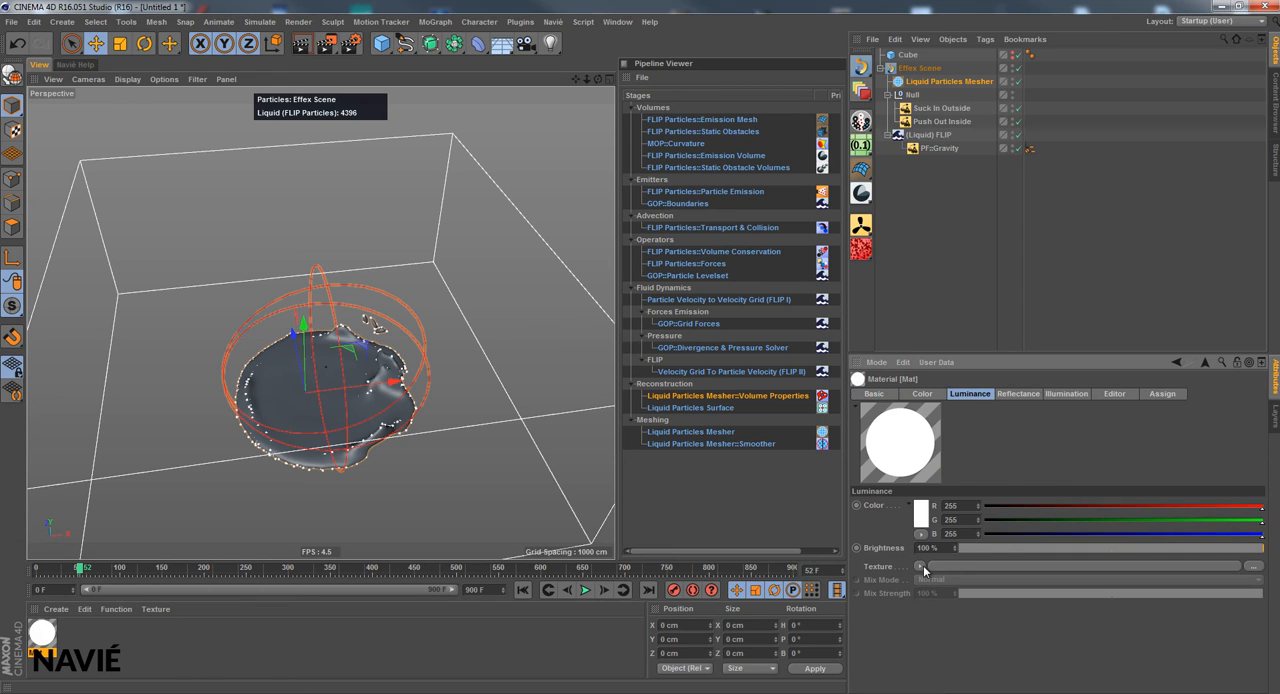
{"action": "left_click", "coordinate": [921, 566]}
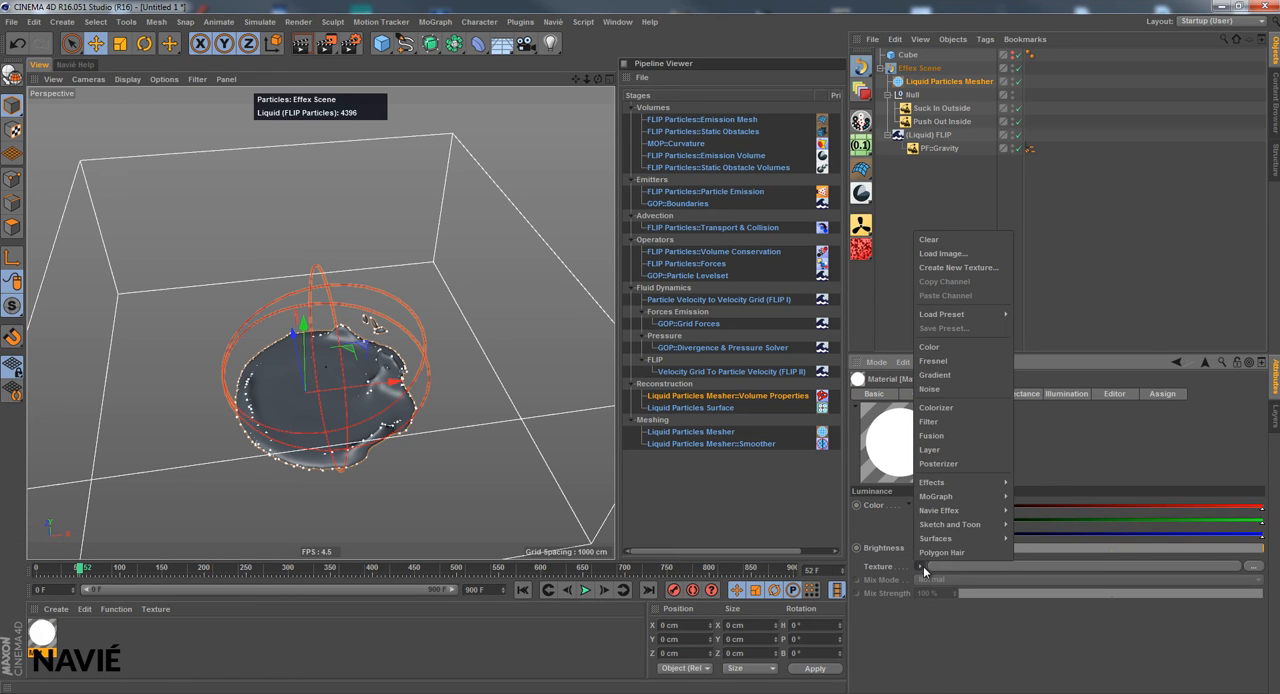
{"action": "mouse_move", "coordinate": [925, 570]}
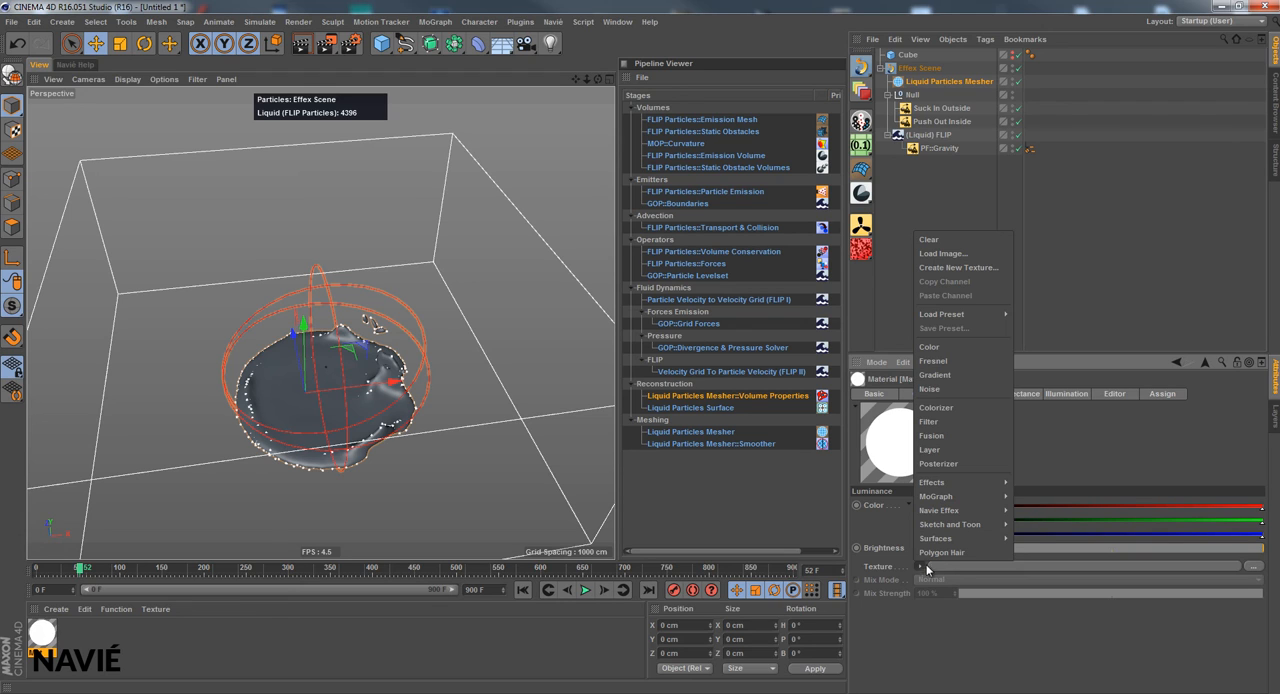
{"action": "mouse_move", "coordinate": [938, 510]}
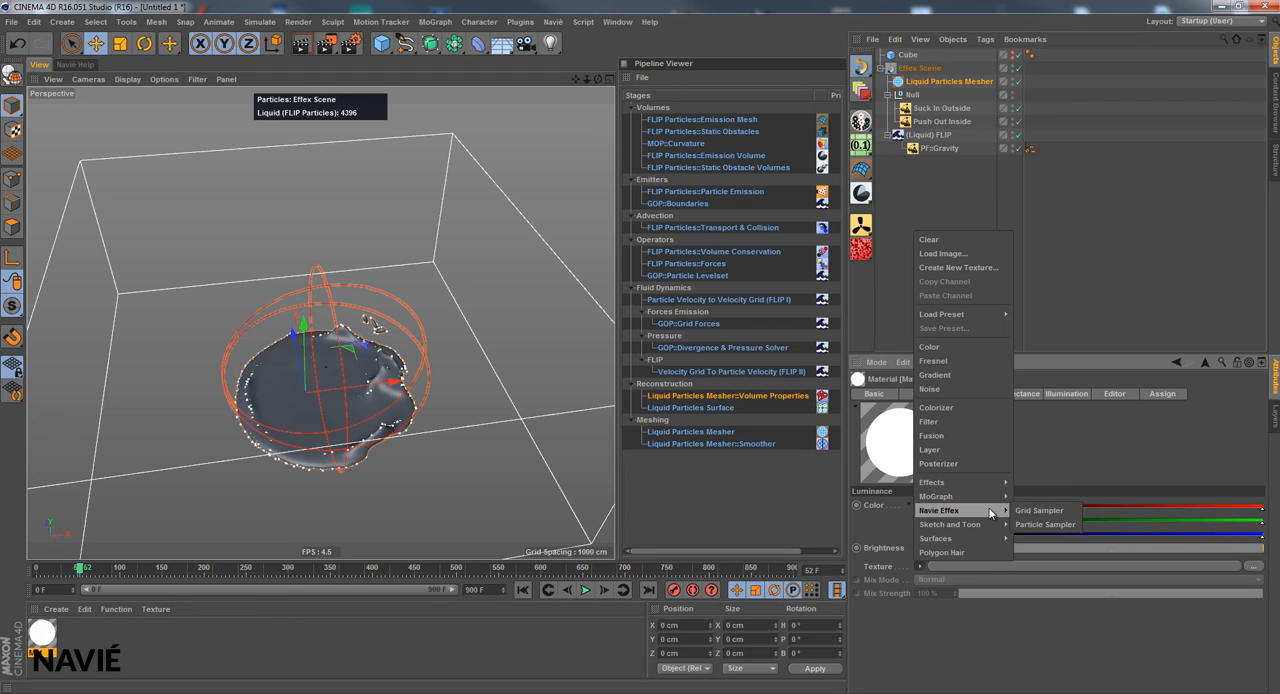
{"action": "left_click", "coordinate": [1045, 524]}
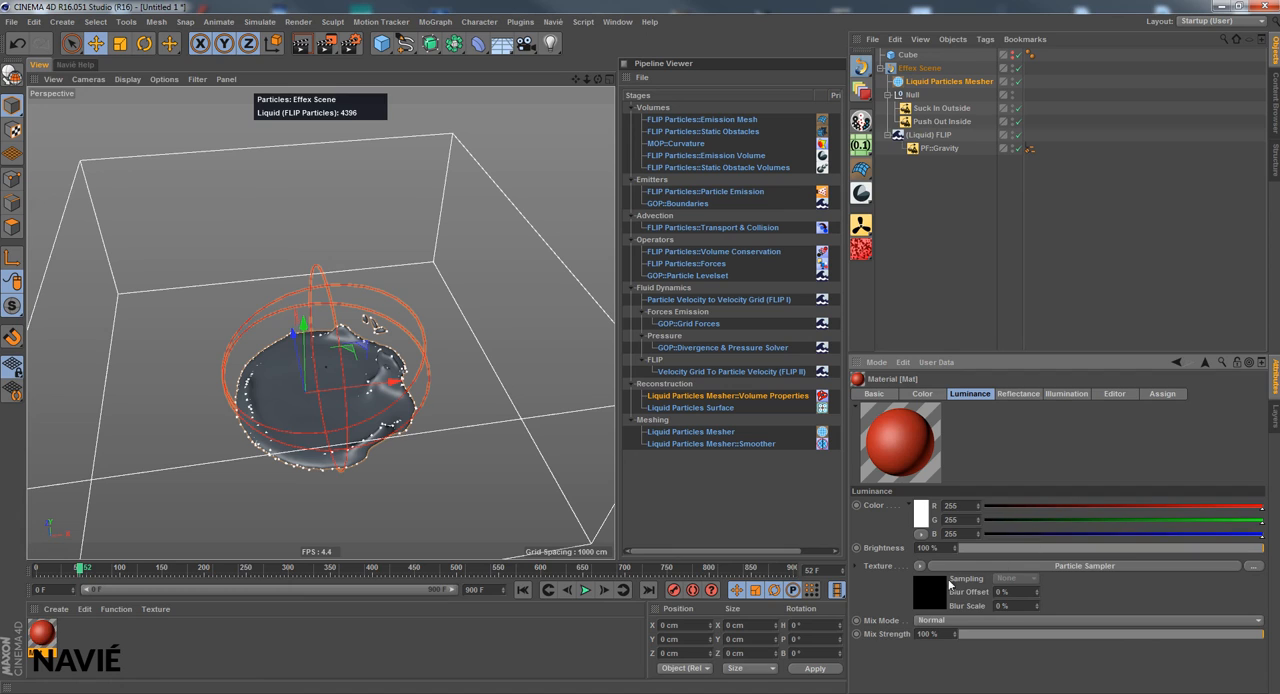
{"action": "mouse_move", "coordinate": [940, 600]}
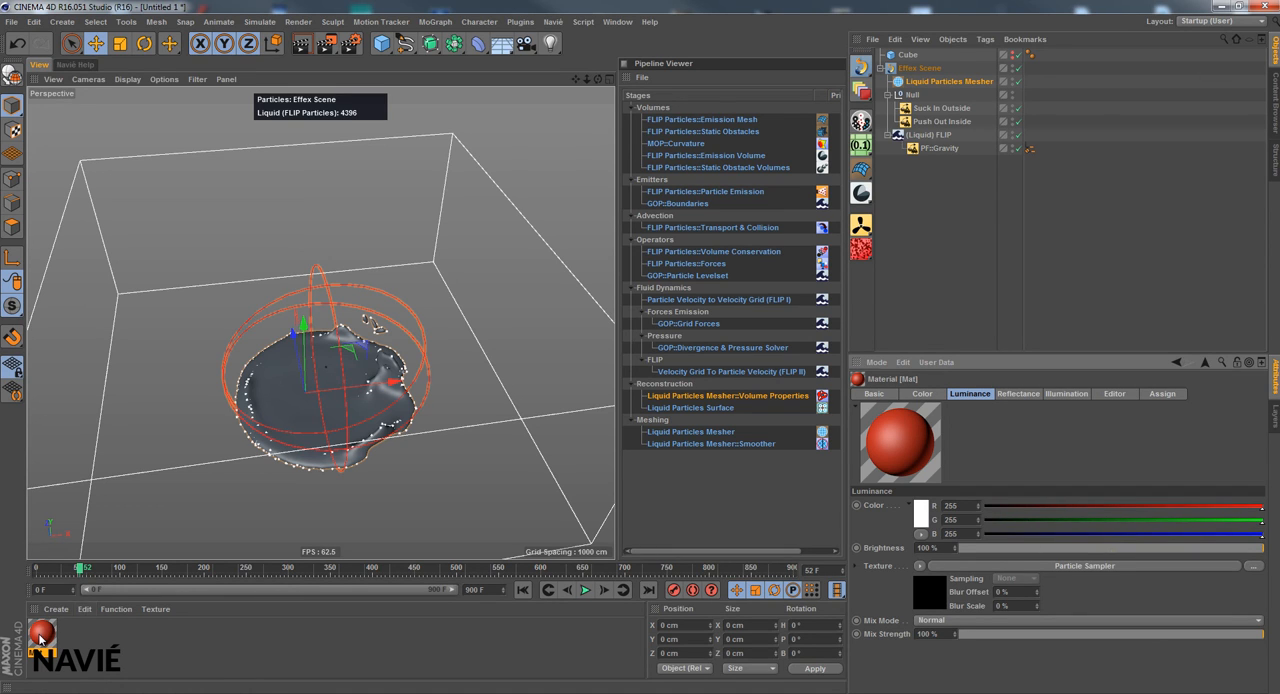
Set the Particle Sampler shader's Particle Property to PP:Velocity, reading Fluid particles.
{"action": "left_click", "coordinate": [1030, 81]}
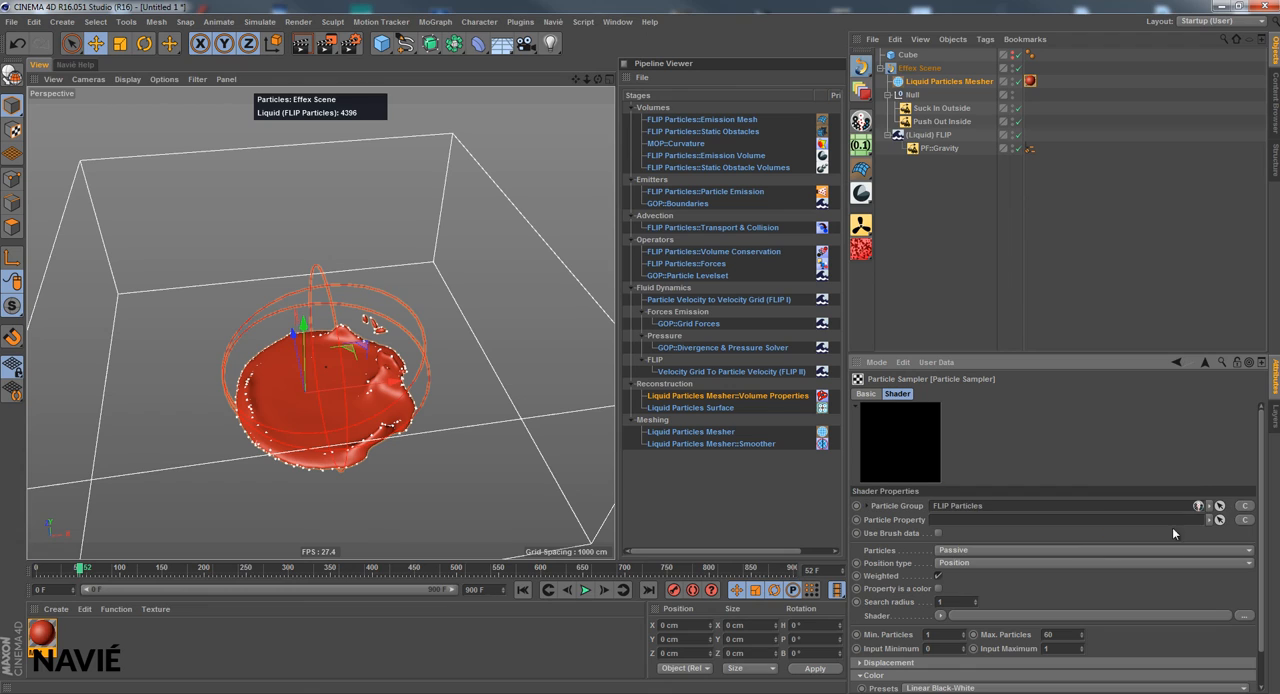
{"action": "left_click", "coordinate": [1218, 519]}
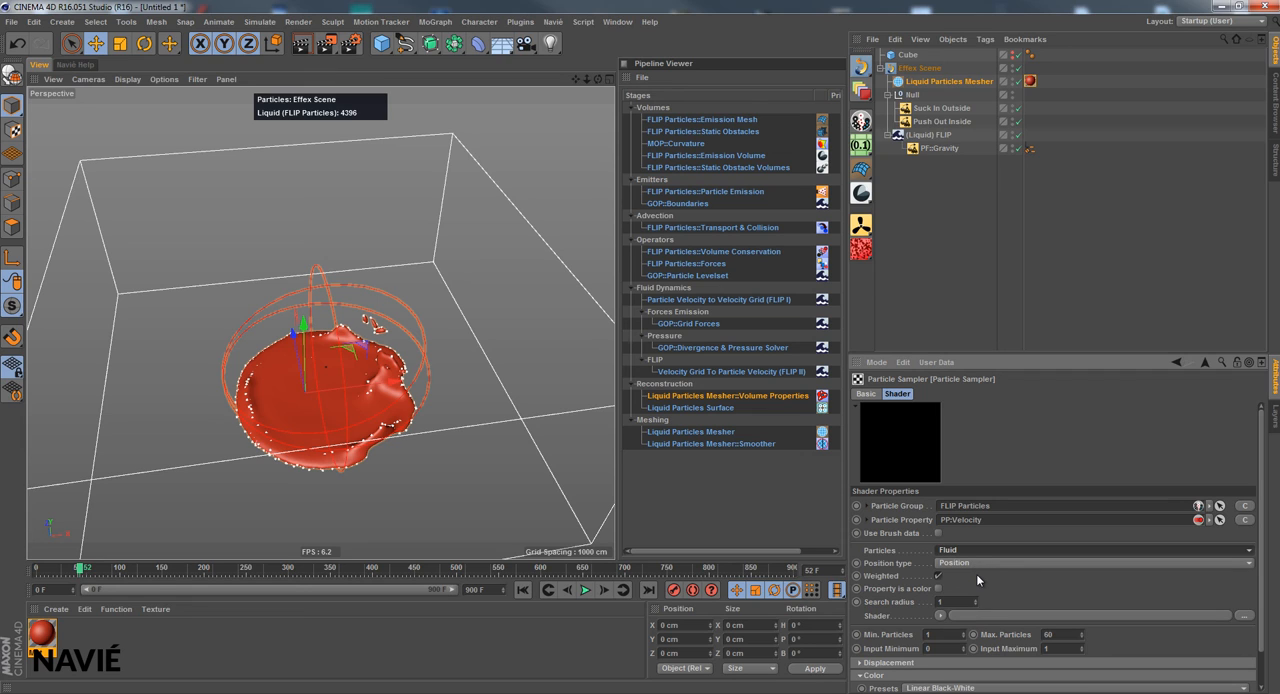
{"action": "scroll", "scroll_direction": "down", "scroll_amount": 3}
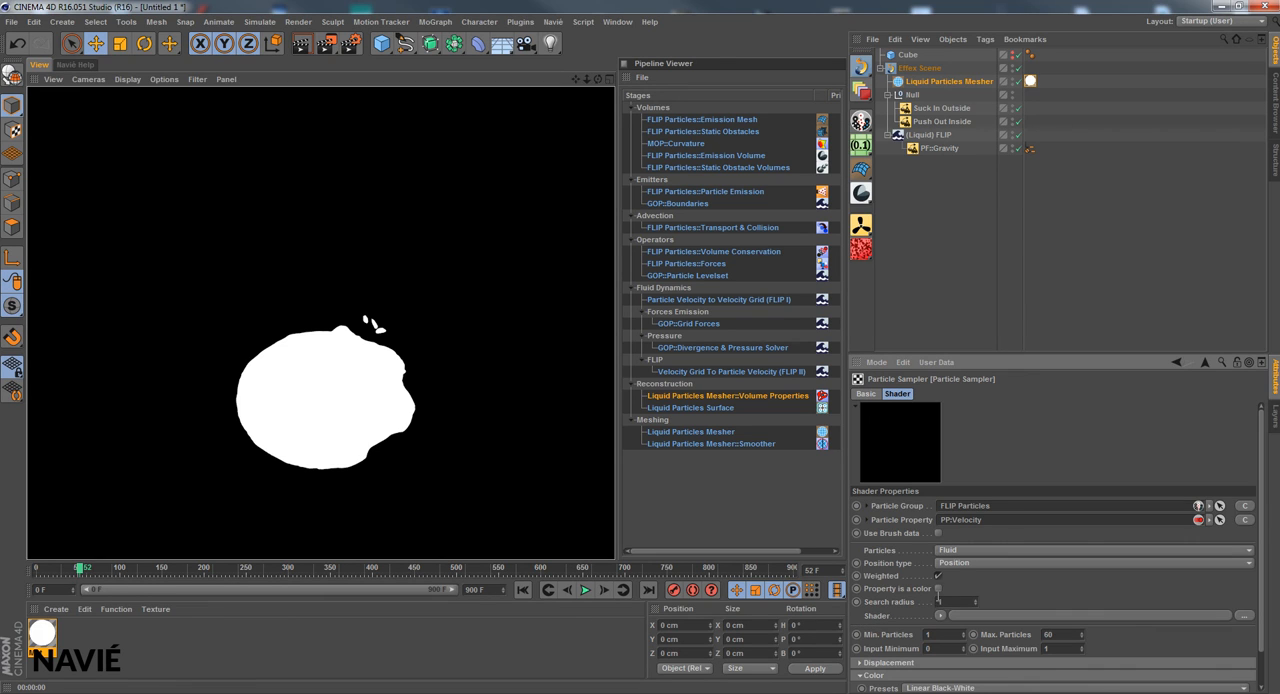
Rewind to frame 0, set the luminance Mix Mode to Normal, and briefly replay the simulation.
{"action": "scroll", "scroll_direction": "down", "scroll_amount": 3}
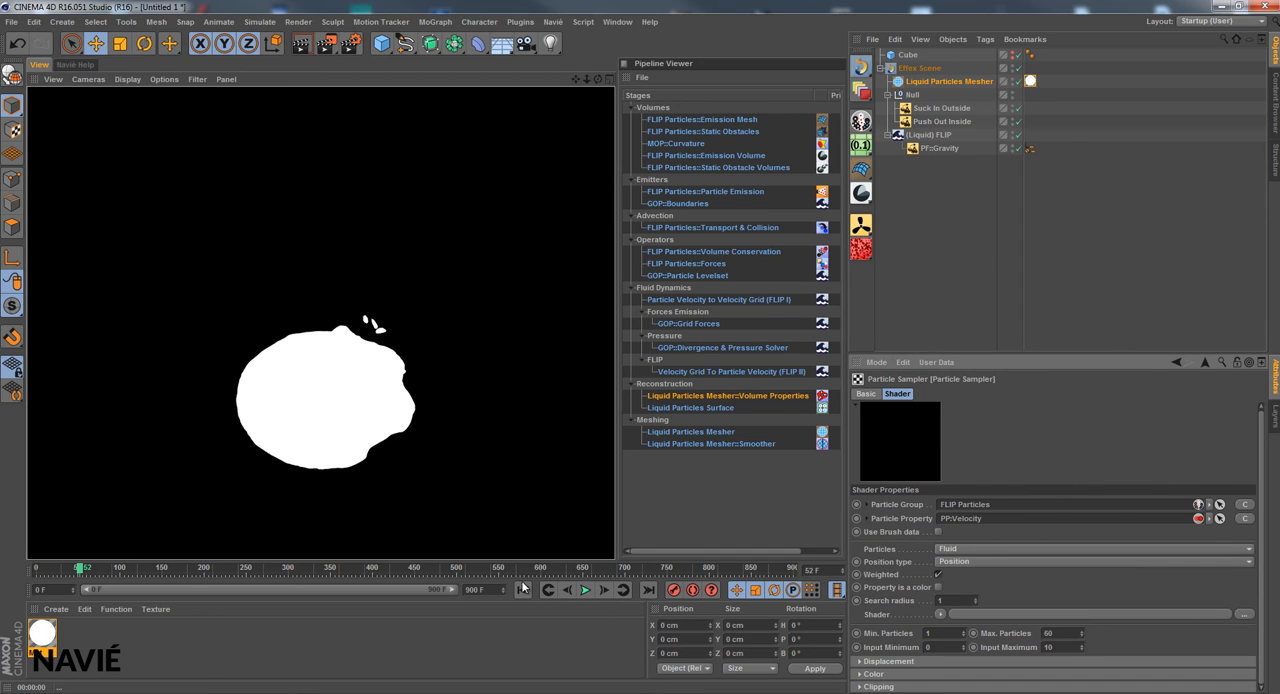
{"action": "left_click", "coordinate": [522, 589]}
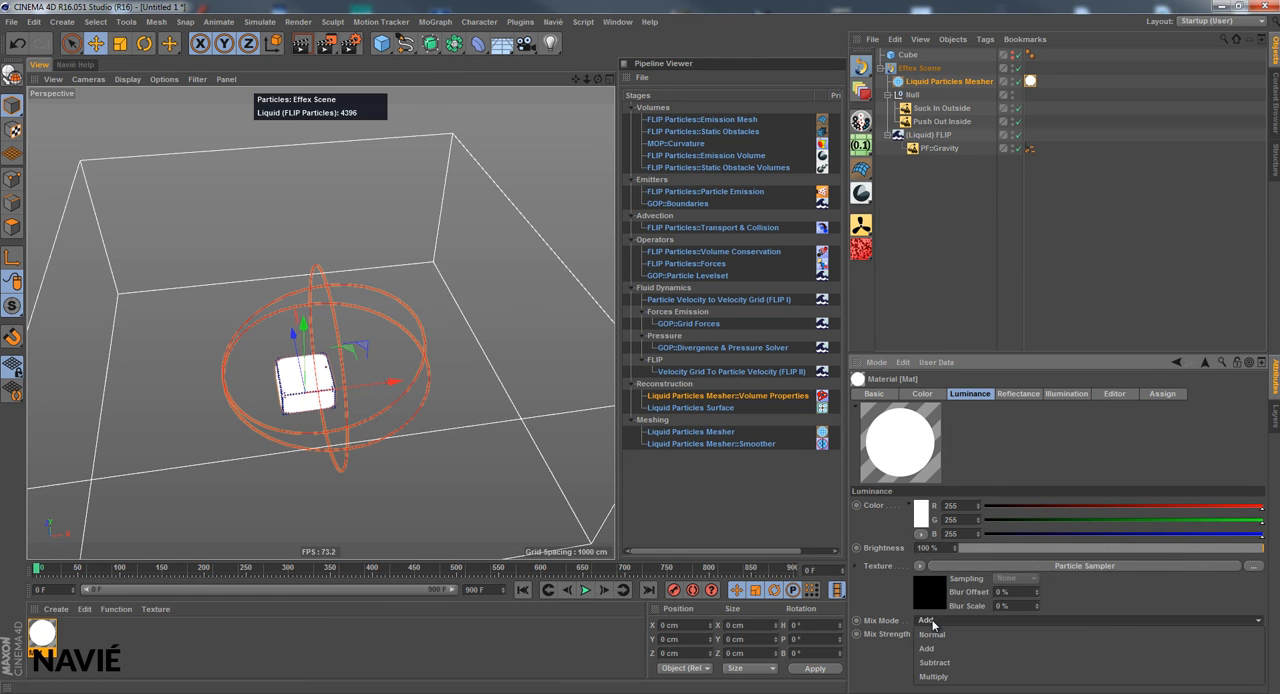
{"action": "left_click", "coordinate": [931, 634]}
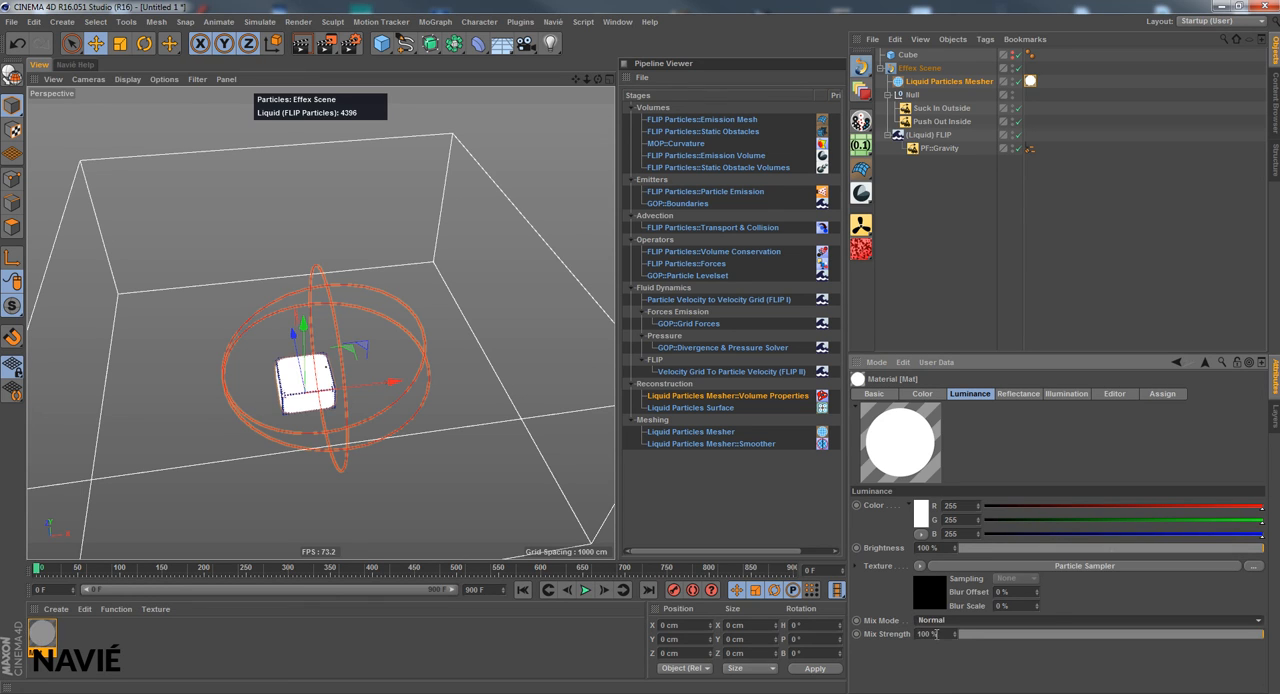
{"action": "left_click", "coordinate": [585, 589]}
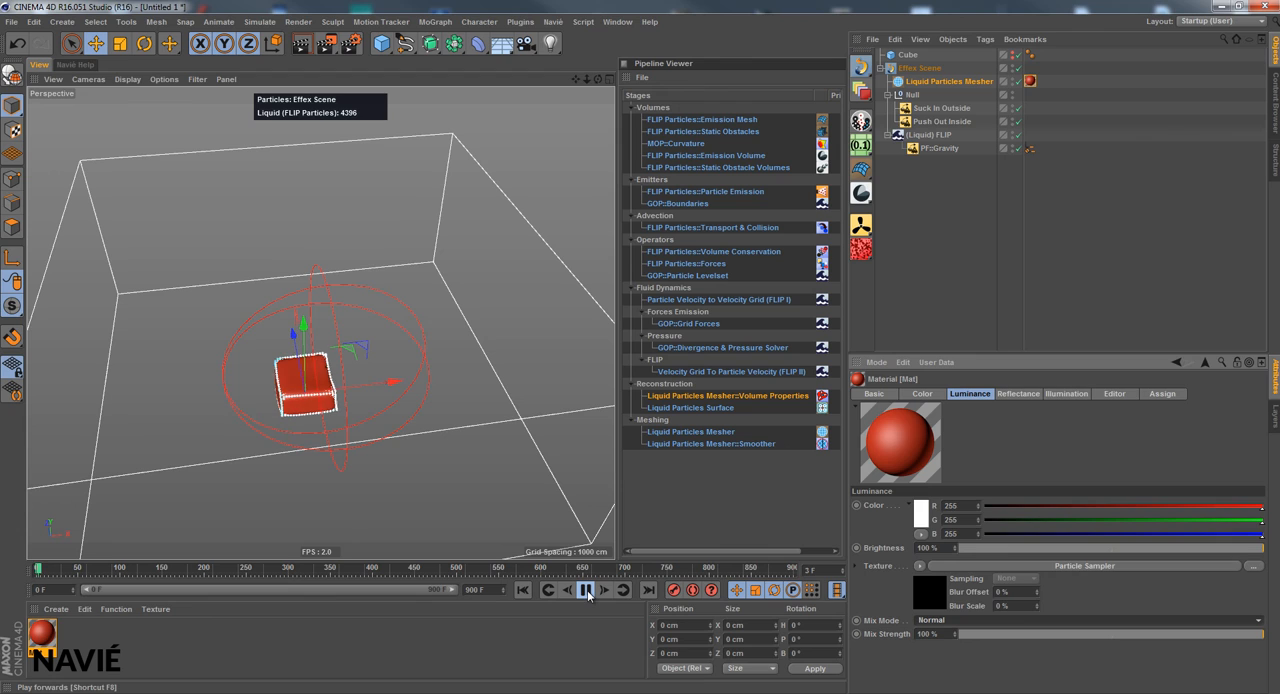
{"action": "left_click", "coordinate": [302, 43]}
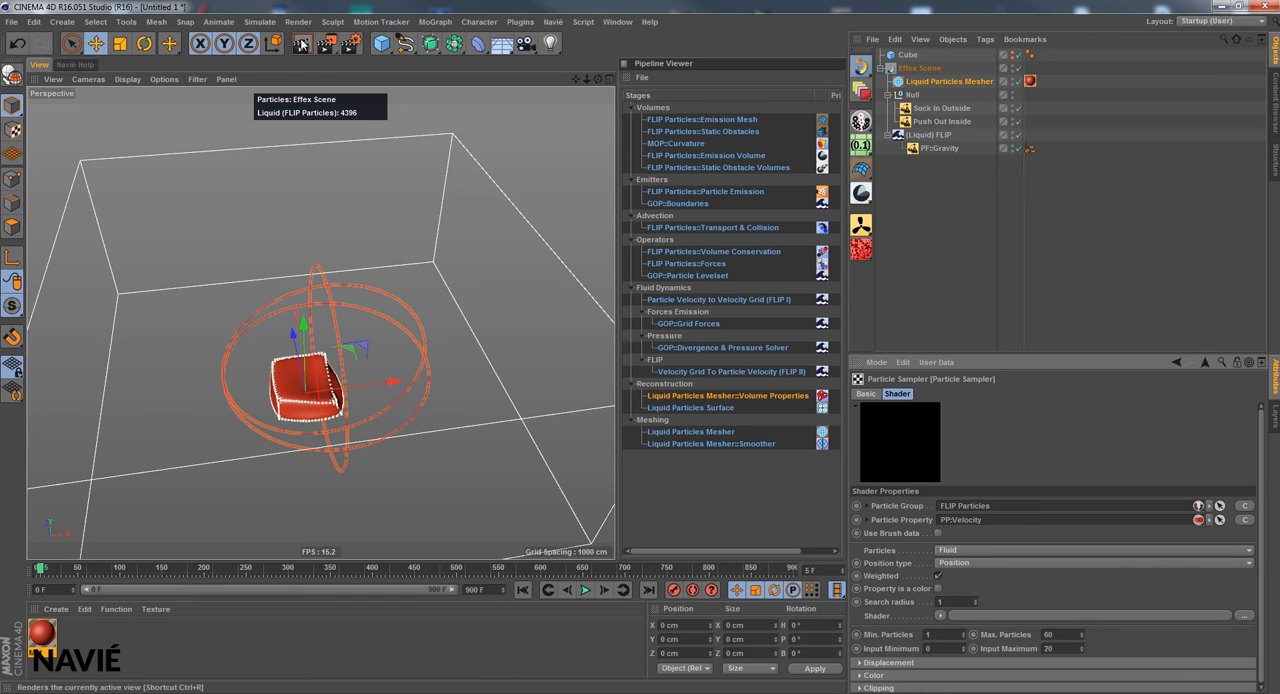
Re-render while setting the sampler to Input Maximum 10, Max Particles 256 and Search Radius 2.
{"action": "left_click", "coordinate": [297, 43]}
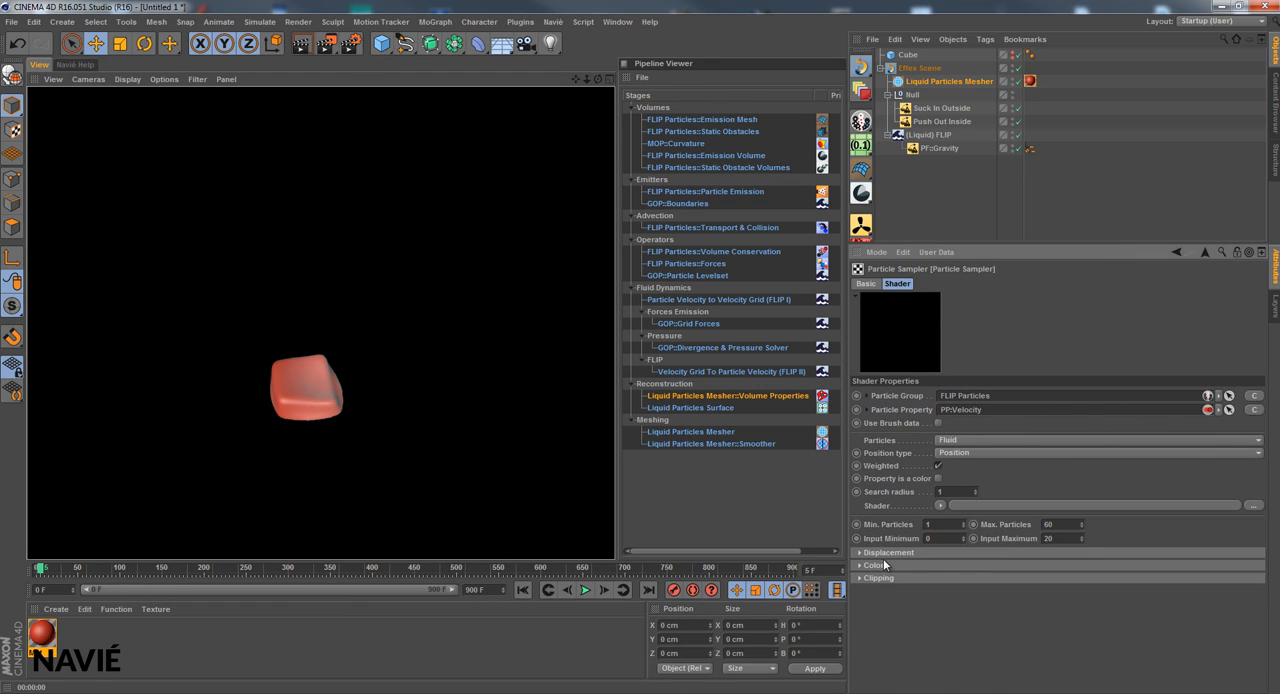
{"action": "left_click", "coordinate": [875, 565]}
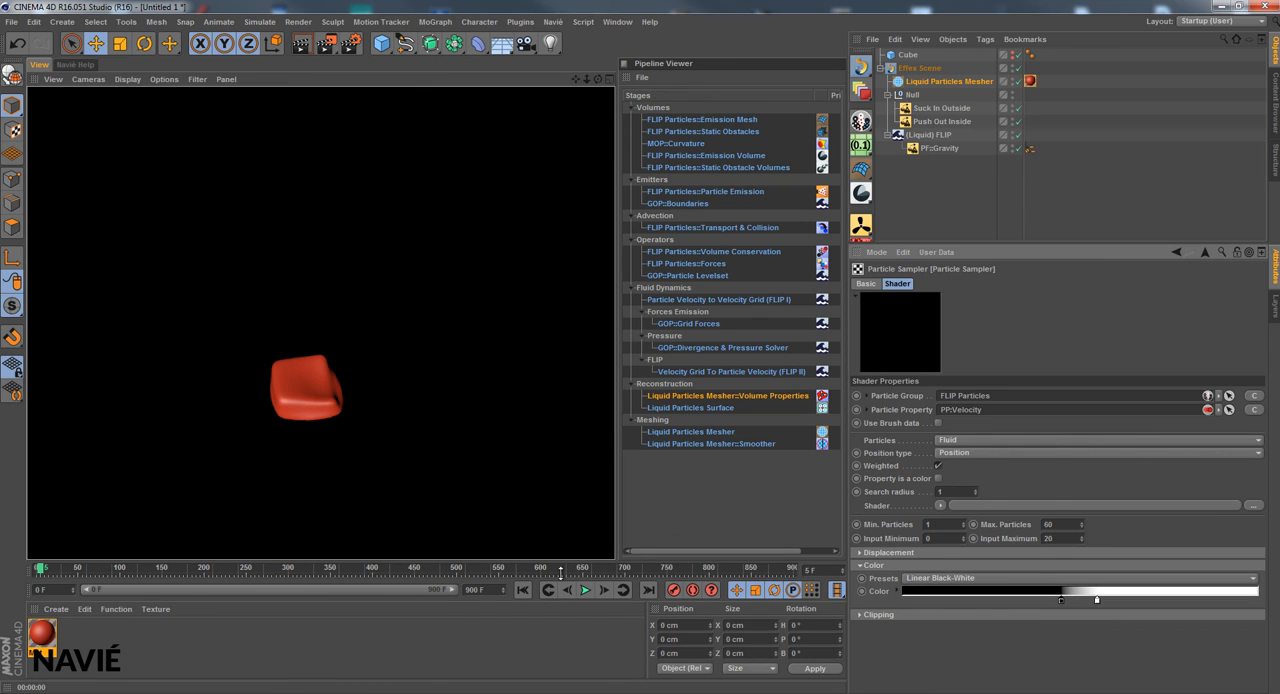
{"action": "left_click", "coordinate": [585, 589]}
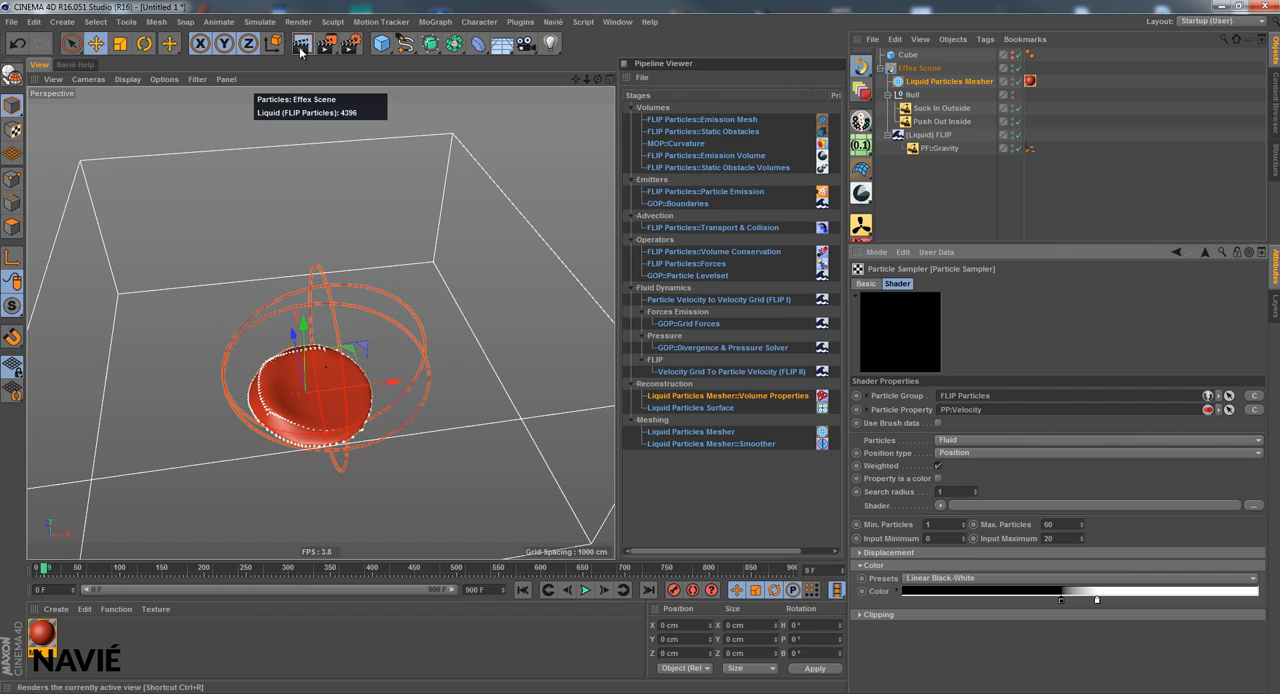
{"action": "left_click", "coordinate": [303, 43]}
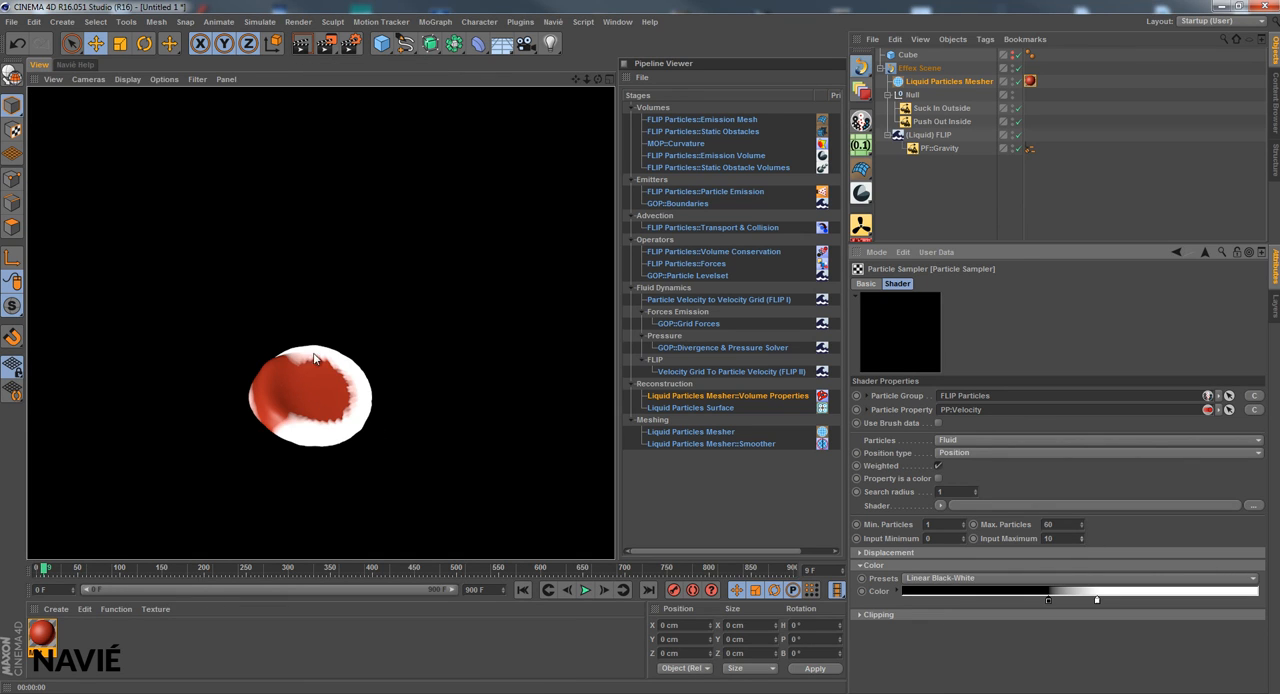
{"action": "mouse_move", "coordinate": [966, 505]}
{"action": "type", "text": "256"}
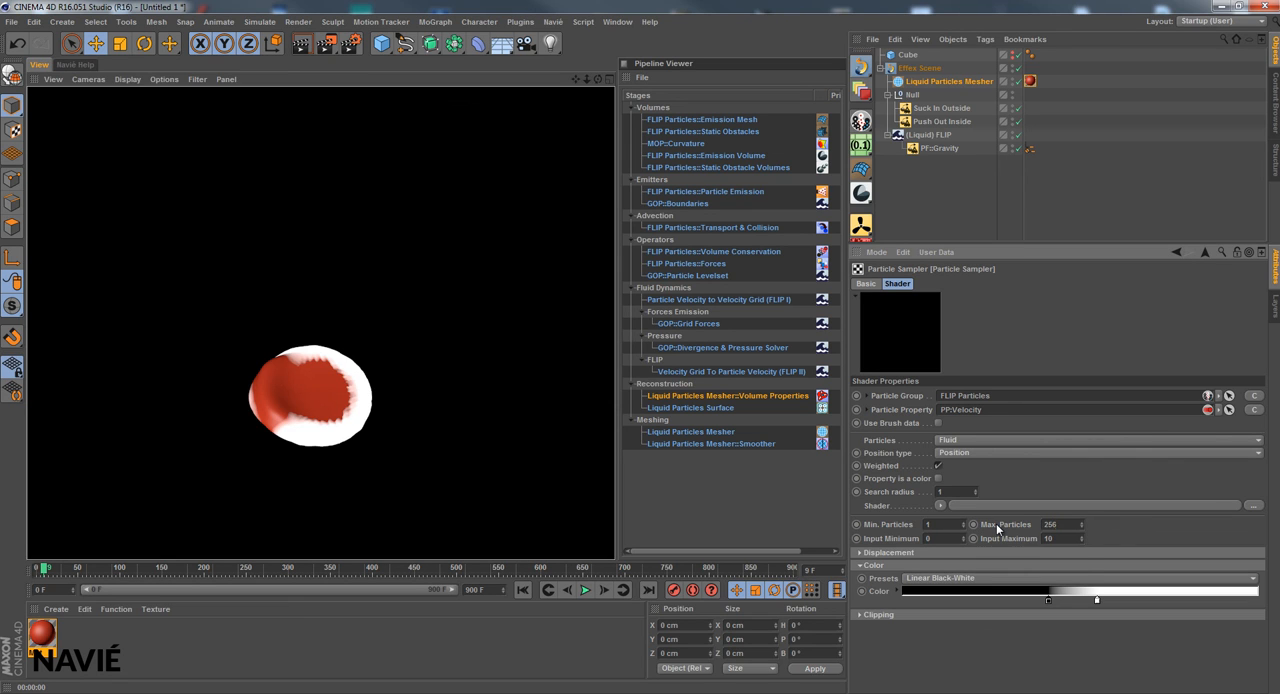
{"action": "left_click", "coordinate": [302, 43]}
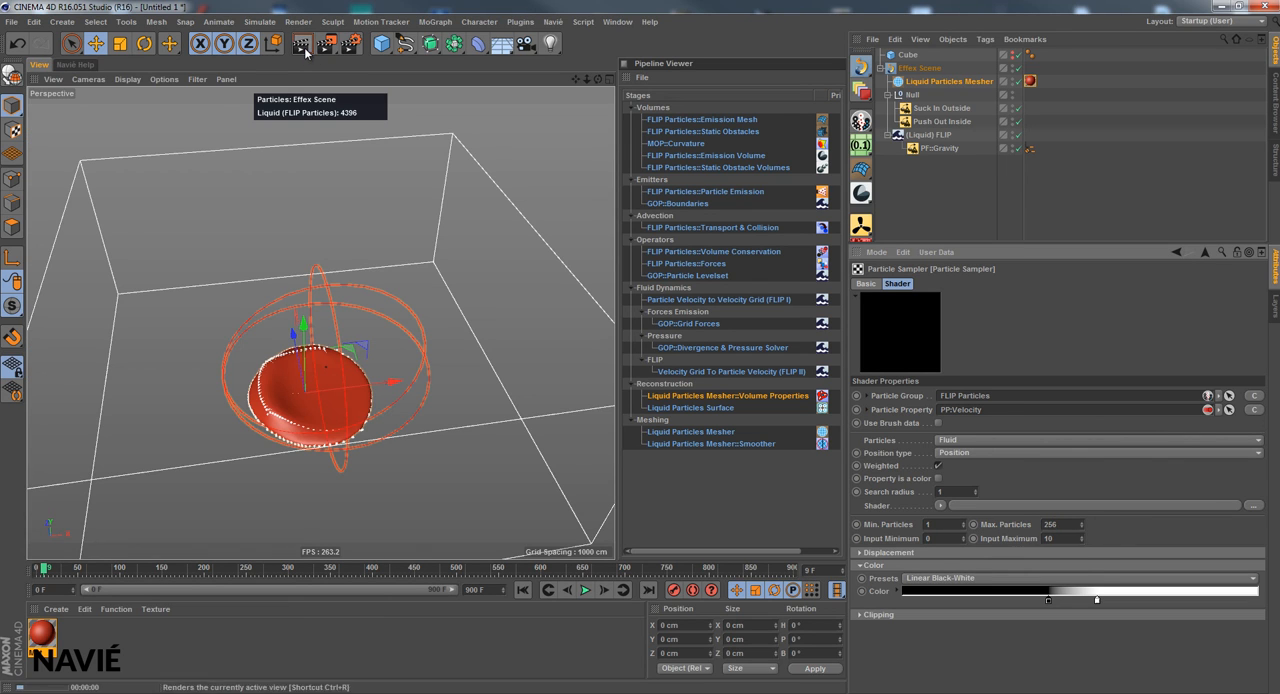
{"action": "left_click", "coordinate": [302, 43]}
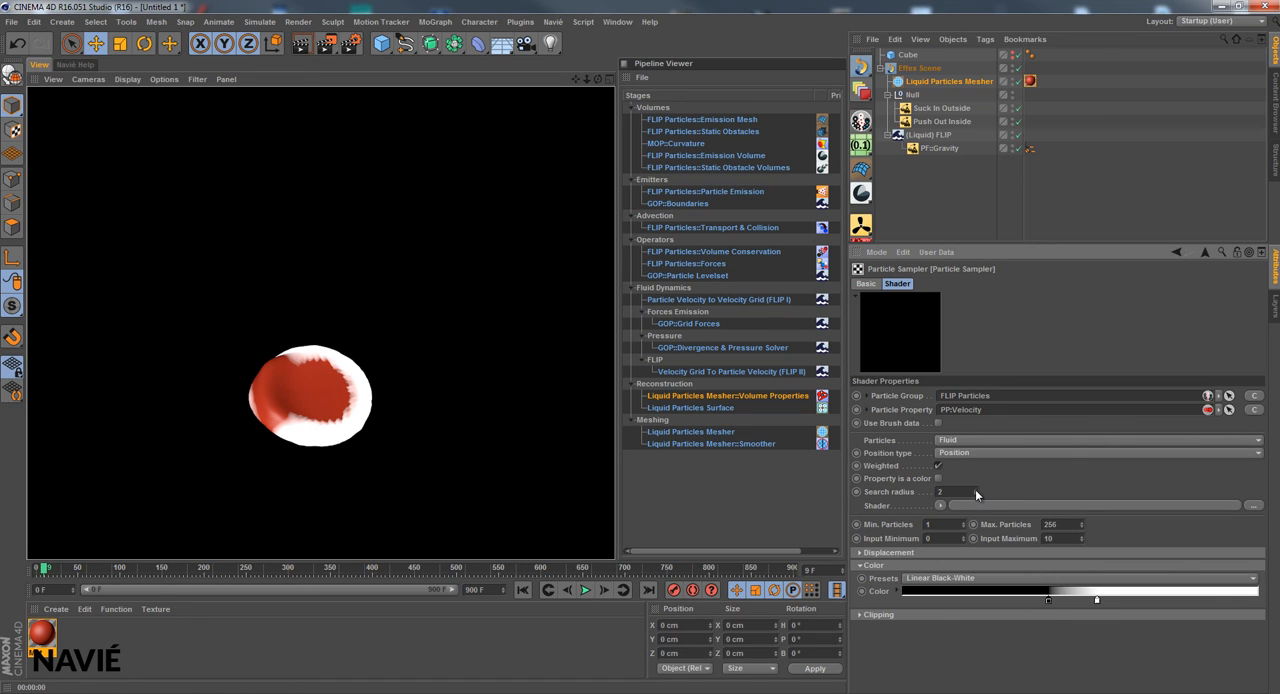
Change the gradient's left knot from black to red and set its interpolation to Exponent Down.
{"action": "left_click", "coordinate": [303, 43]}
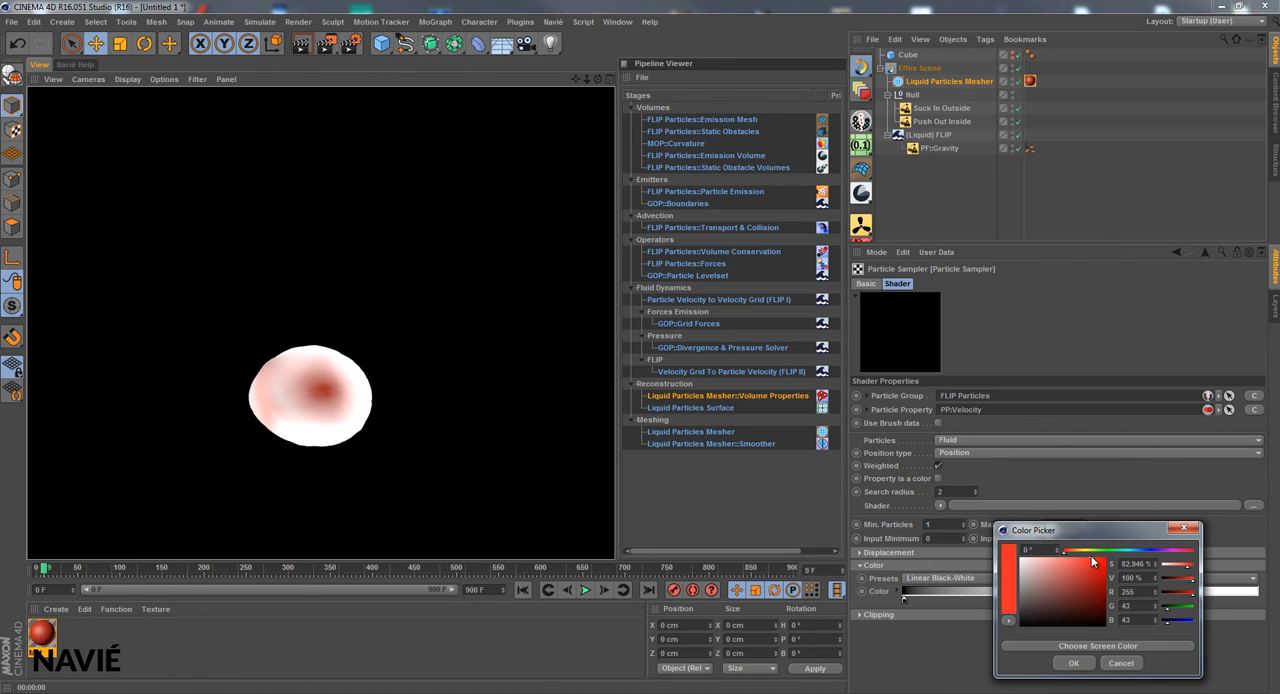
{"action": "left_click", "coordinate": [1073, 663]}
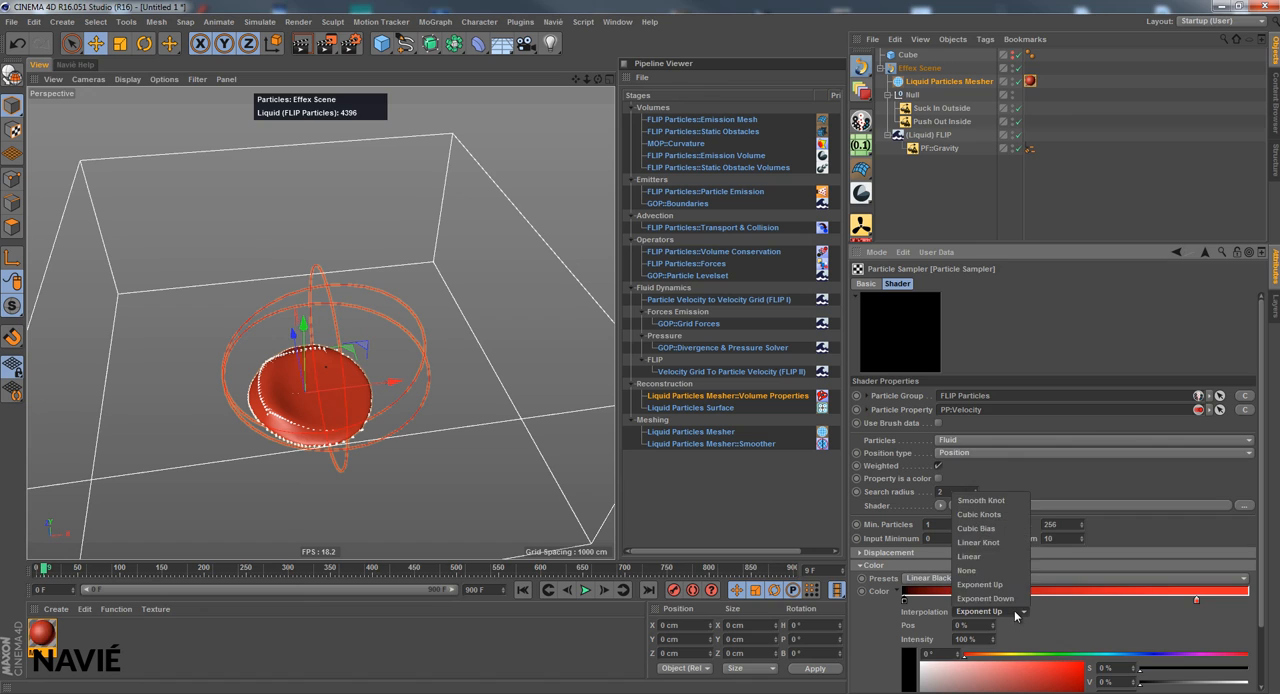
{"action": "left_click", "coordinate": [984, 598]}
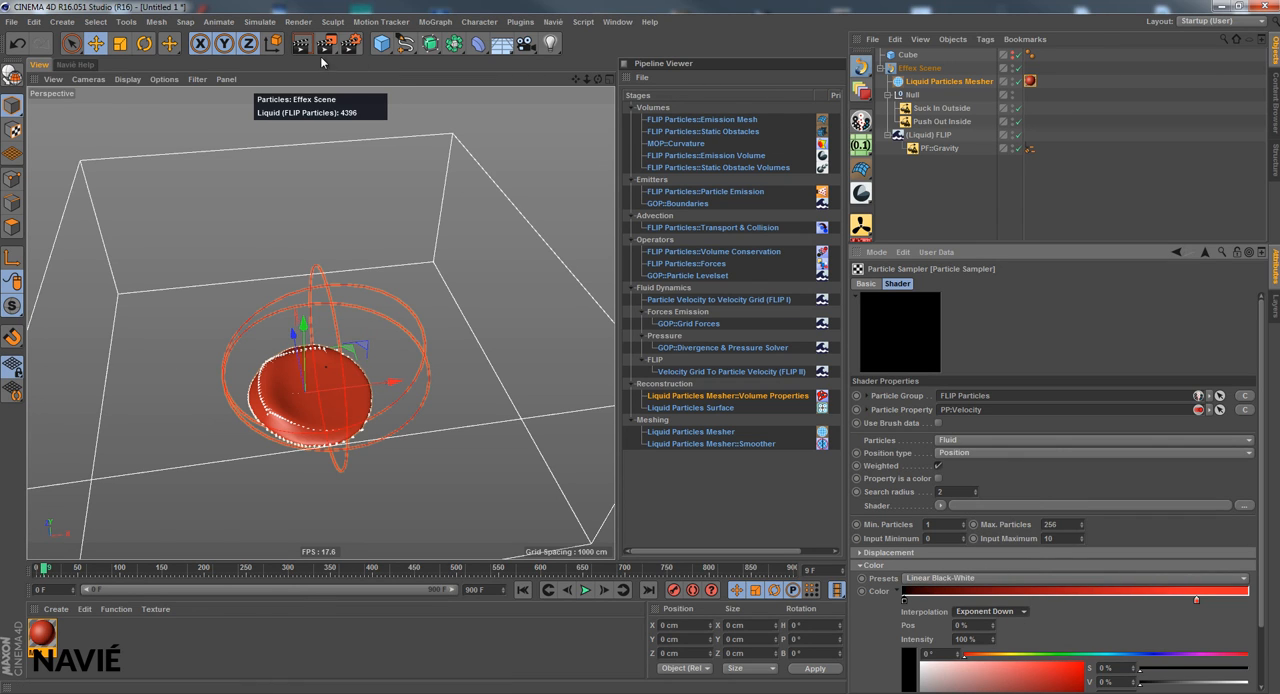